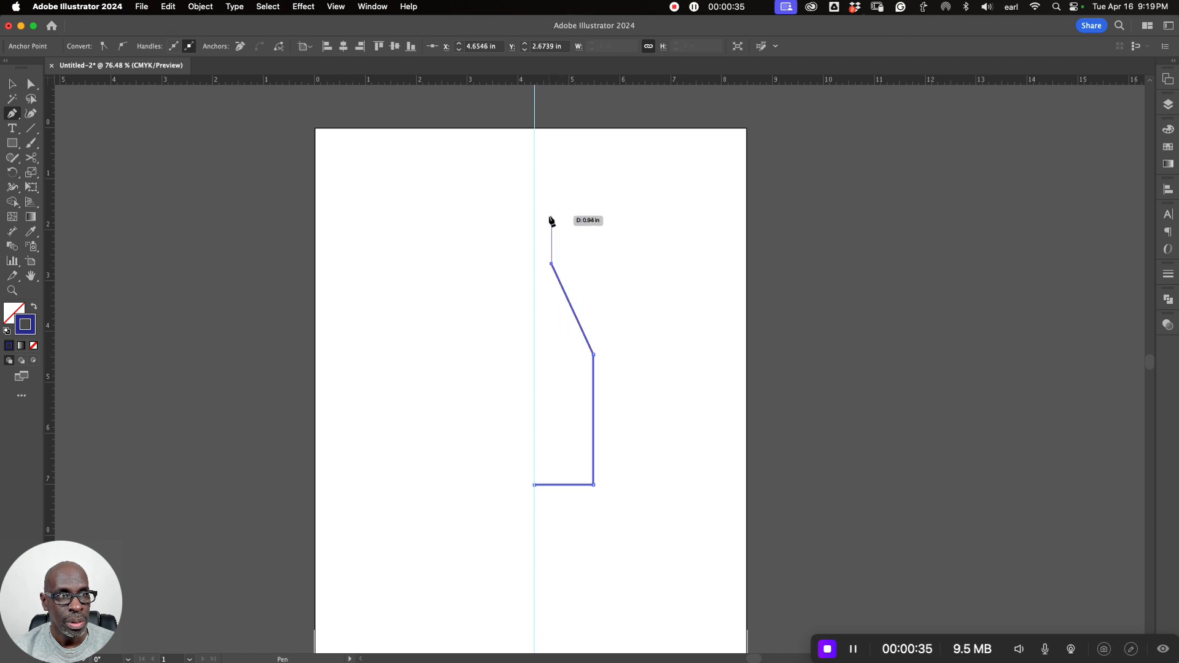
Add the stepped neck lip points to the bottle's half-profile with the Pen tool
left_click(550, 217)
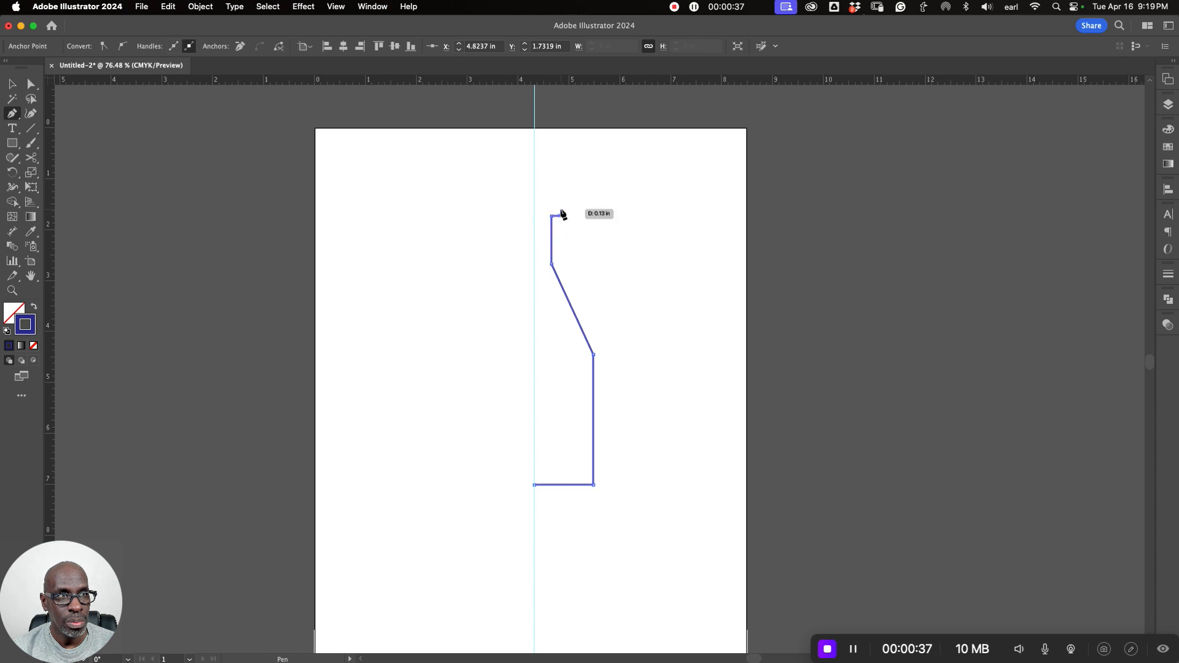
left_click_drag(560, 216, 554, 205)
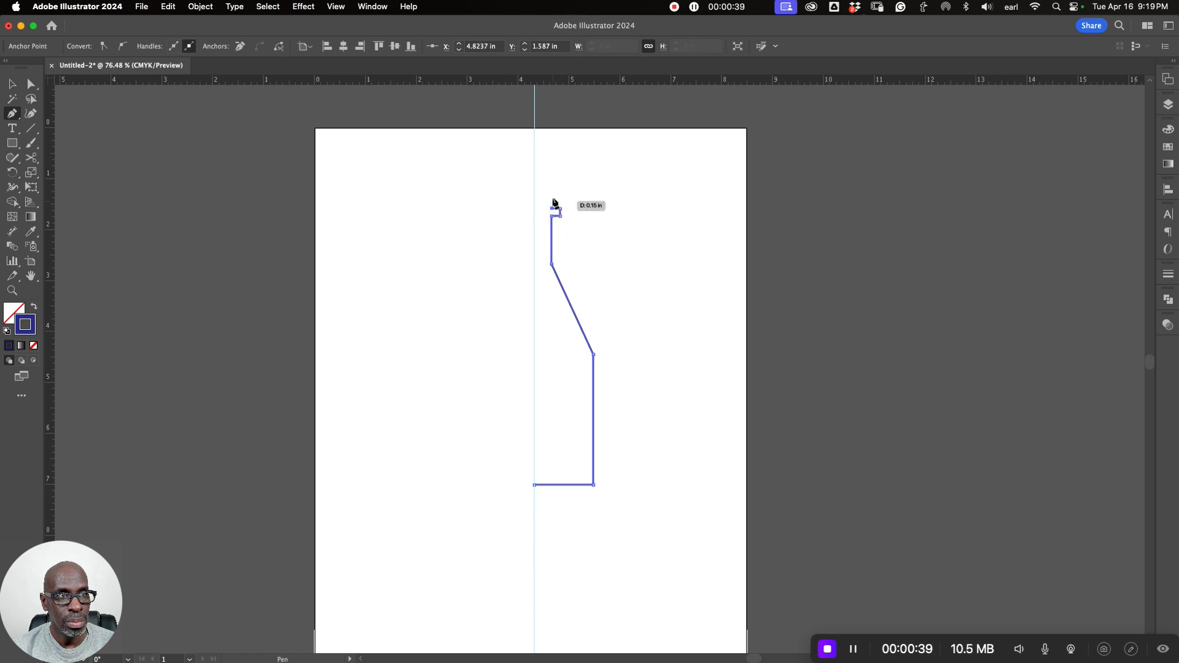
left_click(551, 187)
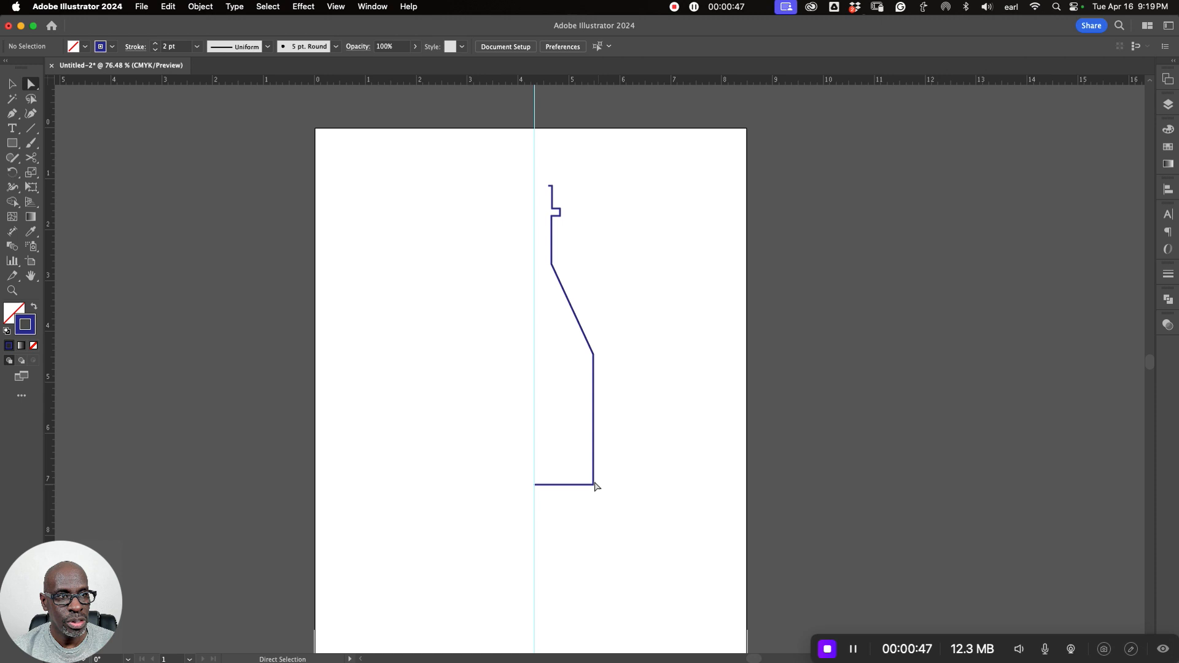
Round off the profile's bottom corner with the live corner widget and tune its radius
left_click(595, 485)
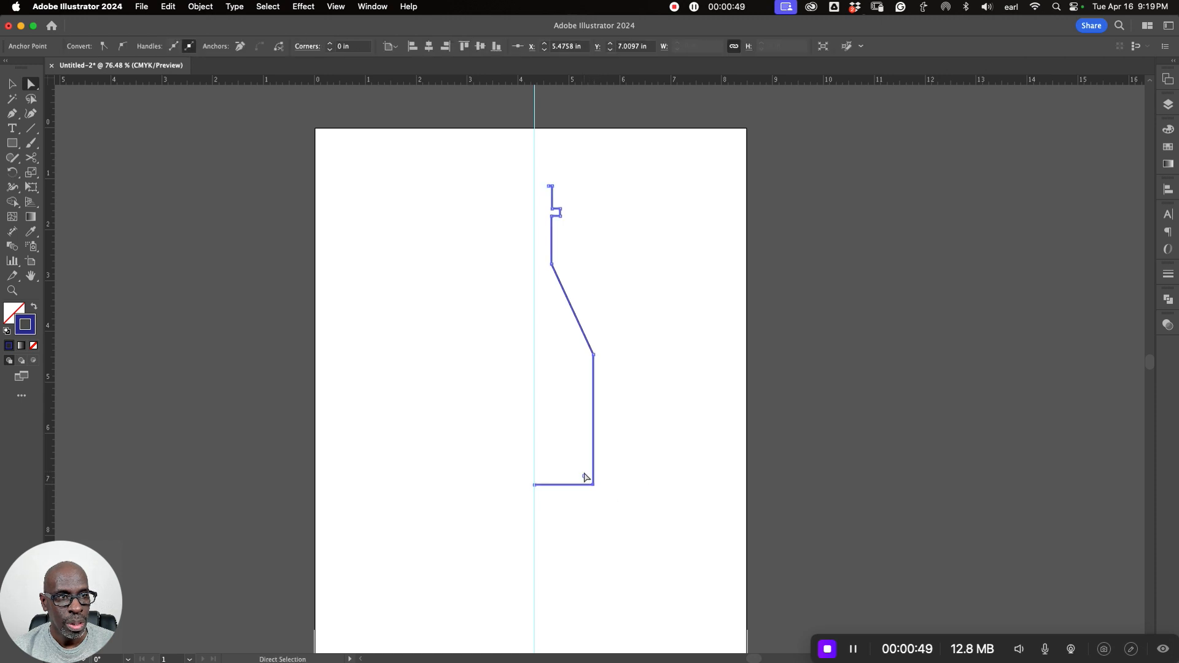
left_click_drag(588, 481, 574, 464)
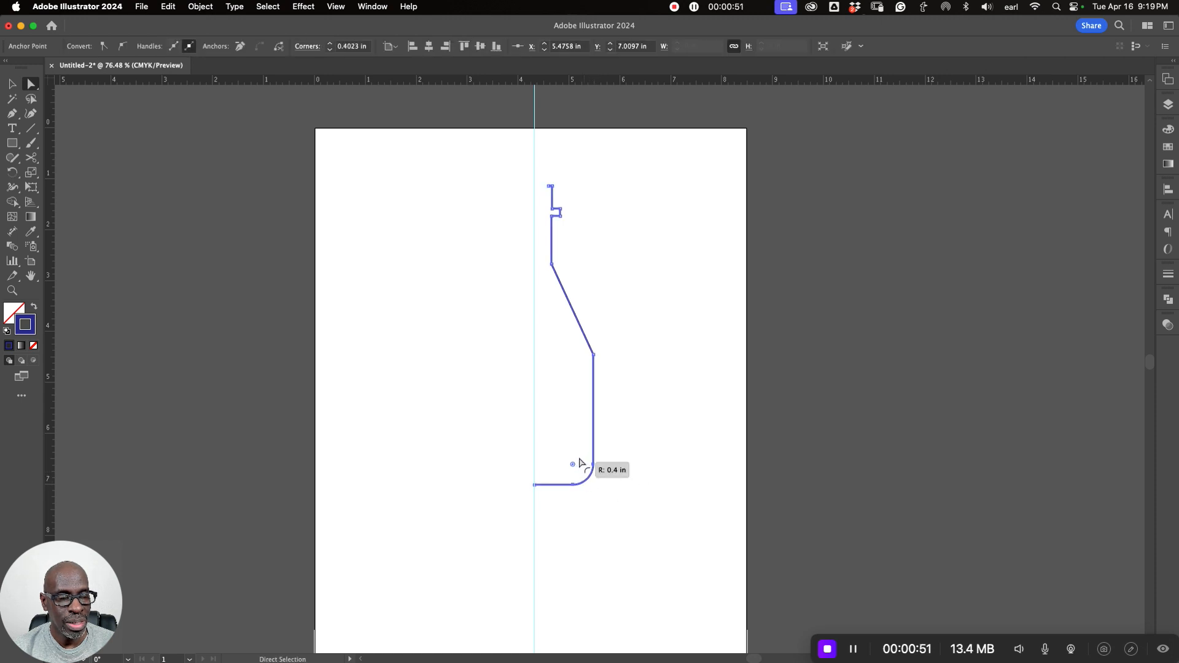
left_click_drag(574, 463, 593, 357)
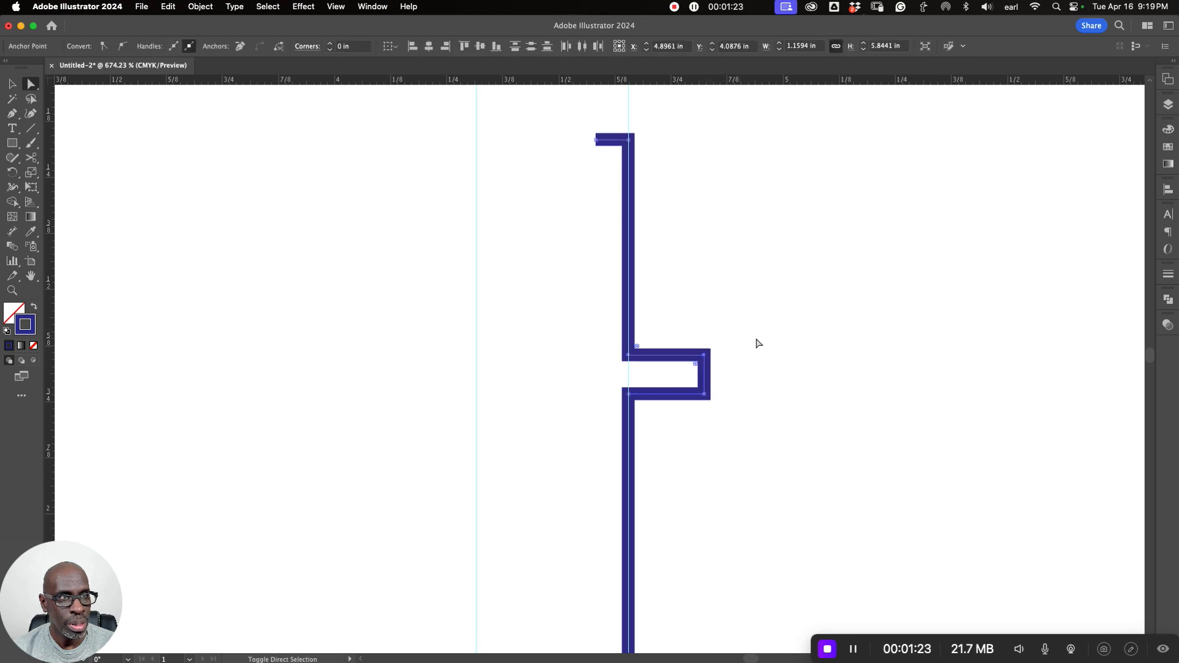
Move the neck's top end point onto the center guide
left_click(596, 140)
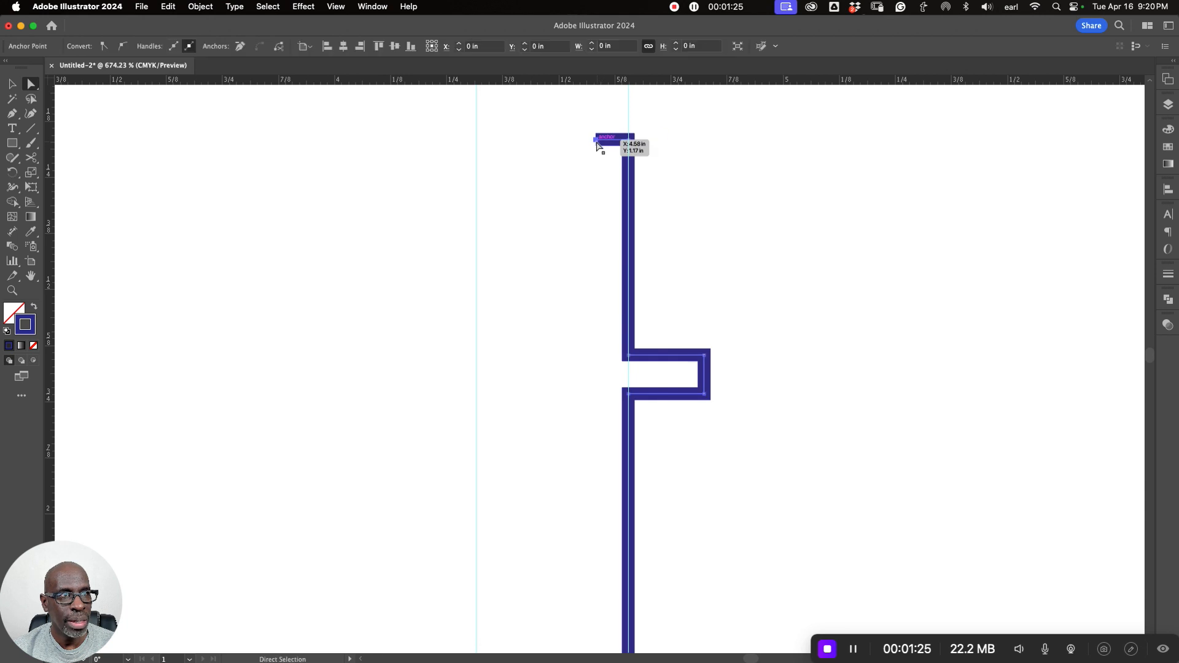
left_click_drag(598, 141, 616, 138)
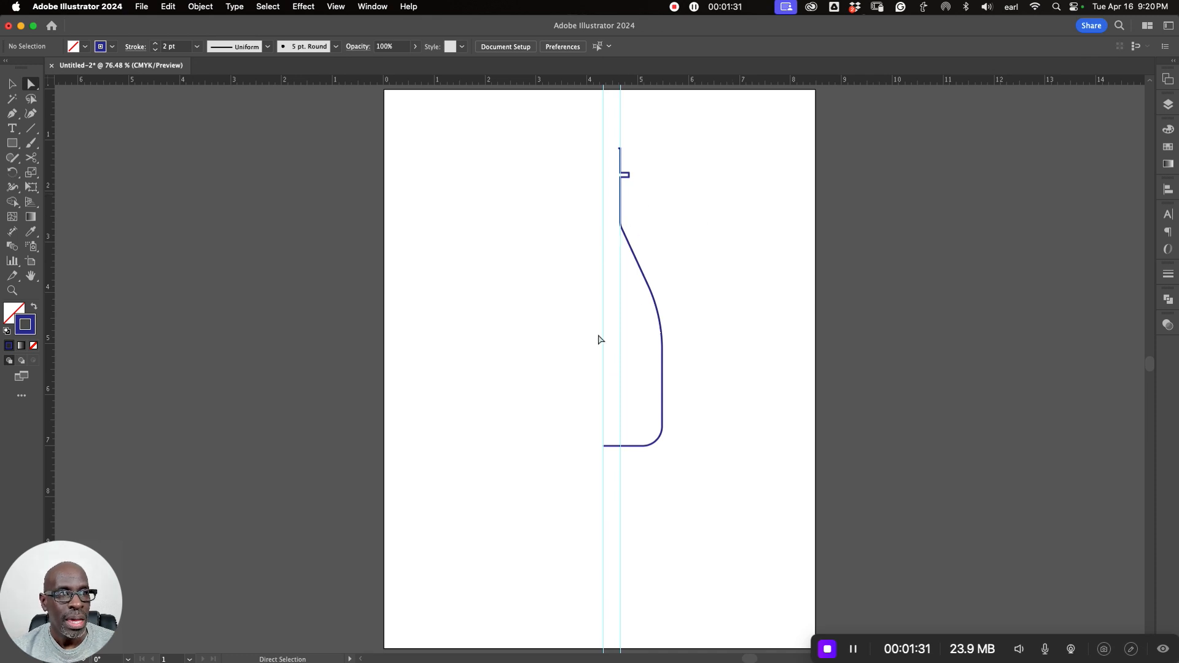
mouse_move(617, 171)
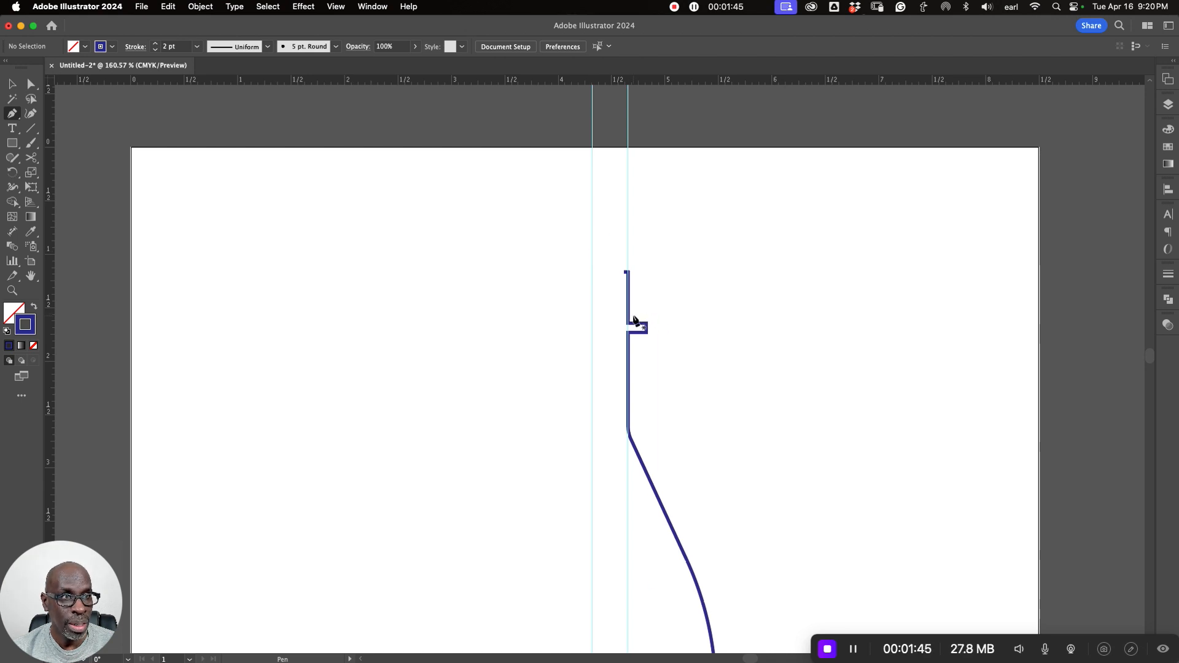
Draw the cap outline points around the top of the bottle neck
left_click(639, 329)
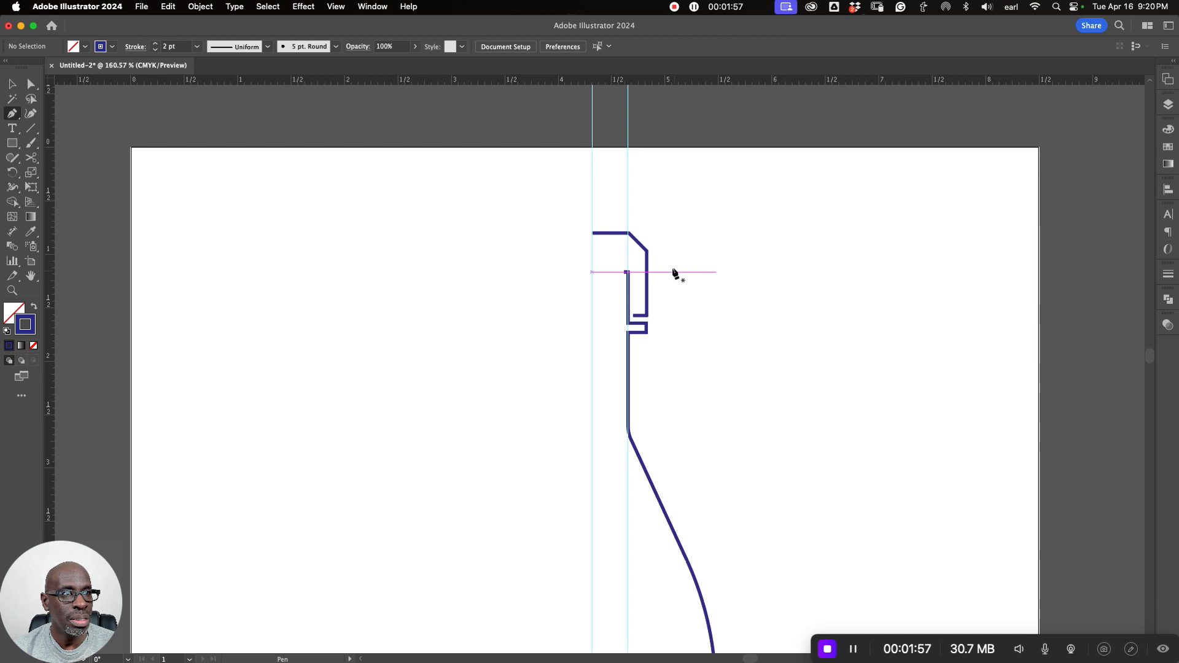
left_click(641, 260)
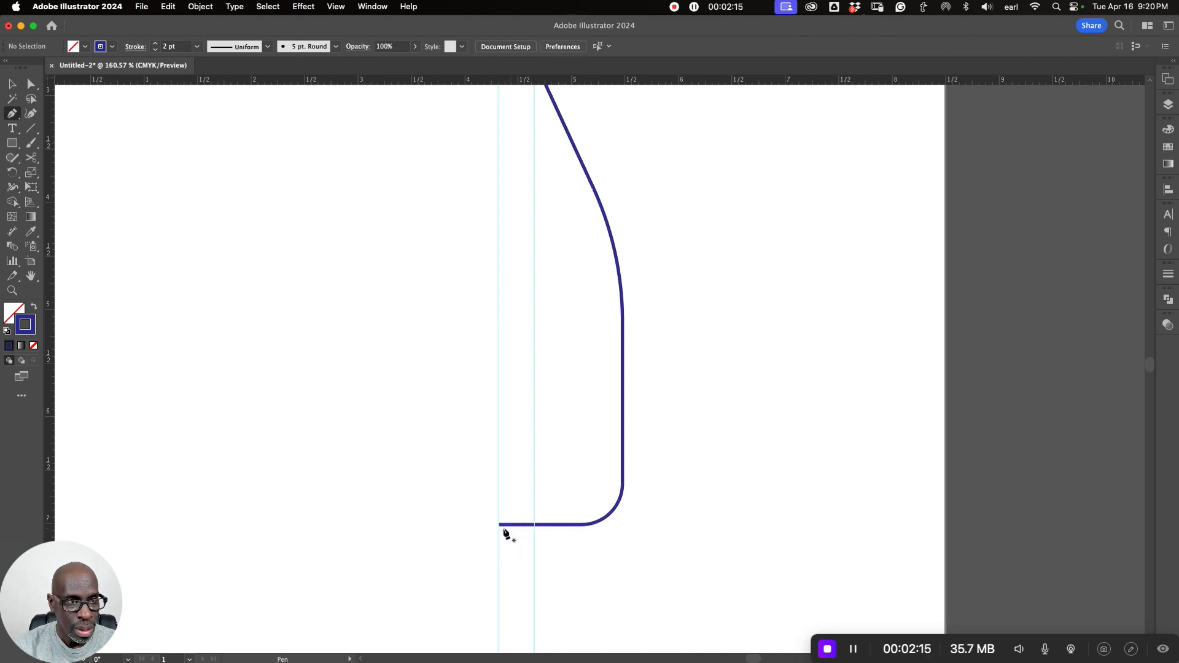
Draw the base's bottom edge and side beneath the bottle and round its corner
left_click_drag(500, 525, 615, 530)
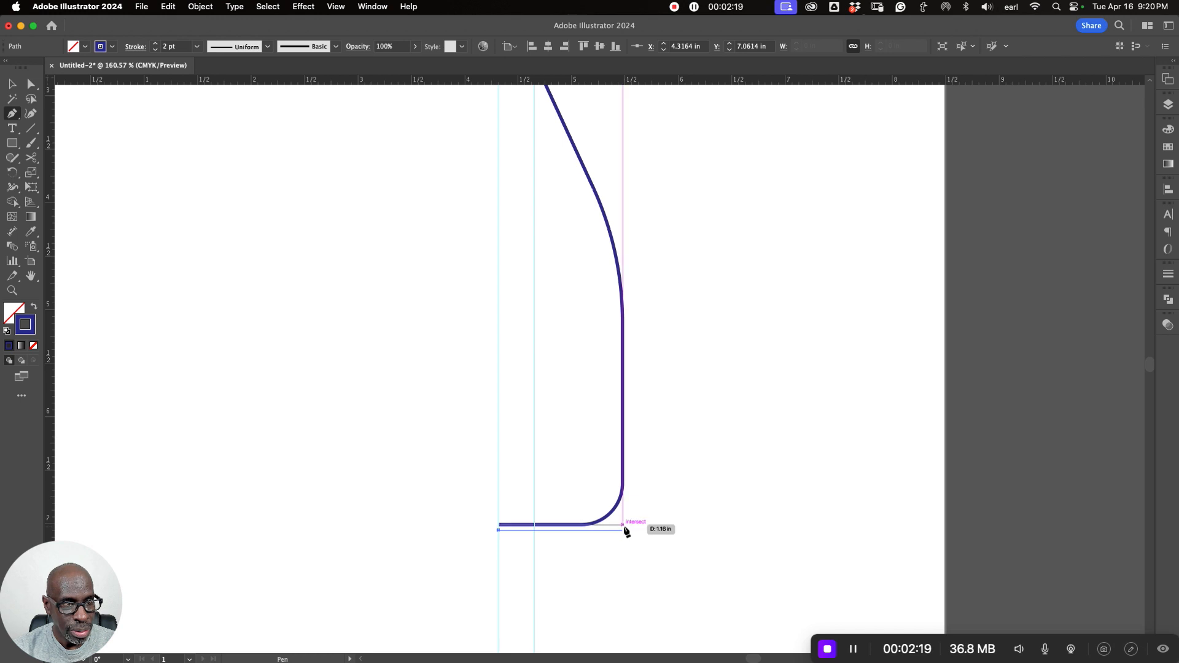
left_click_drag(626, 531, 626, 474)
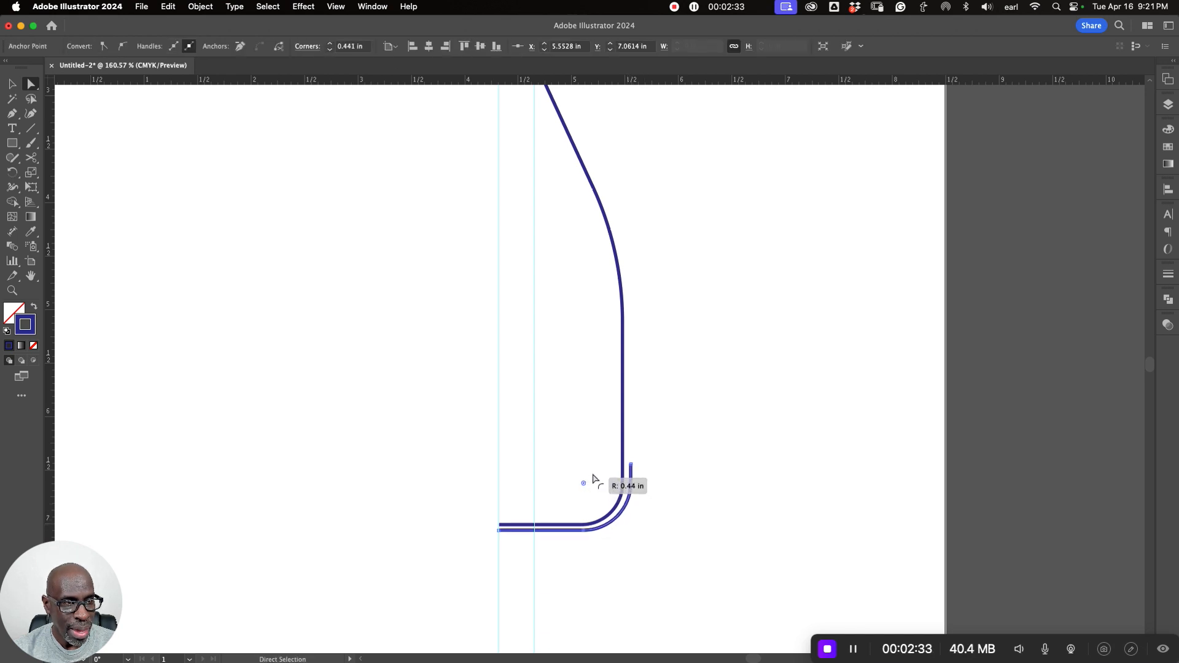
left_click_drag(582, 482, 592, 491)
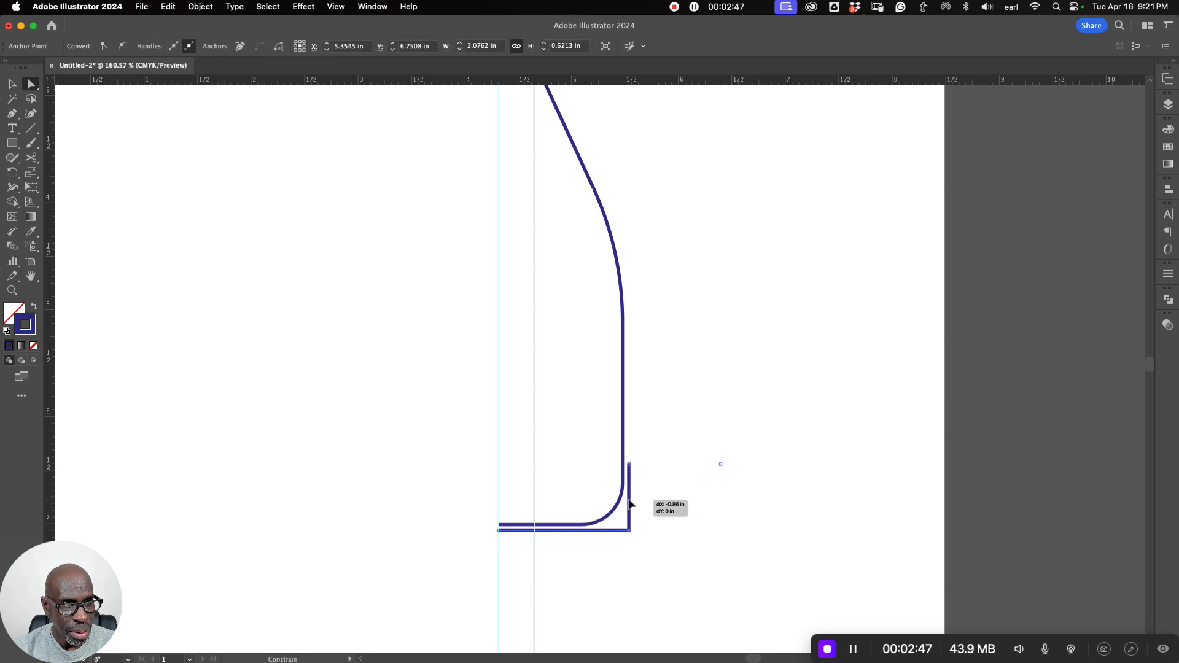
Snap the base corner point onto the bottom edge and set its rounded radius
left_click_drag(630, 504, 630, 532)
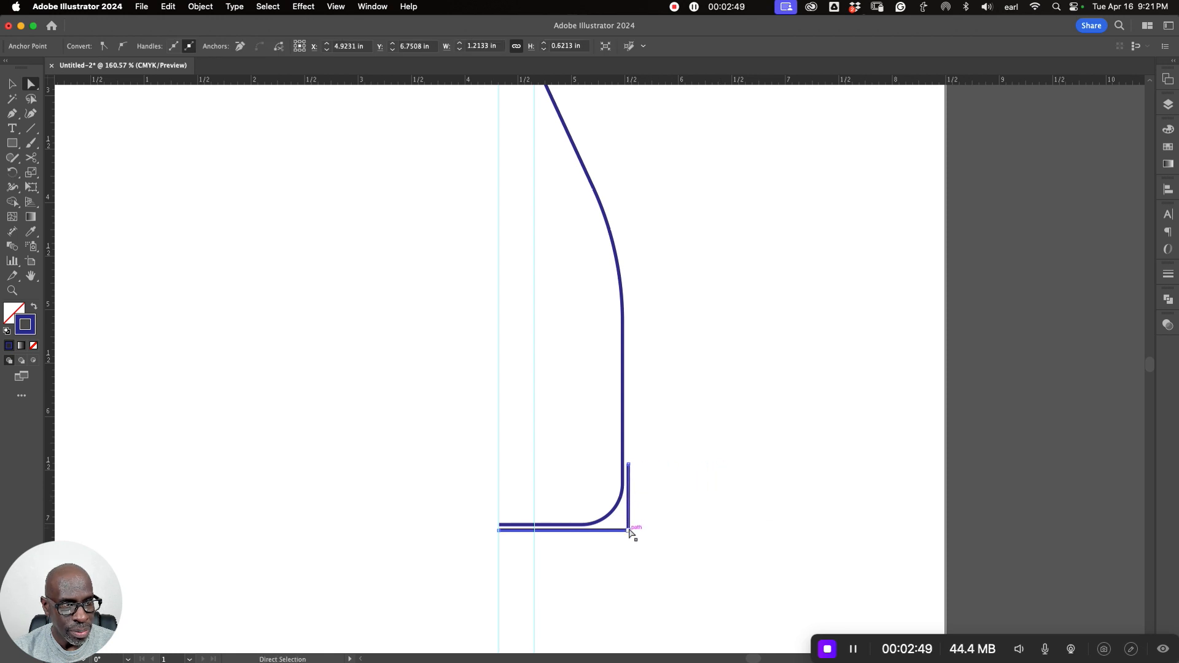
left_click_drag(630, 527, 598, 489)
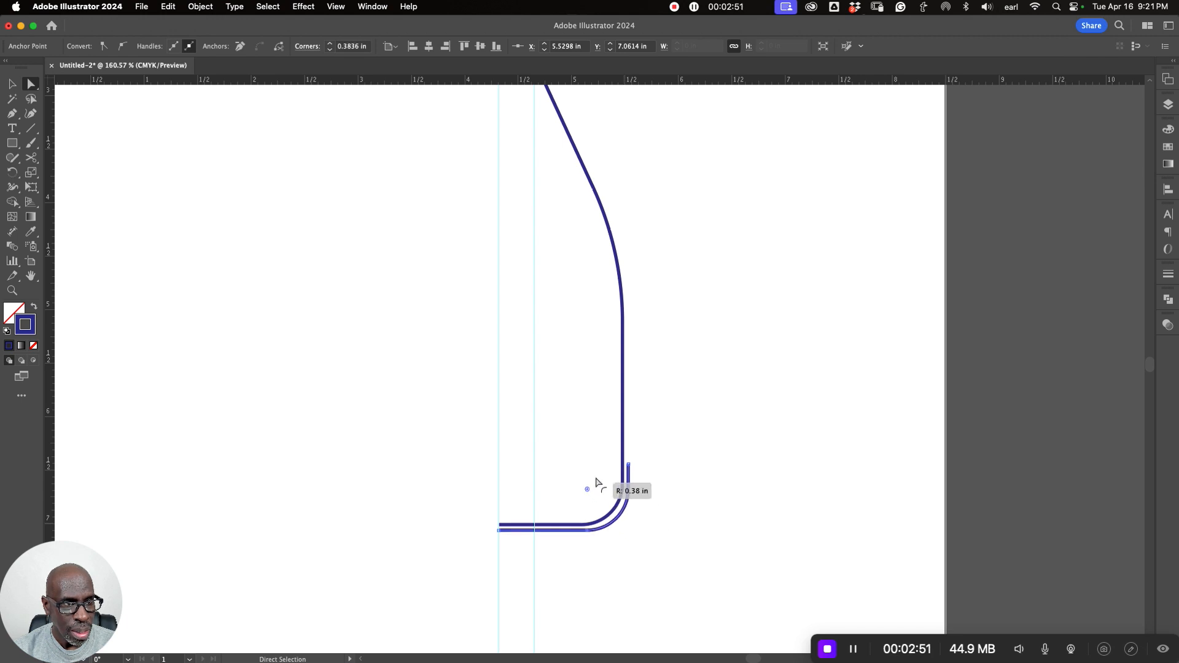
left_click(762, 469)
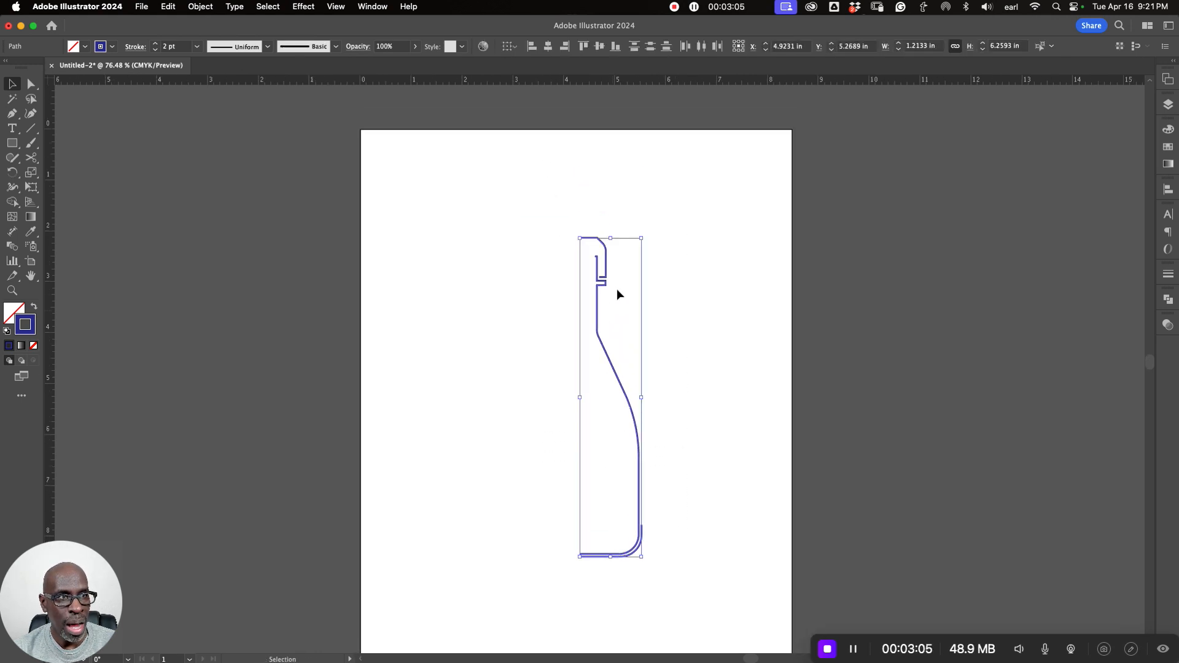
mouse_move(658, 604)
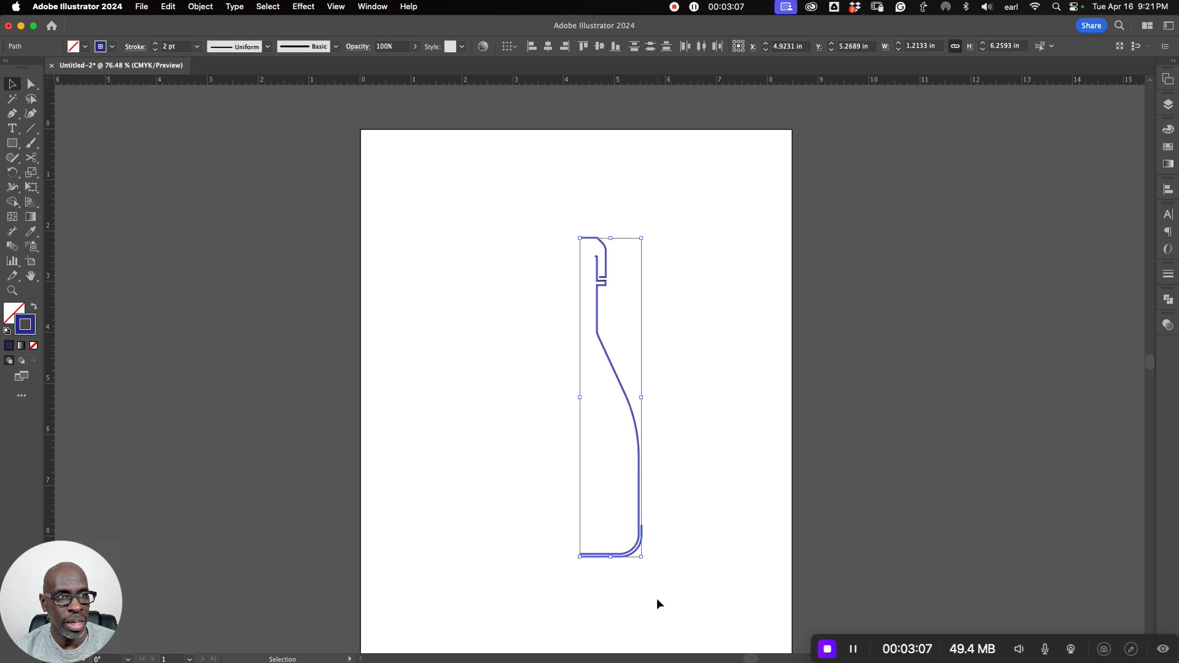
Revolve the selected profiles into 3D solids via the 3D and Materials panel
left_click(372, 6)
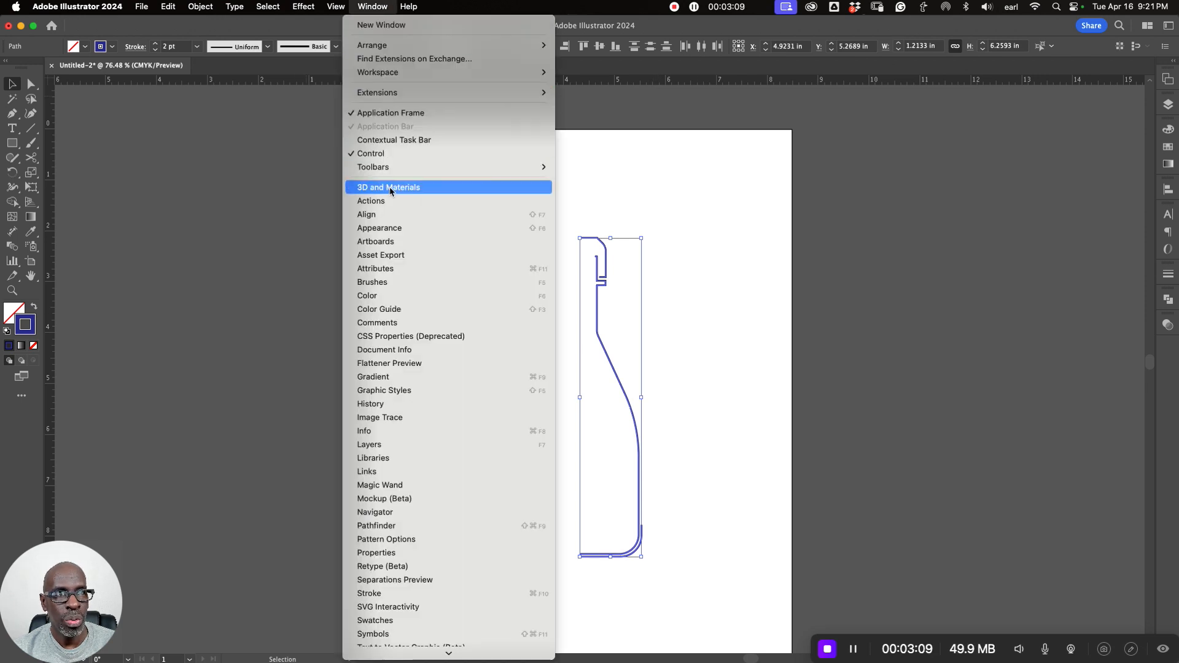
left_click(389, 187)
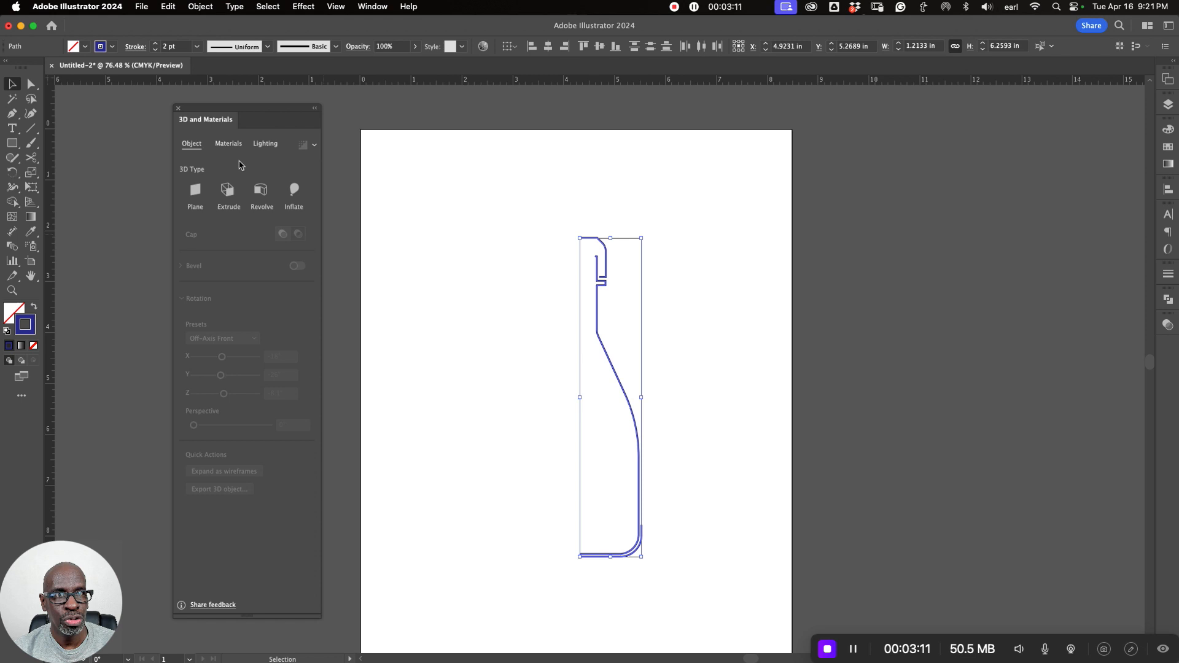
mouse_move(279, 212)
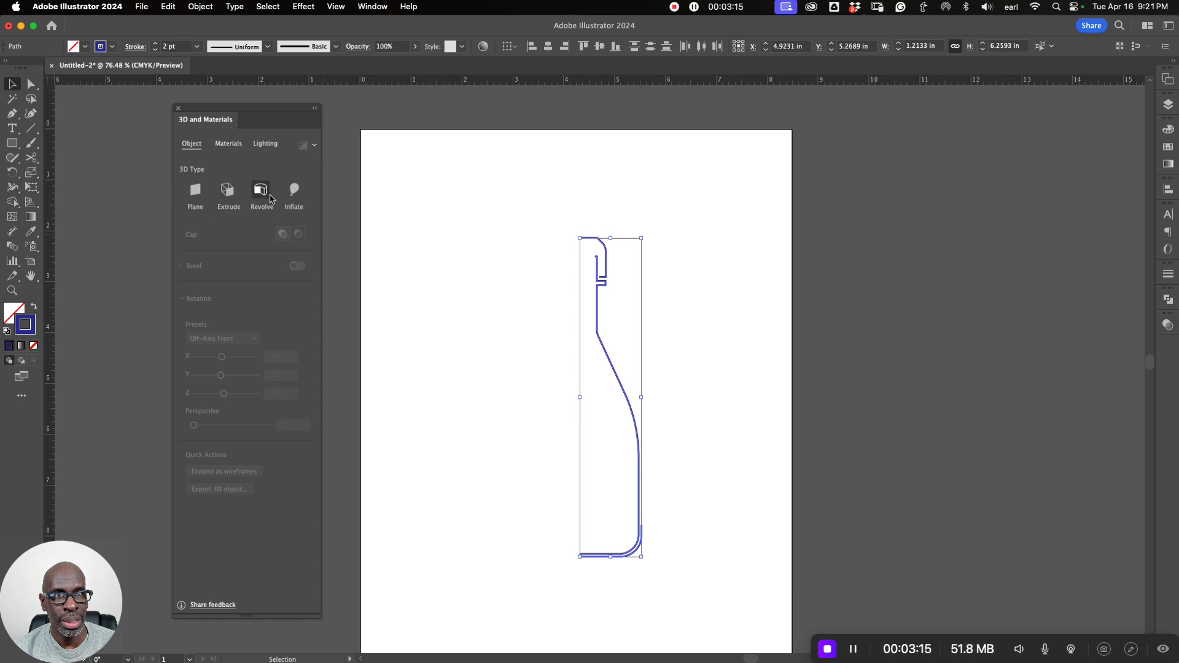
left_click(260, 190)
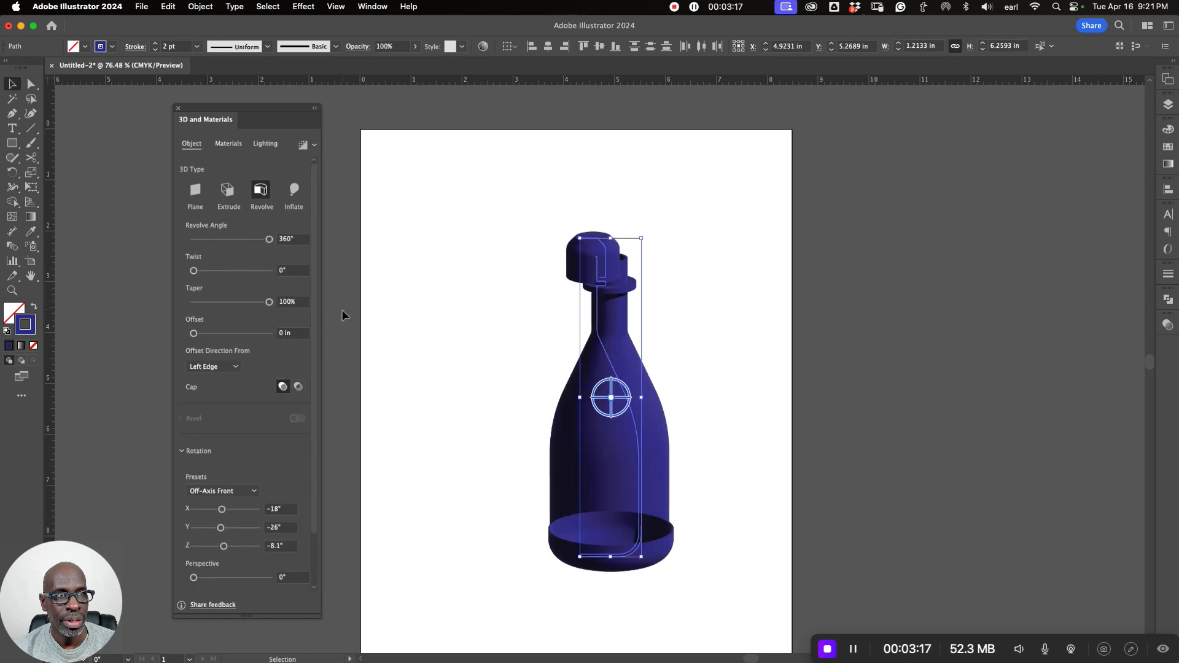
left_click(742, 318)
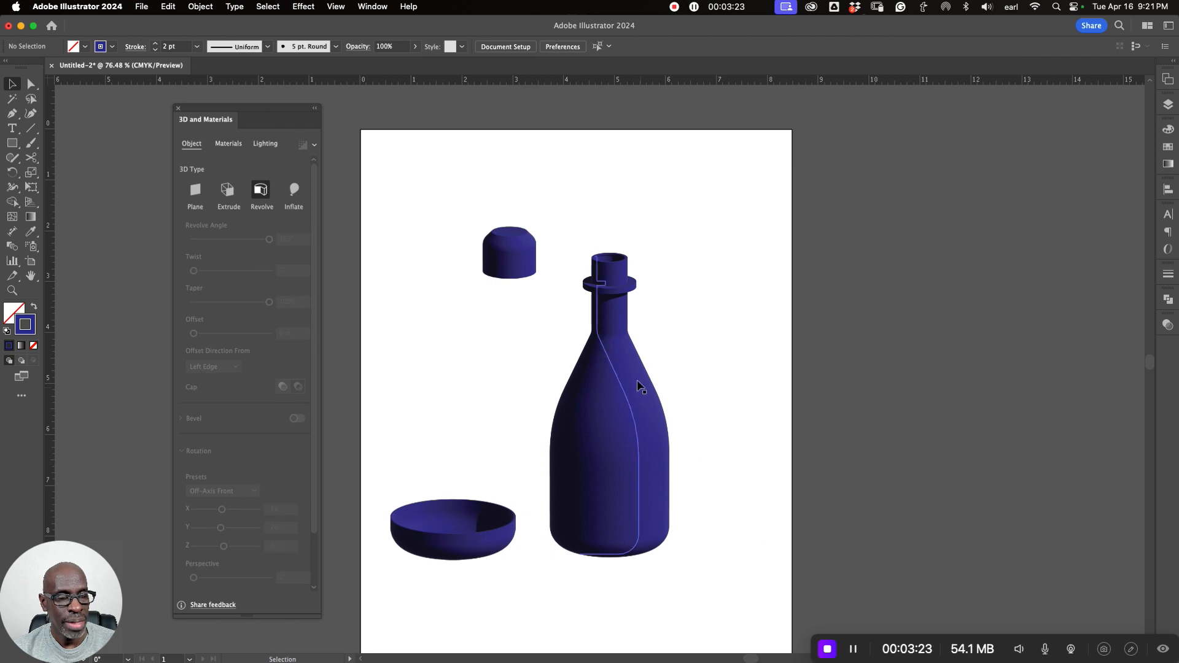
left_click(638, 387)
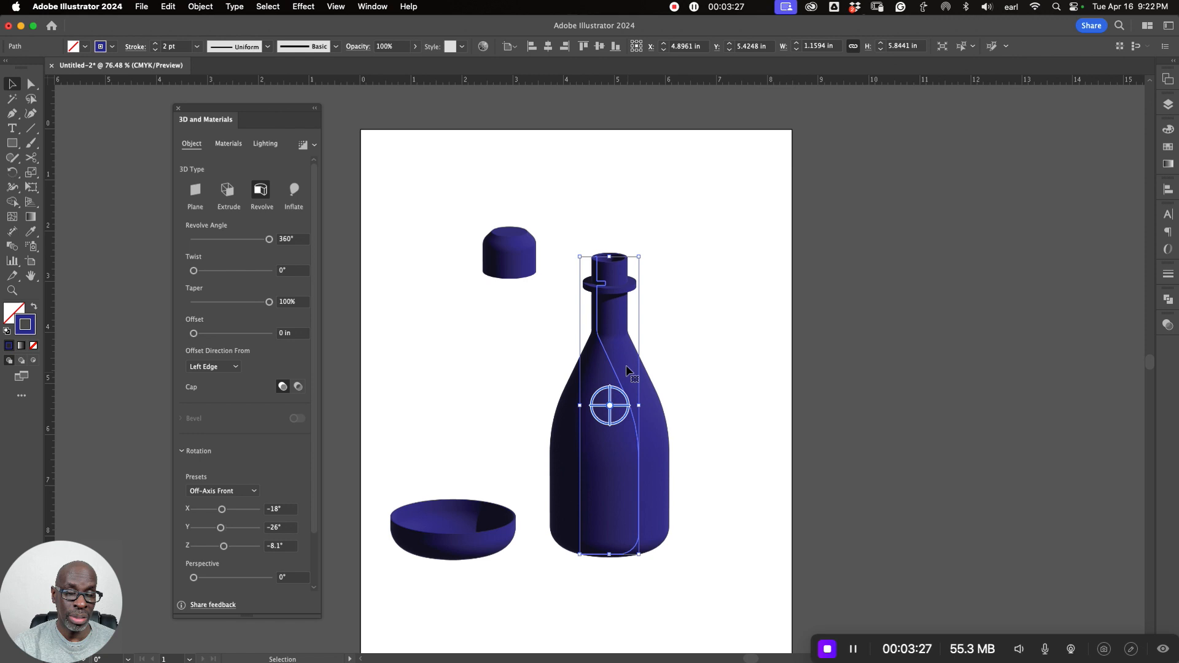
mouse_move(605, 353)
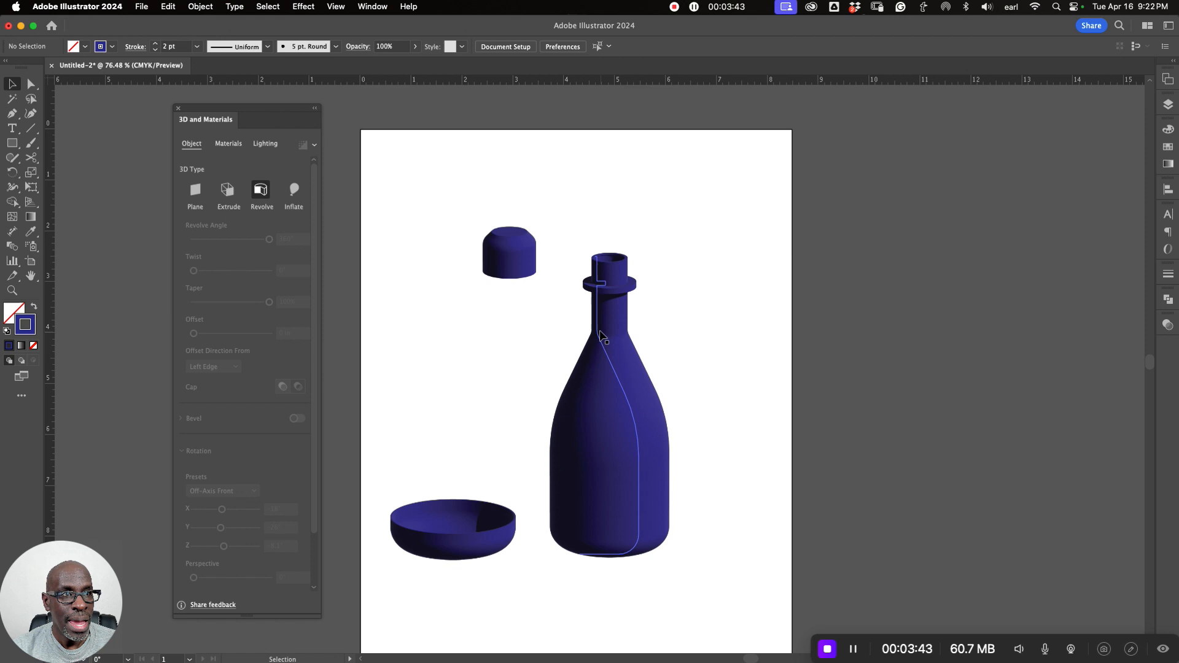
Adjust the neck ring's corner point on the bottle's profile path with Direct Selection
left_click(29, 84)
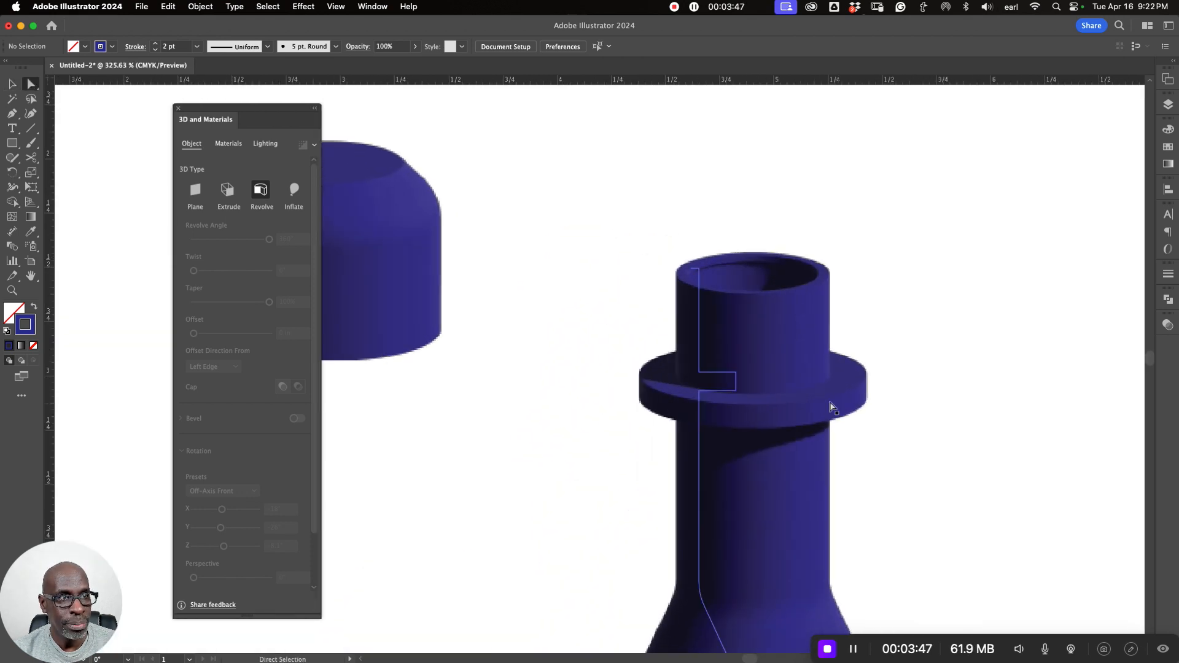
left_click(734, 383)
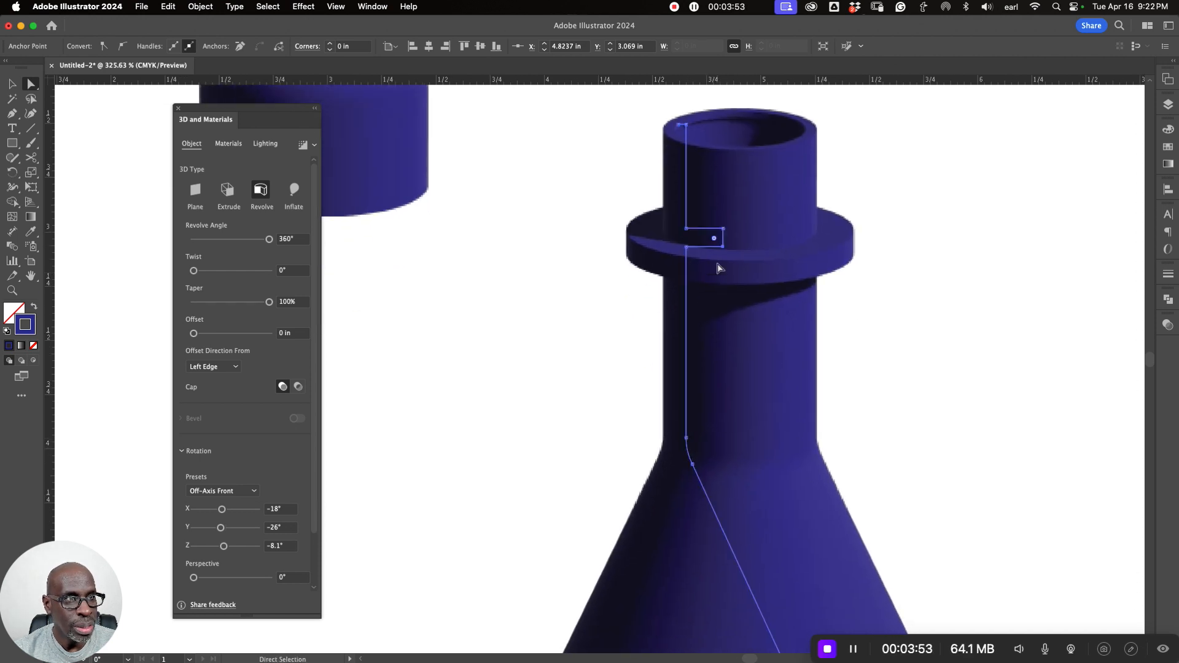
left_click_drag(713, 237, 720, 249)
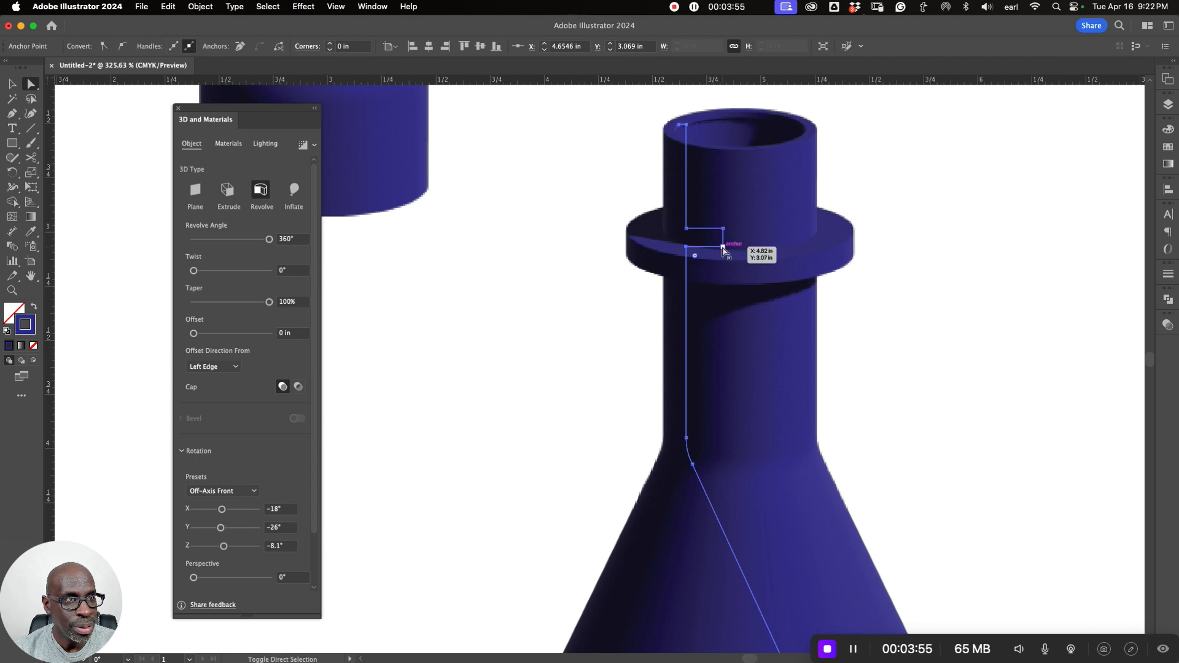
left_click_drag(722, 250, 722, 245)
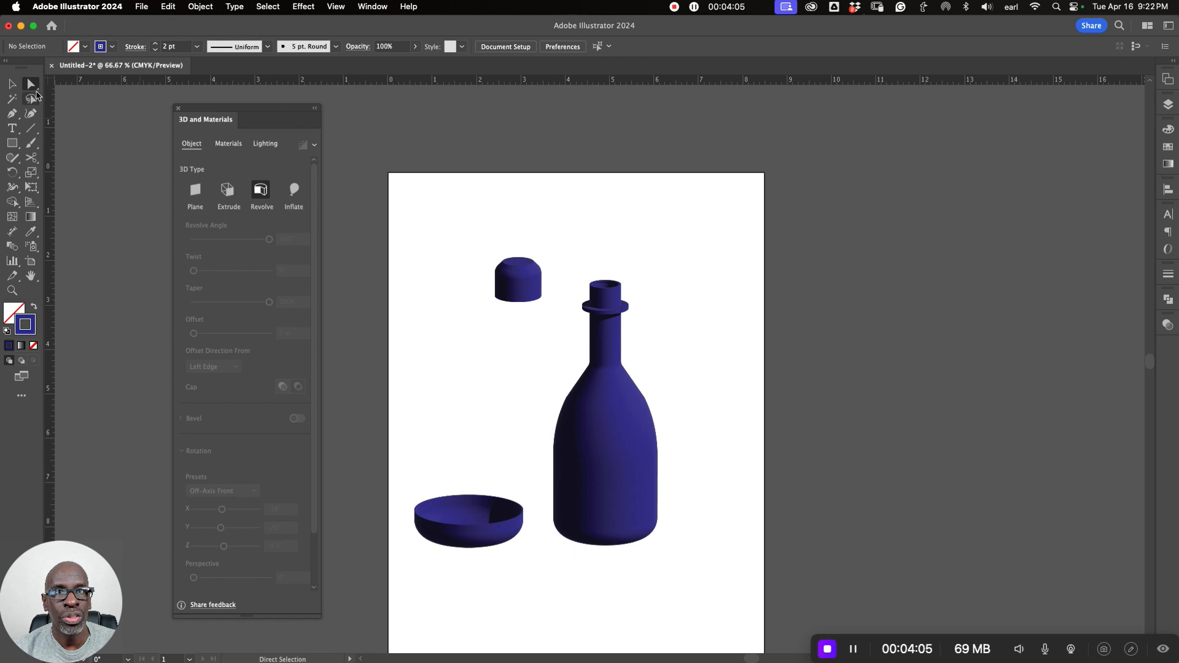
Send all three 3D pieces to the 3D export list
left_click(11, 83)
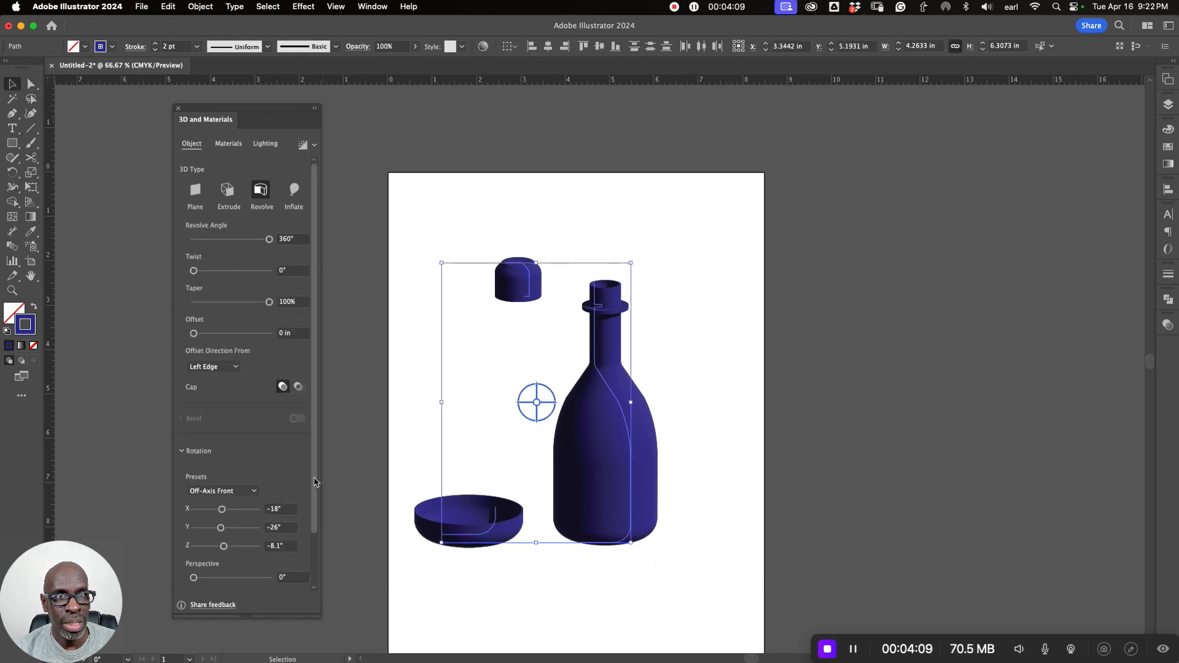
scroll("down", 3)
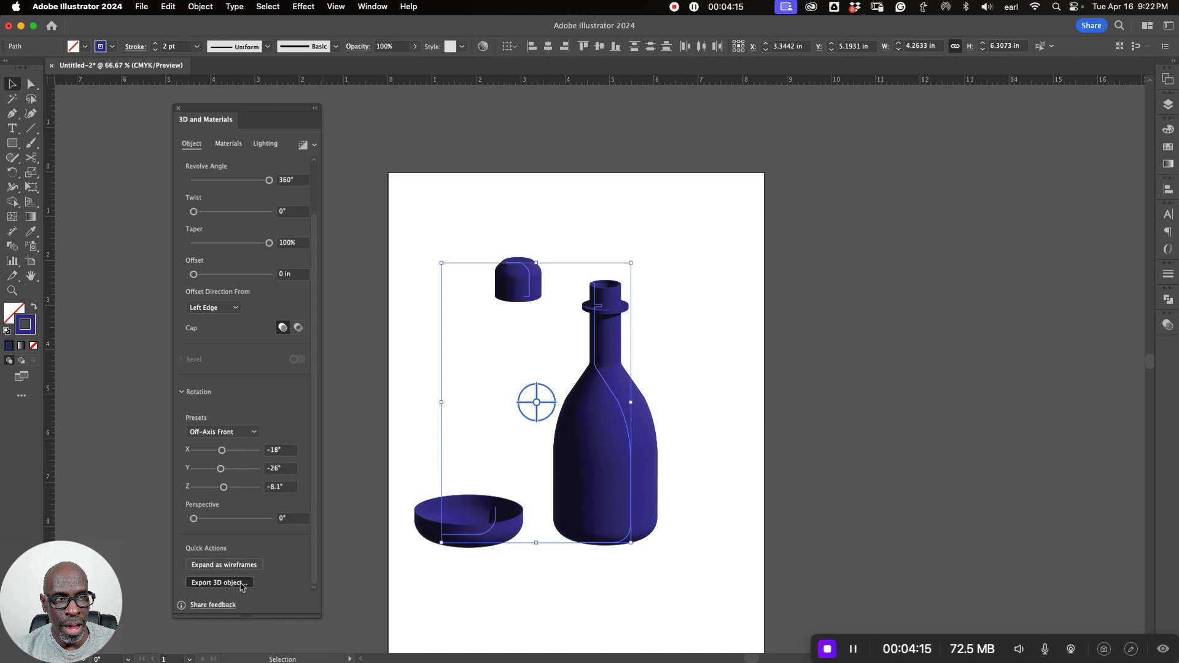
left_click(218, 582)
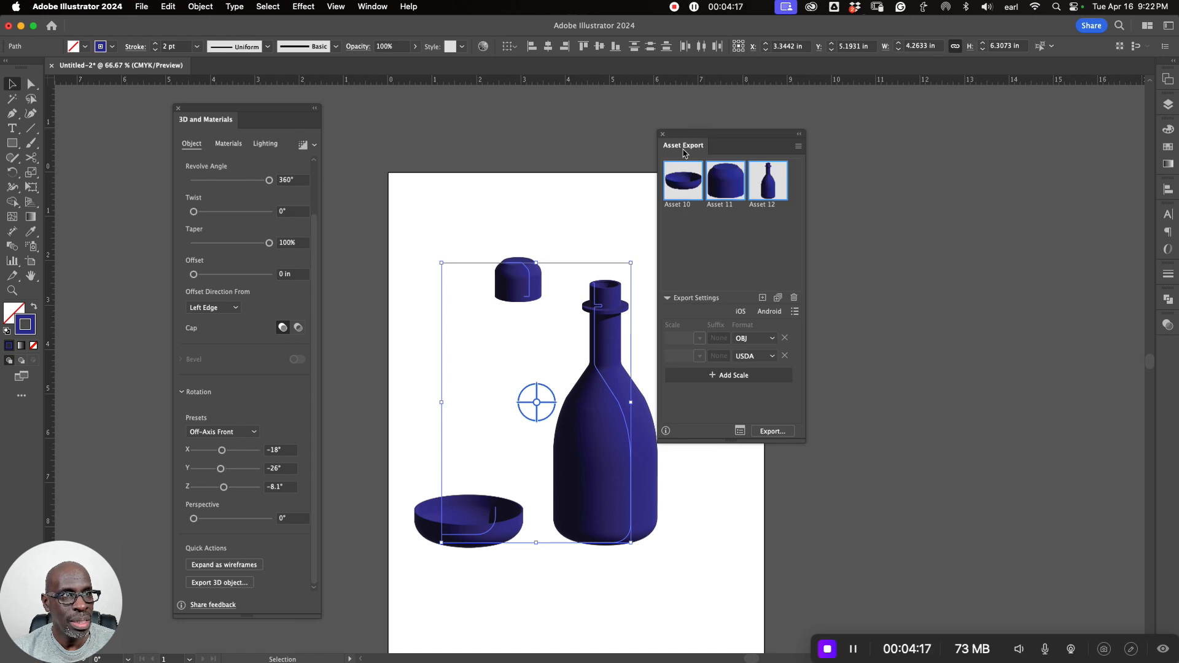
mouse_move(727, 139)
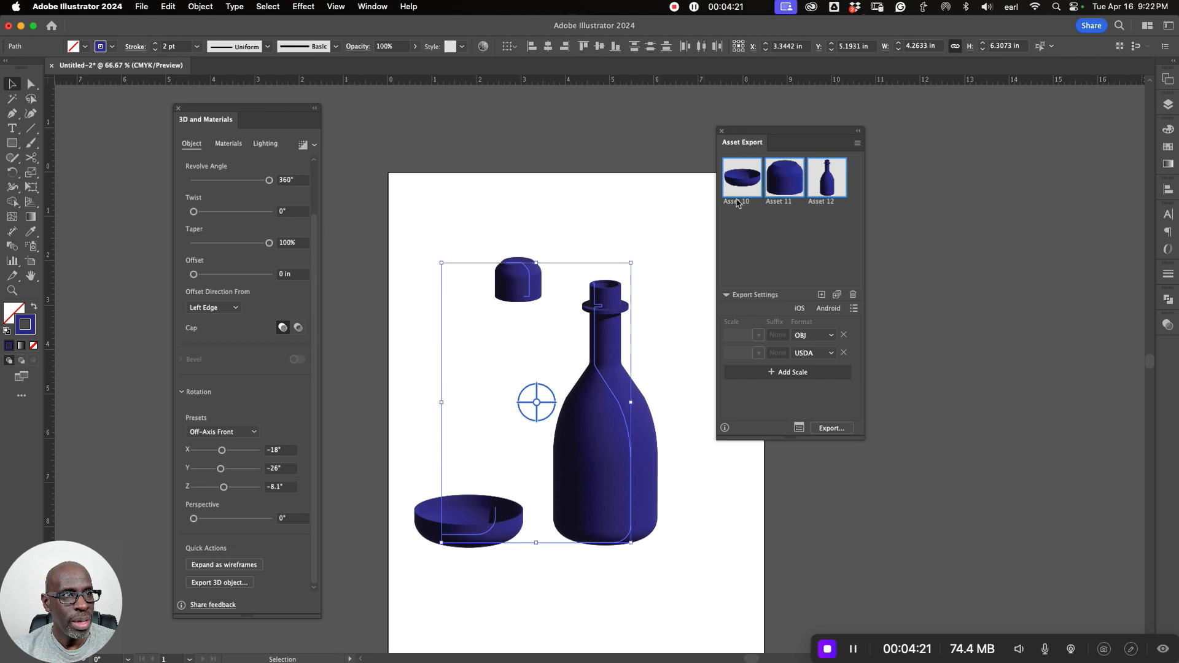
mouse_move(824, 189)
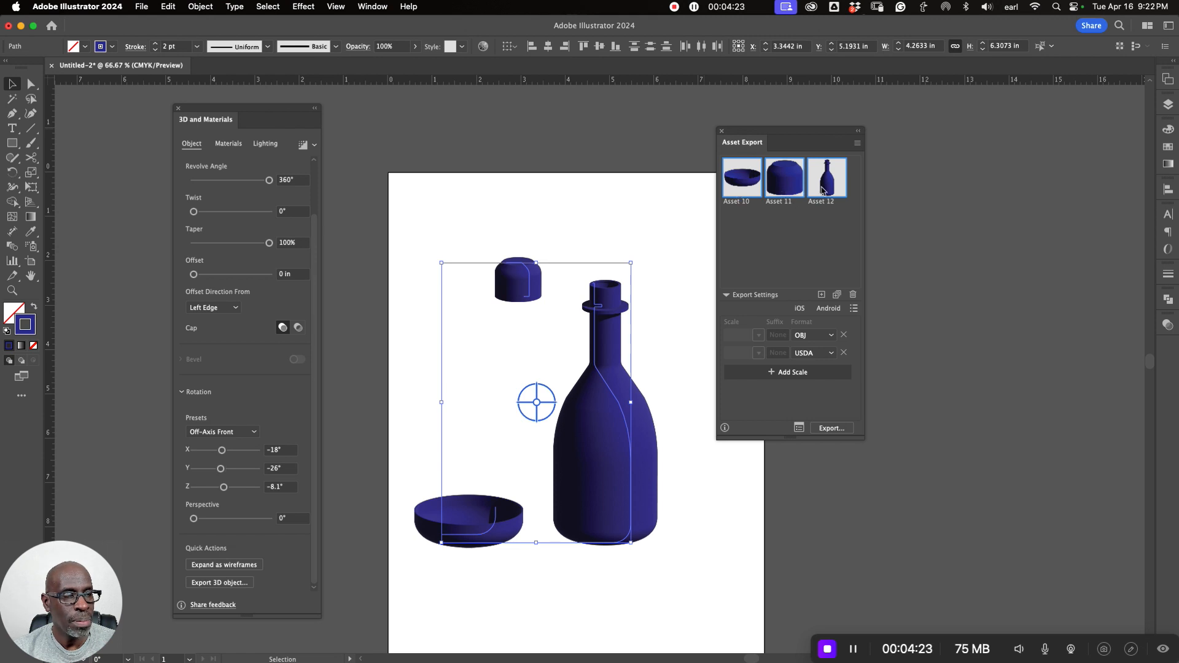
mouse_move(791, 174)
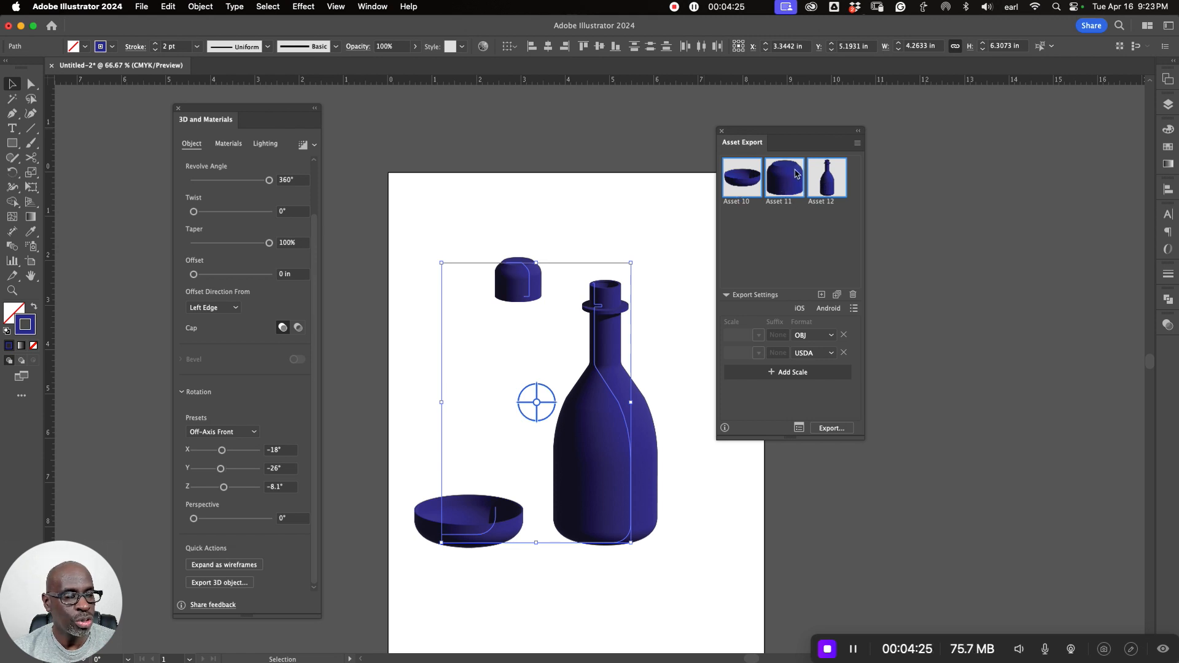
mouse_move(805, 353)
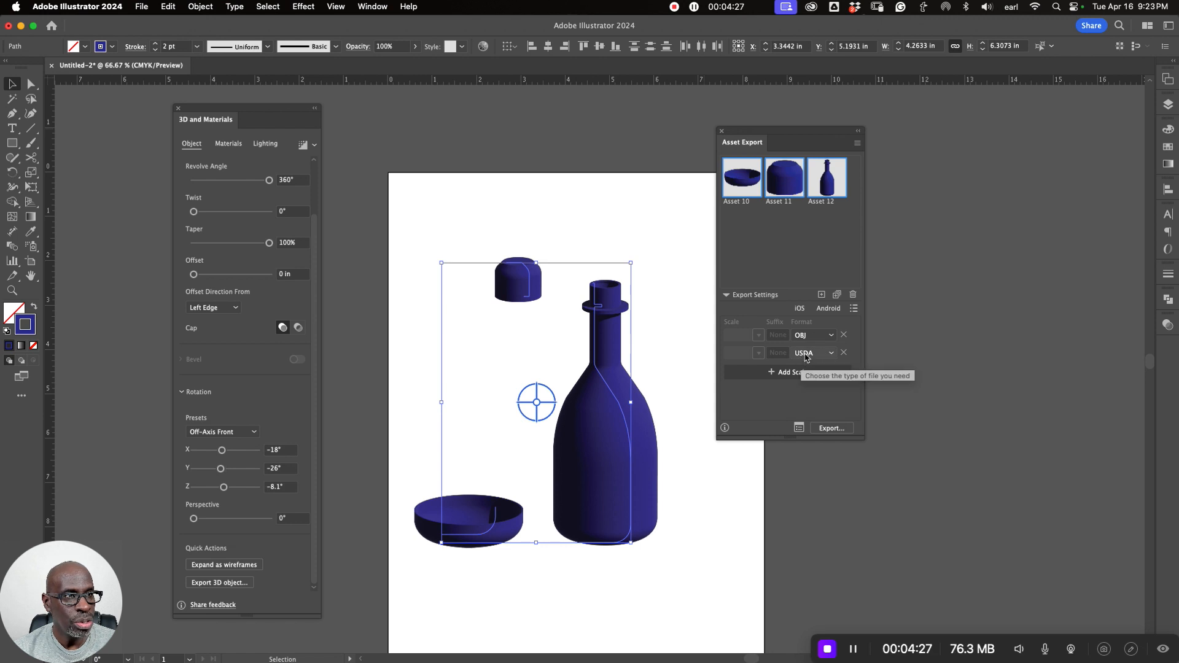
Remove the USDA format, keep OBJ only, and start exporting the three assets
left_click(843, 352)
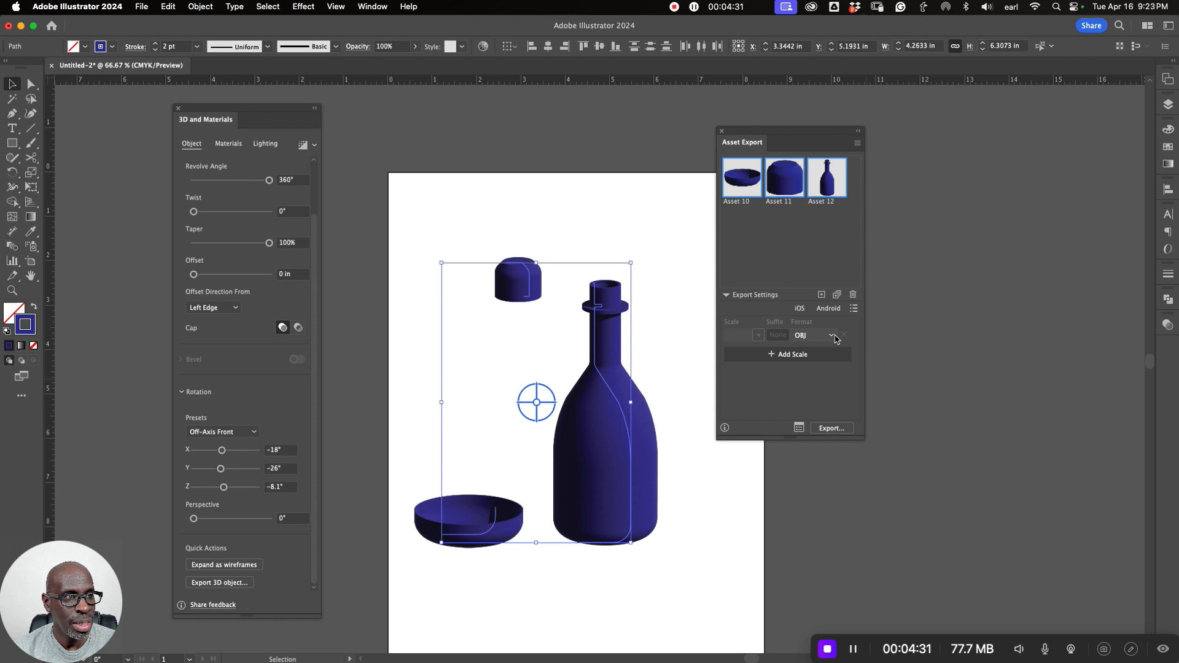
left_click(834, 334)
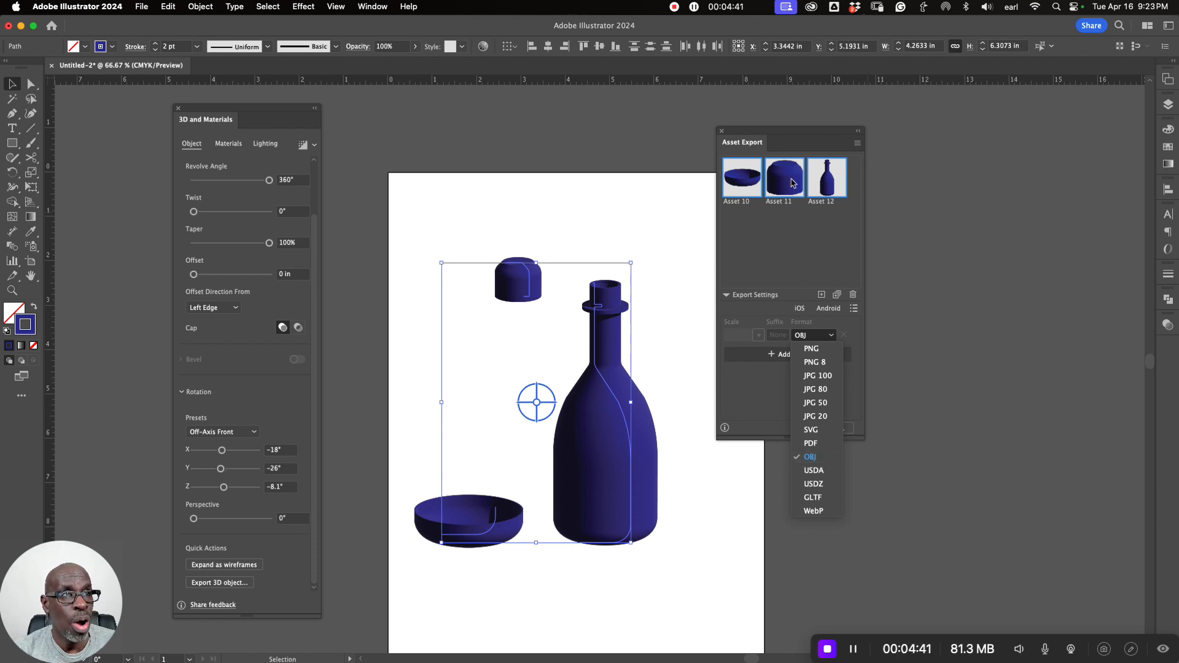
mouse_move(822, 223)
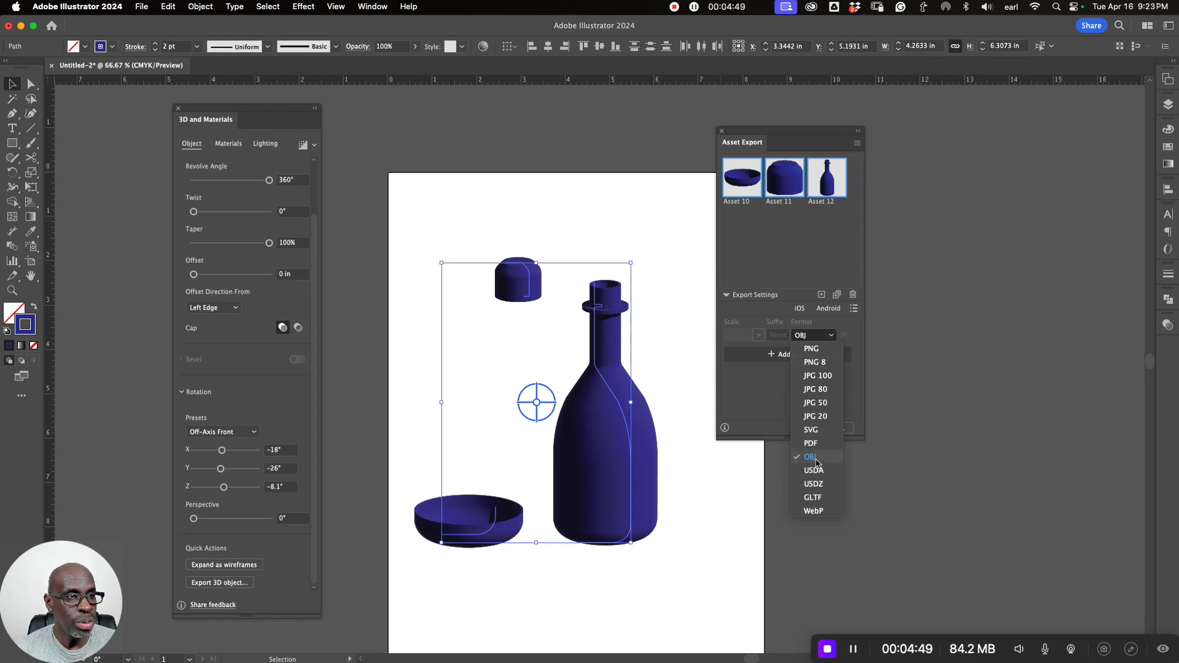
left_click(810, 457)
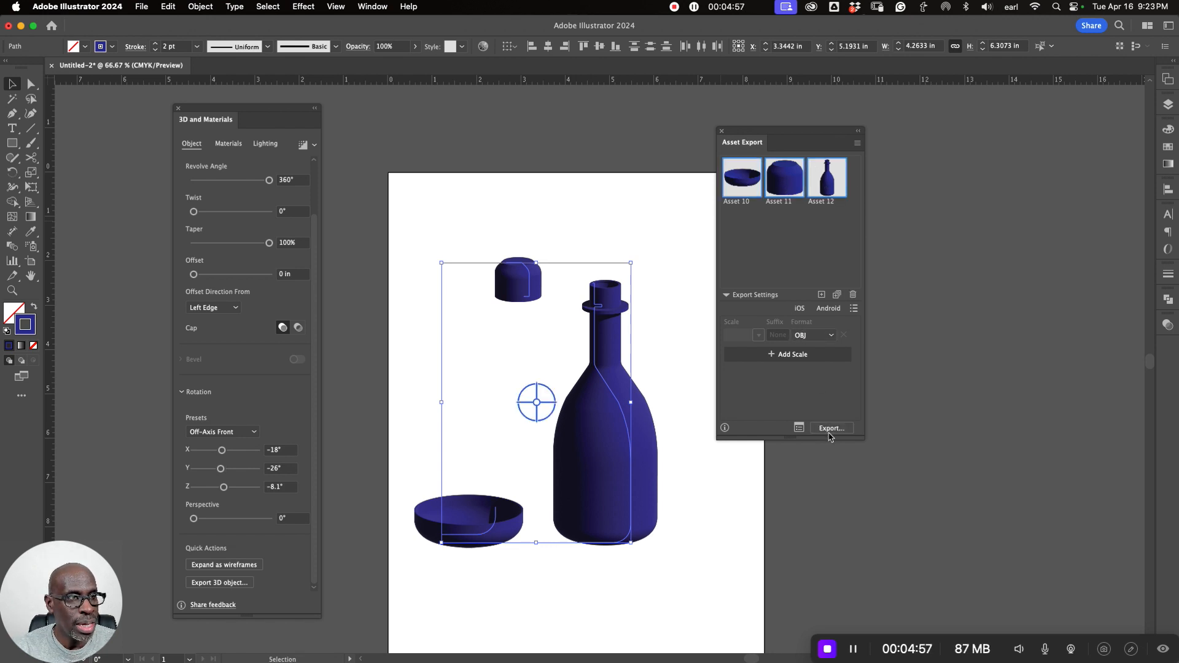
left_click(830, 427)
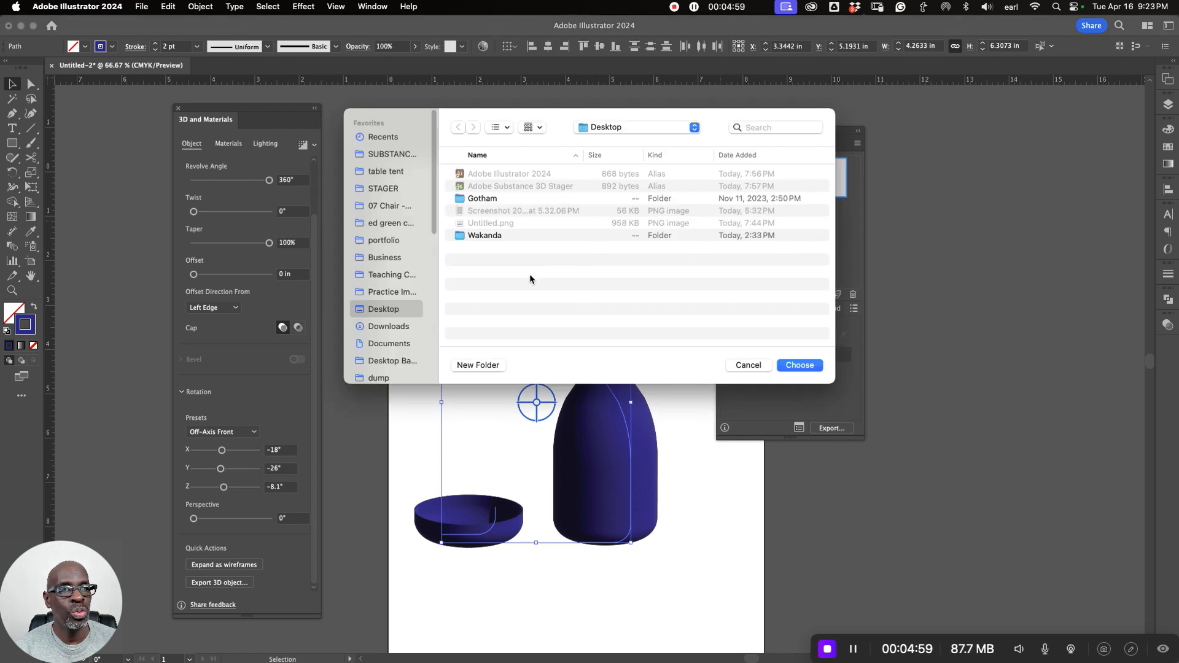
mouse_move(745, 315)
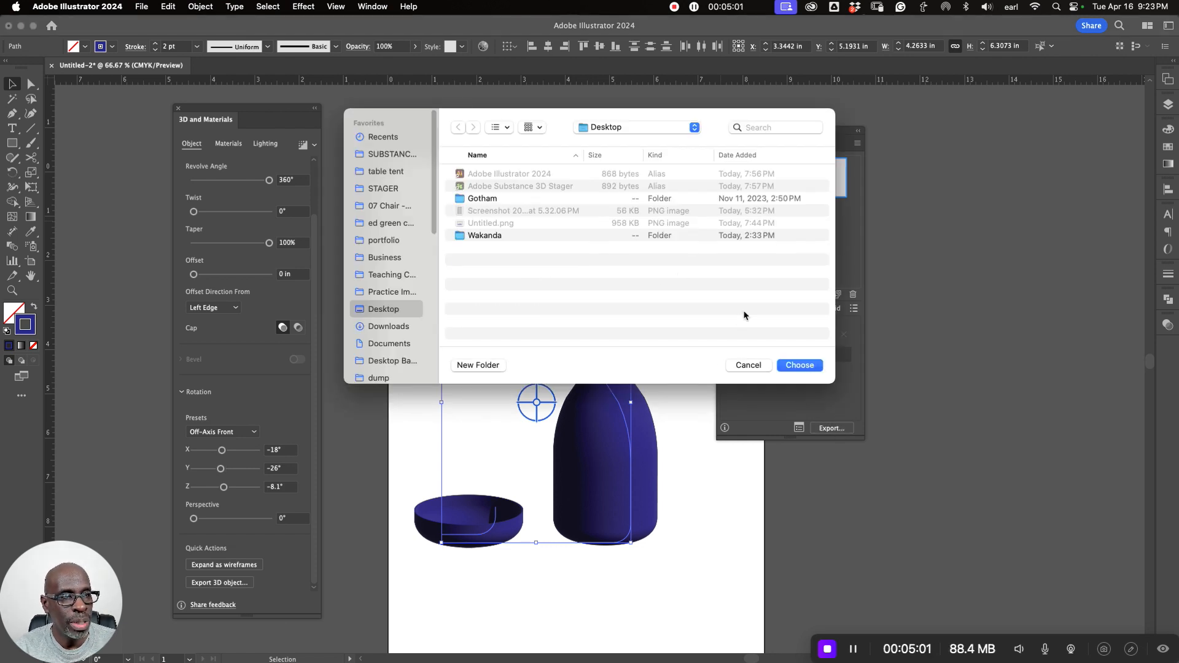
Choose an OBJ folder on the Desktop as the export destination
left_click(798, 365)
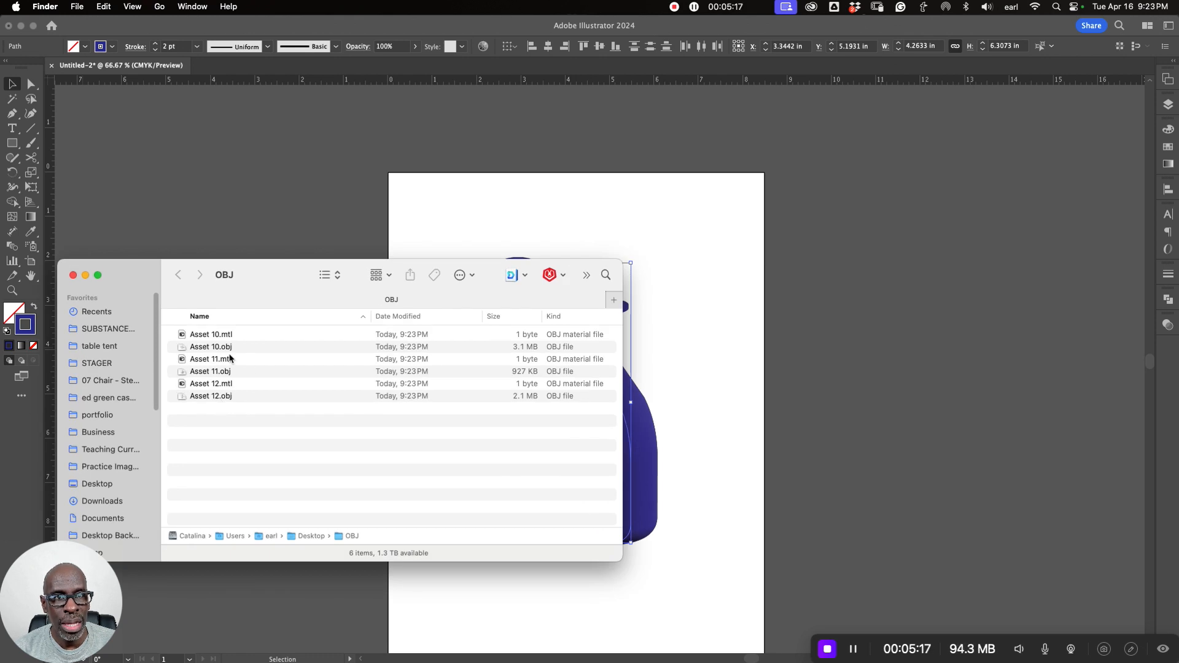
Select Asset 10.obj, Asset 11.obj and Asset 12.obj in Finder to check the exports
left_click(212, 346)
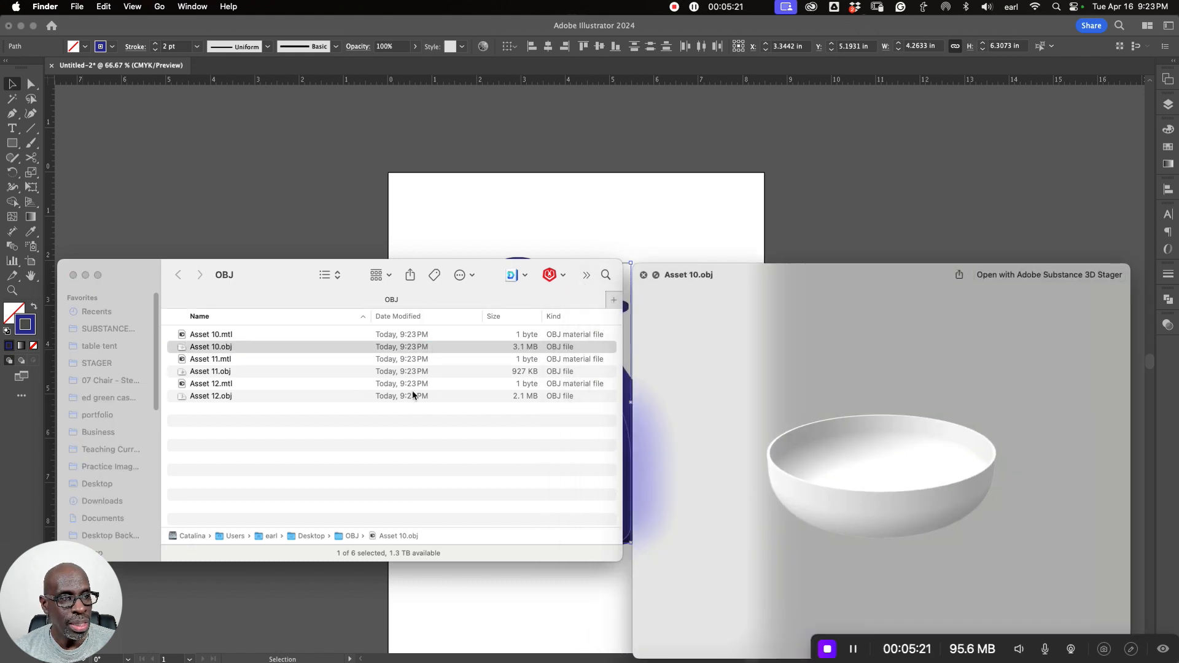
left_click(211, 371)
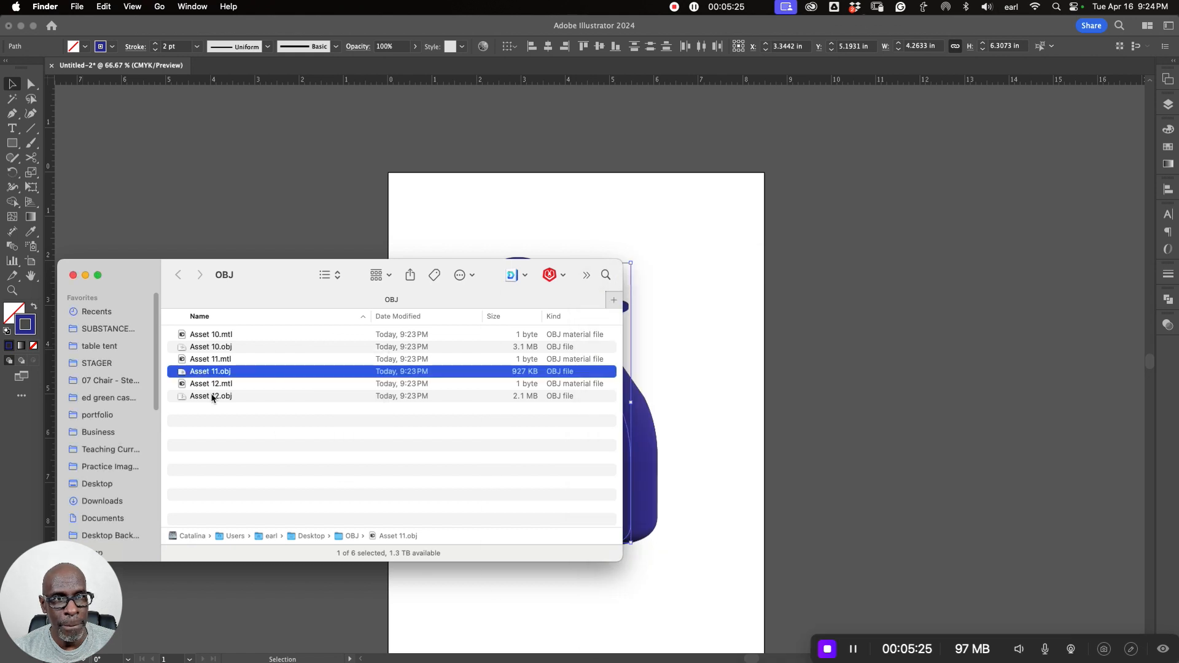
left_click(211, 396)
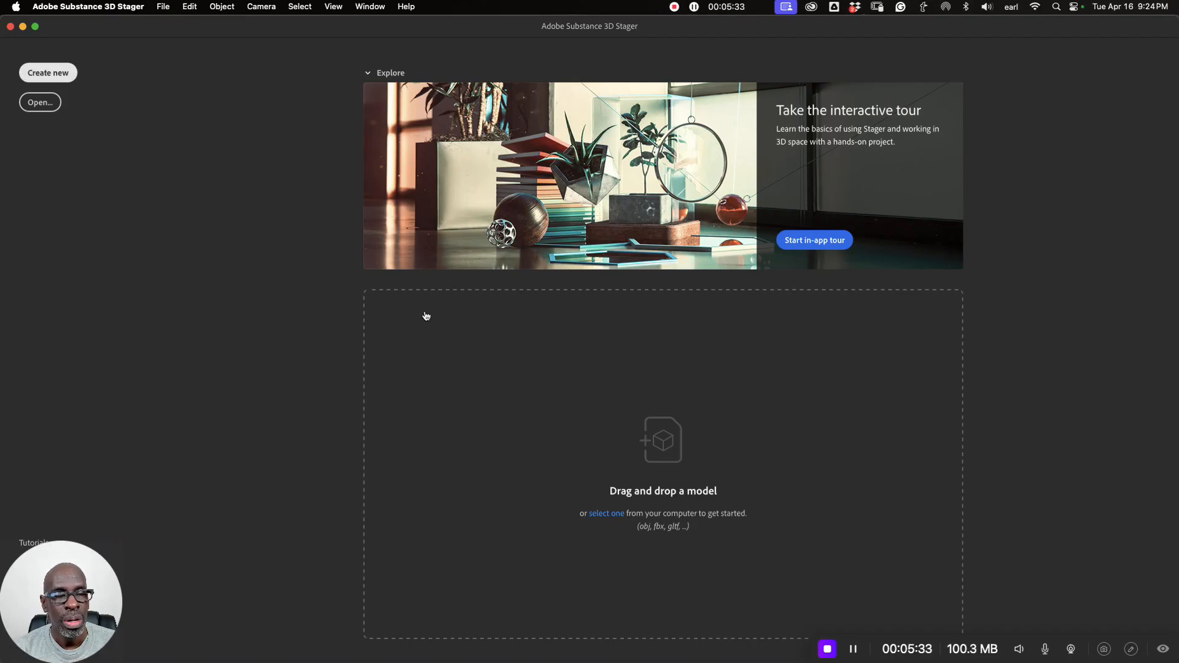
Create a new scene and import the bottle, cap and base OBJ models into it
left_click(47, 72)
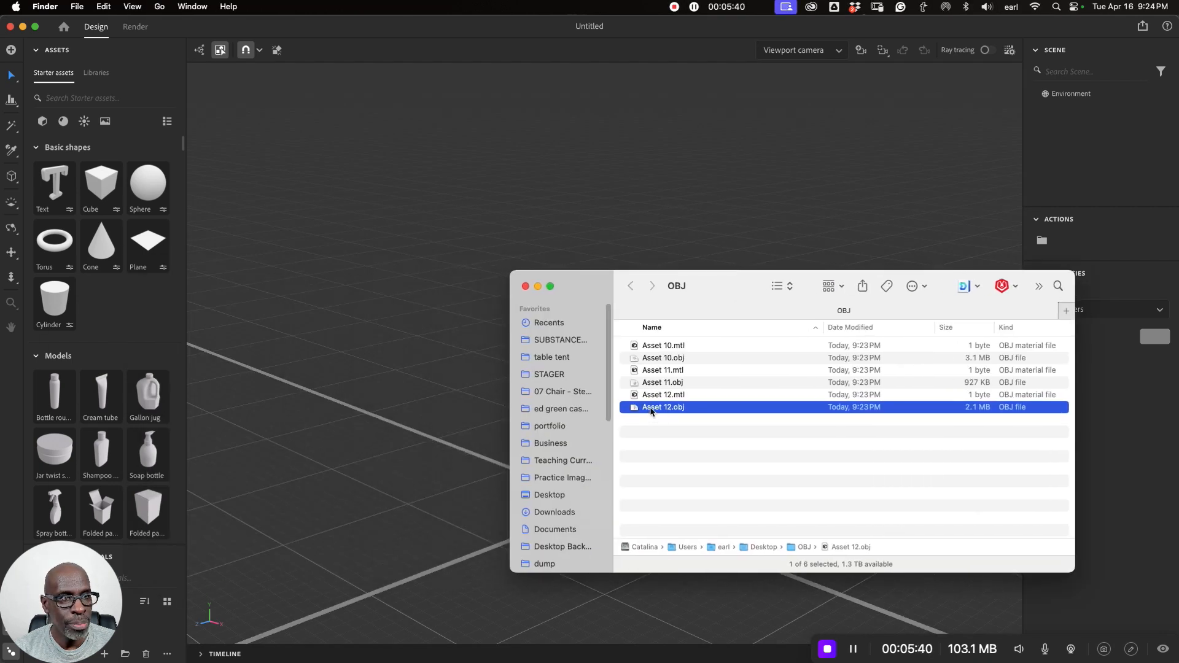
double_click(662, 406)
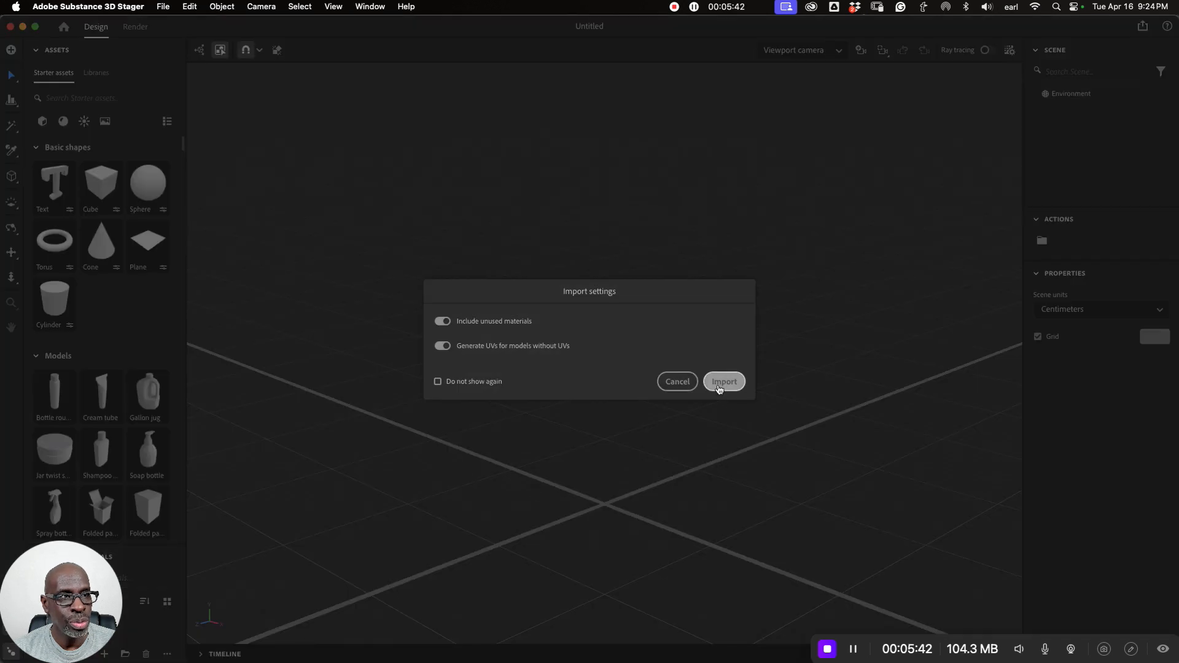
left_click(724, 381)
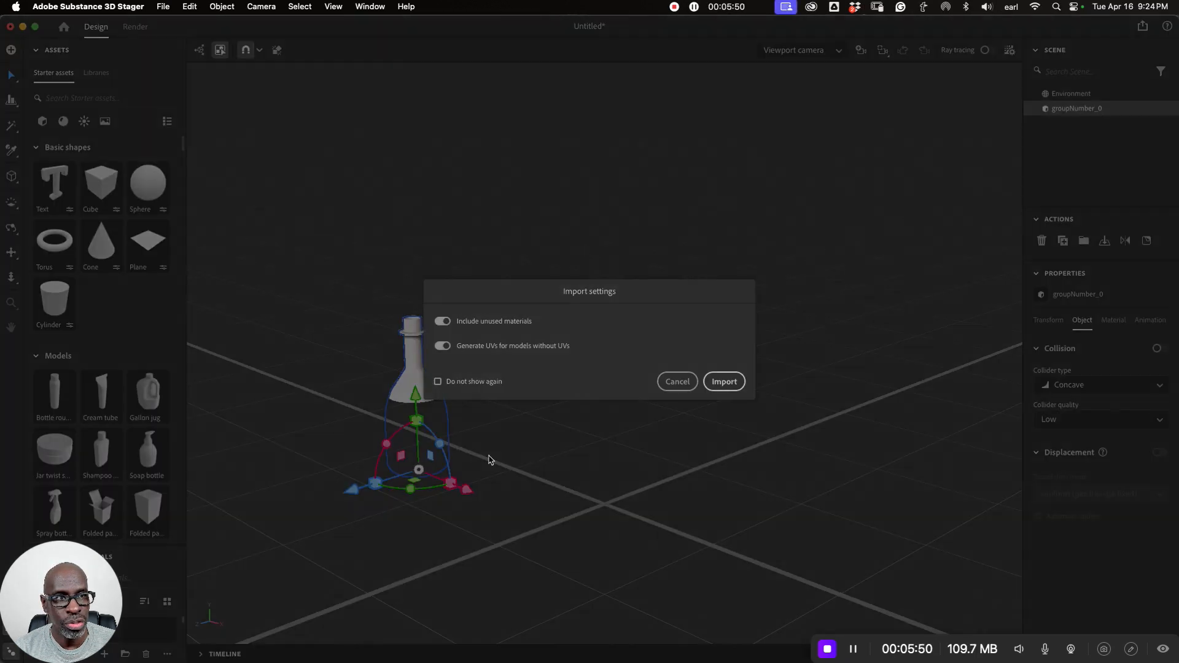
left_click(723, 381)
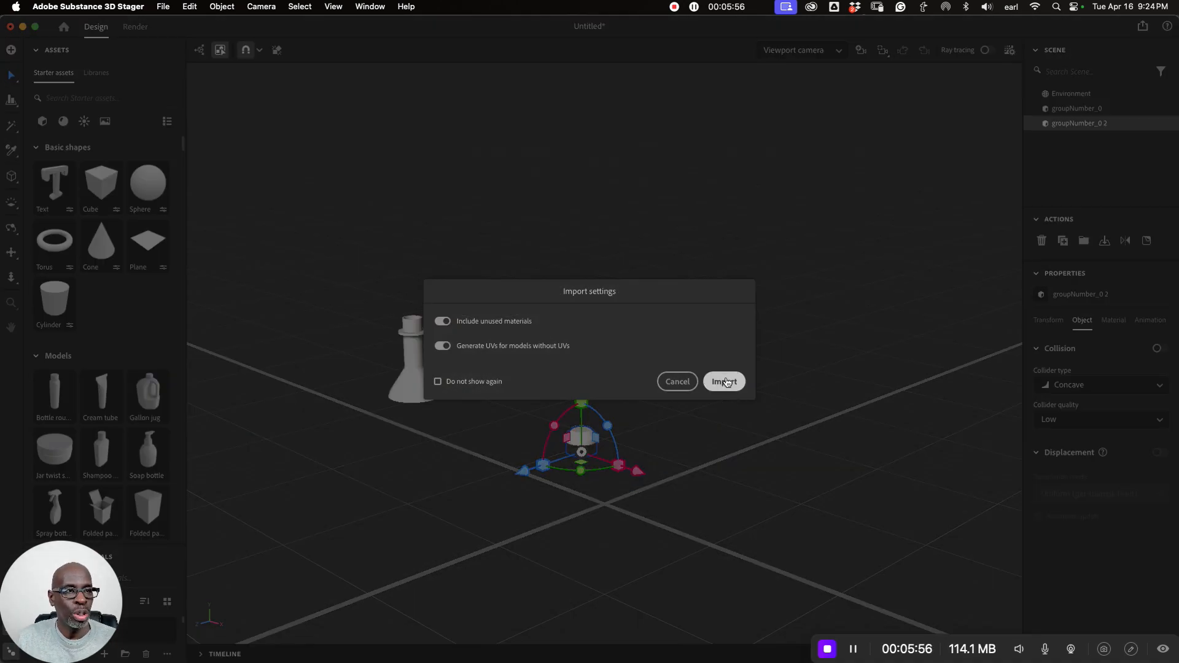
left_click(723, 381)
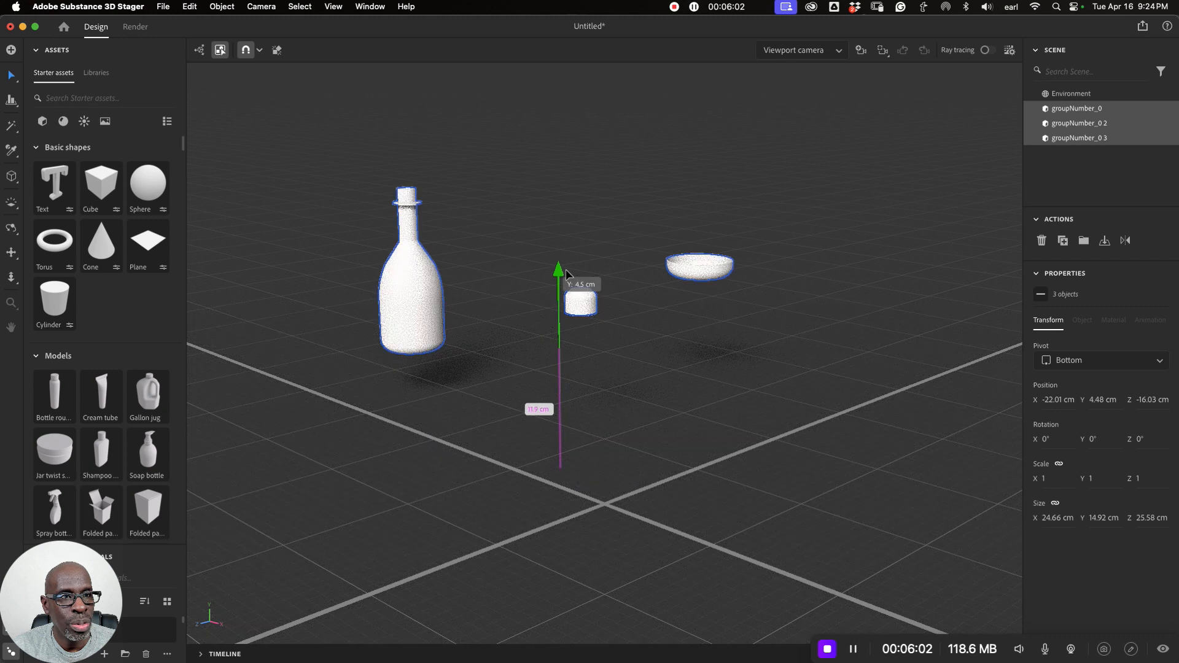
Raise the cap above the bottle and align the three parts on one vertical axis
left_click(1071, 94)
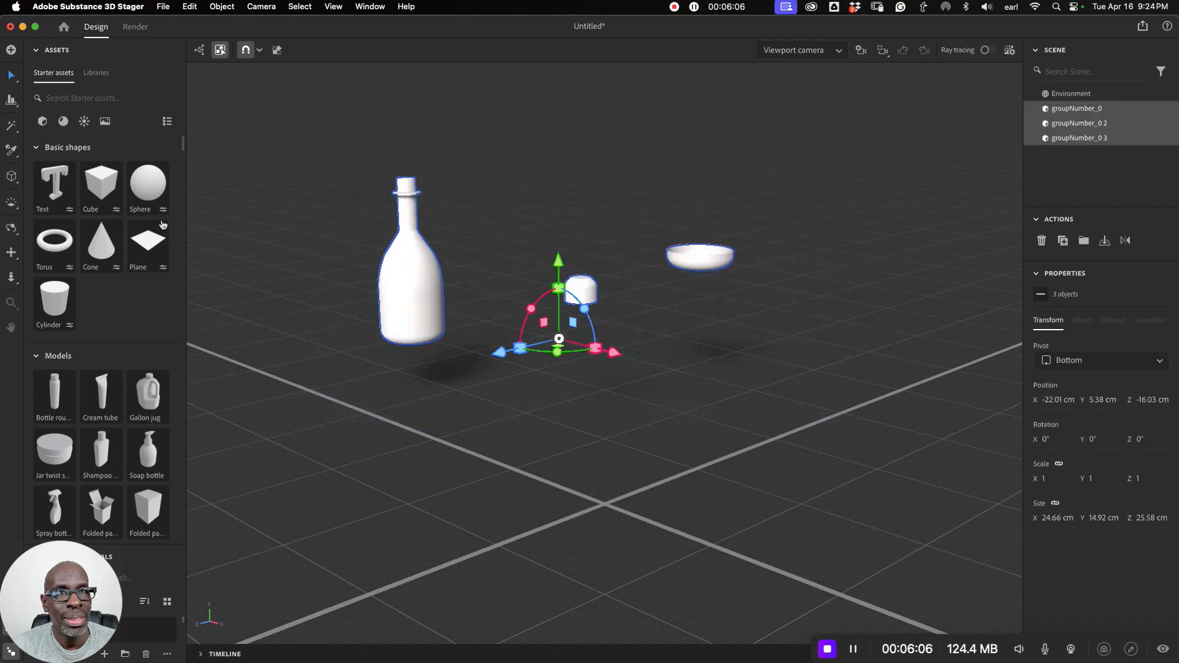
left_click(1071, 93)
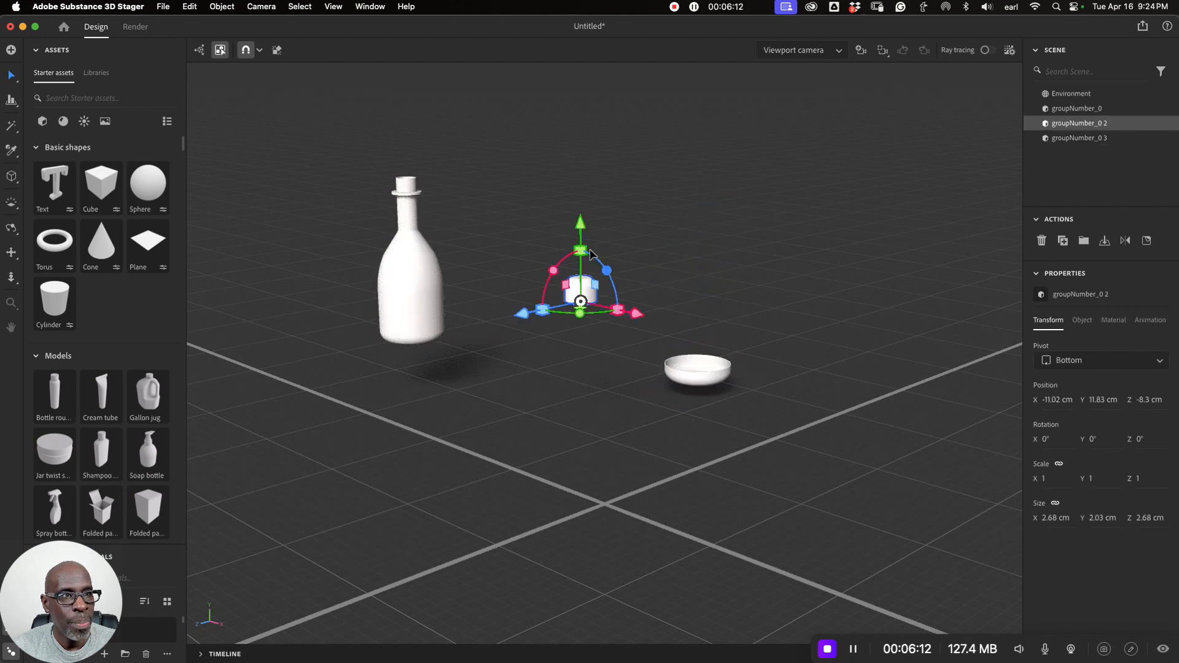
left_click_drag(581, 250, 580, 120)
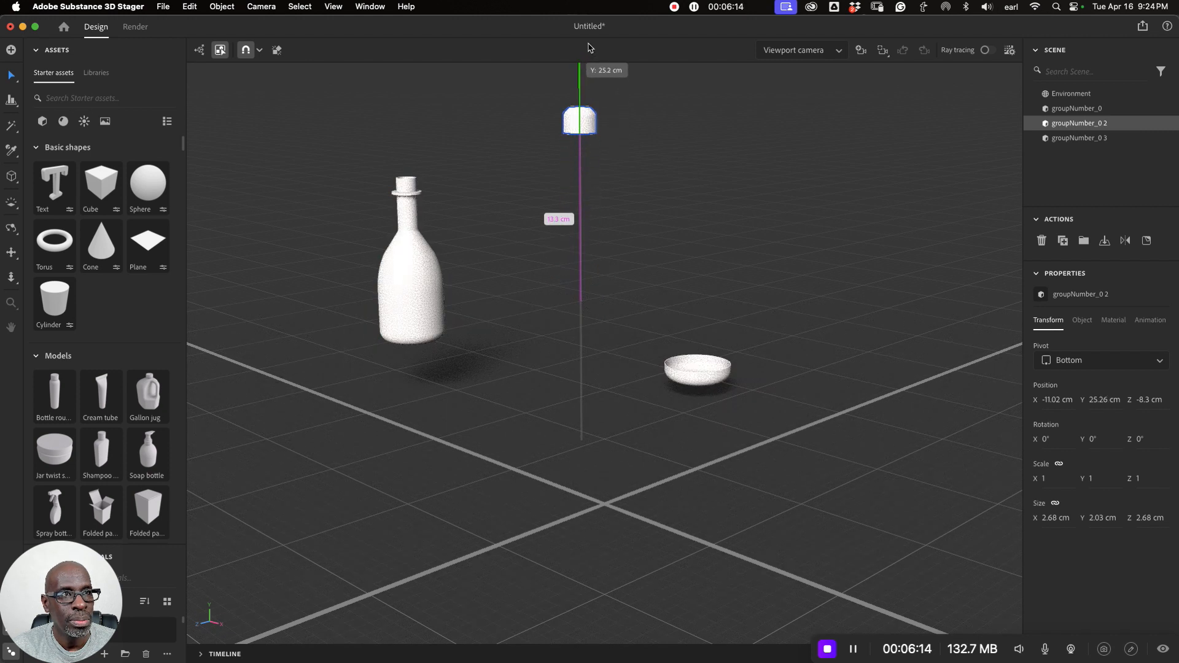
left_click(1071, 94)
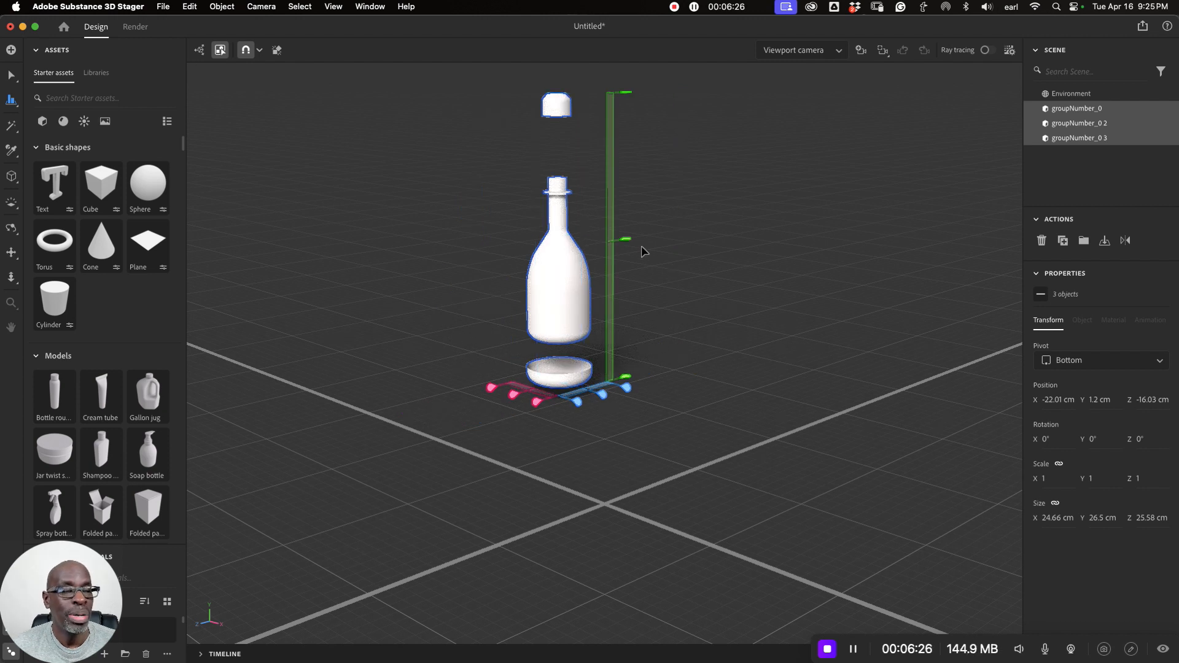
Select groupNumber_0 and lower it along Y until its bottom rests inside the base cup
left_click(1071, 93)
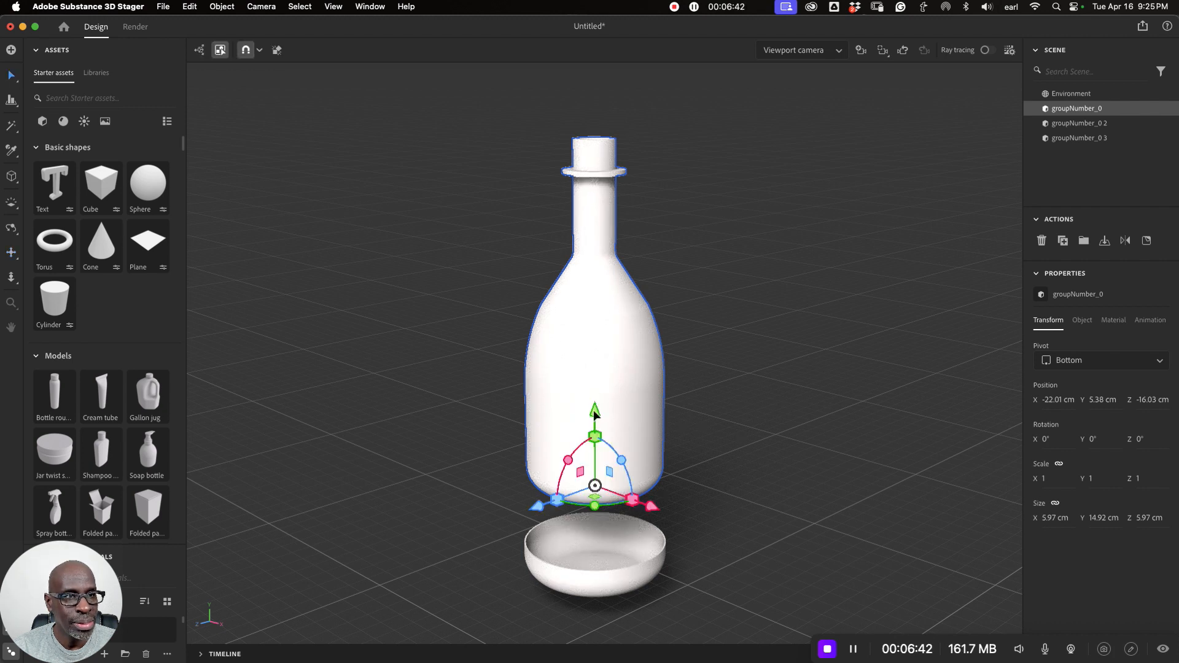
left_click_drag(594, 418, 595, 463)
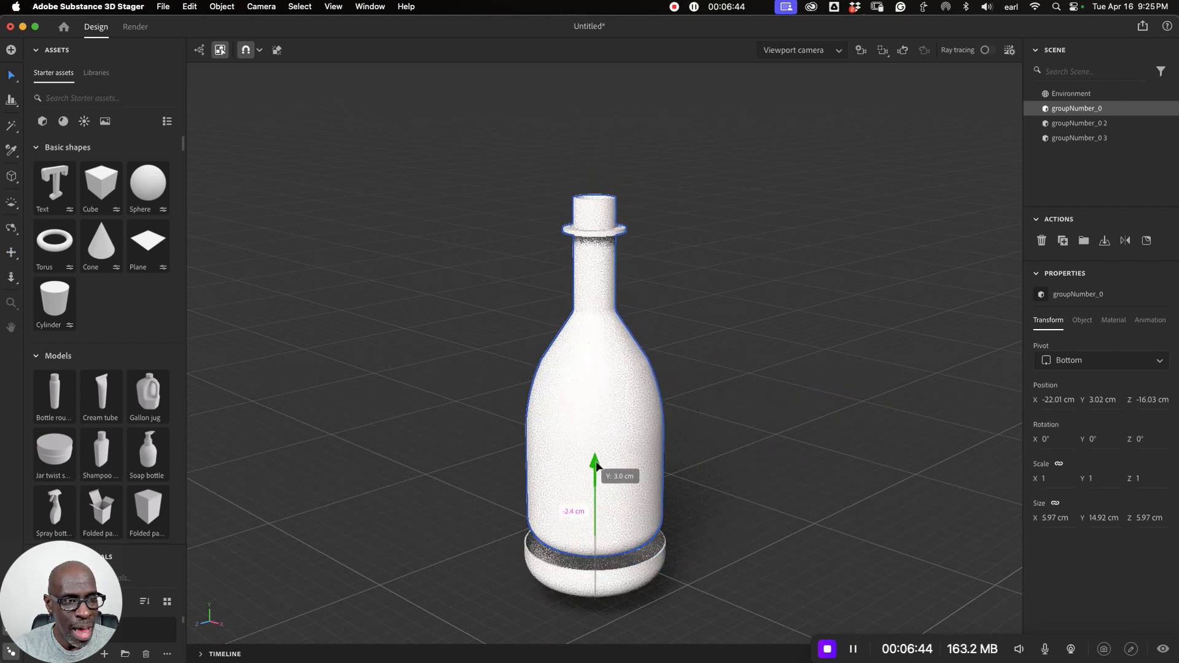
left_click_drag(595, 463, 595, 470)
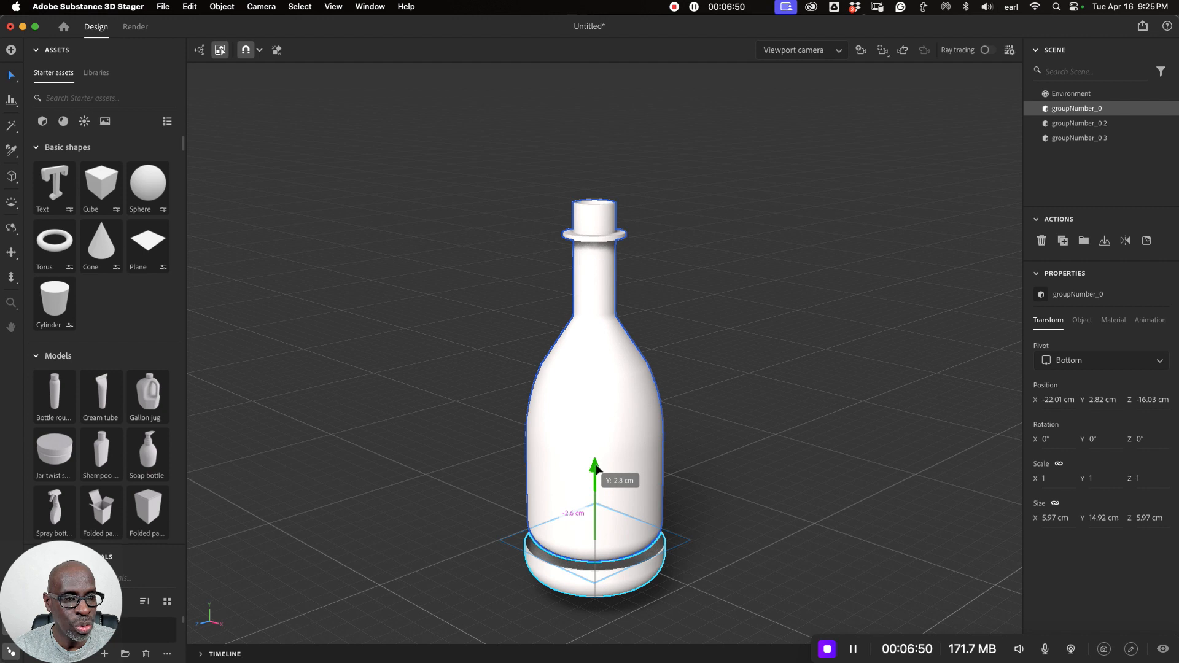
left_click_drag(595, 467, 594, 474)
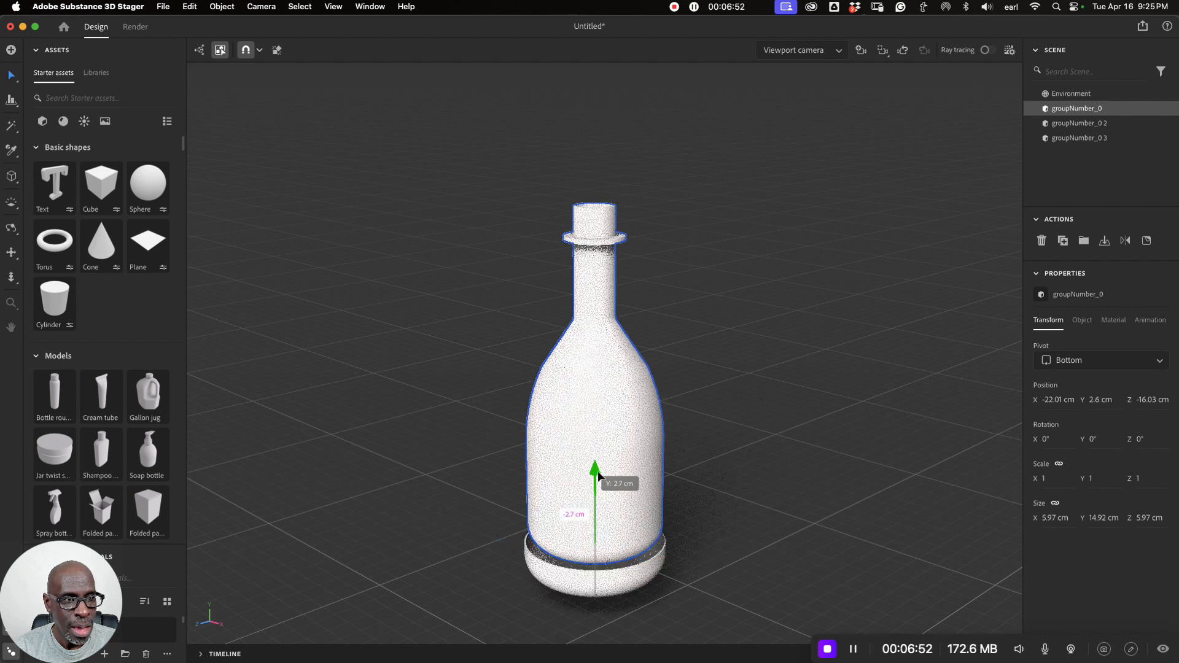
left_click_drag(594, 471, 595, 485)
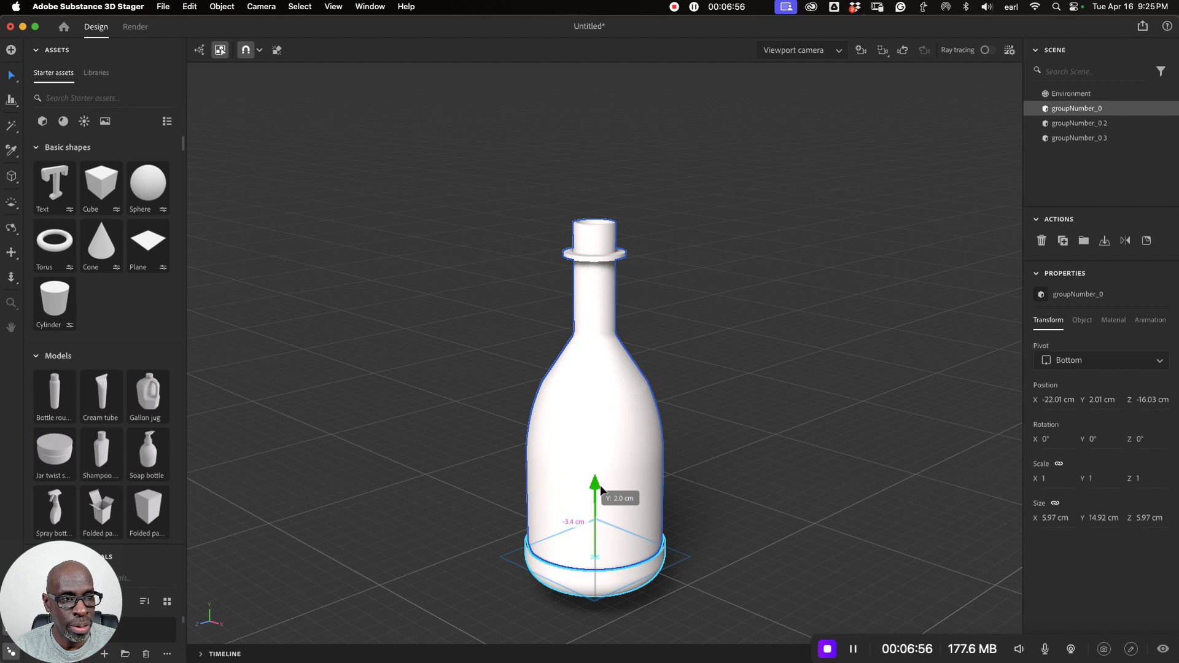
left_click_drag(595, 485, 594, 505)
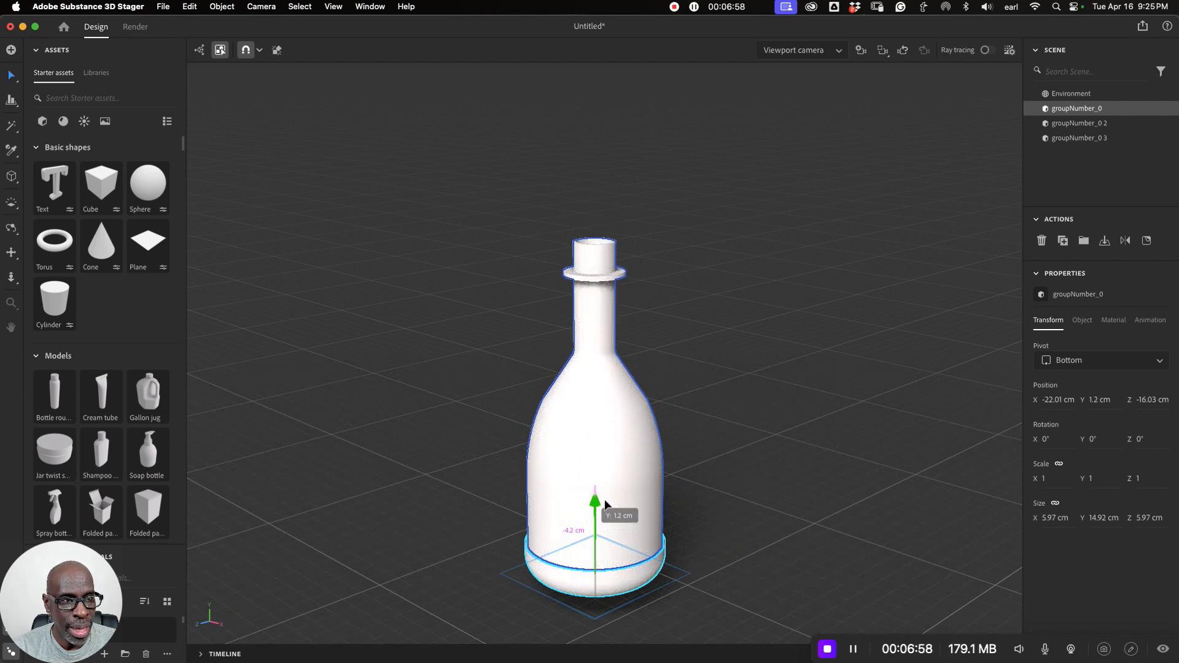
left_click_drag(595, 496, 594, 489)
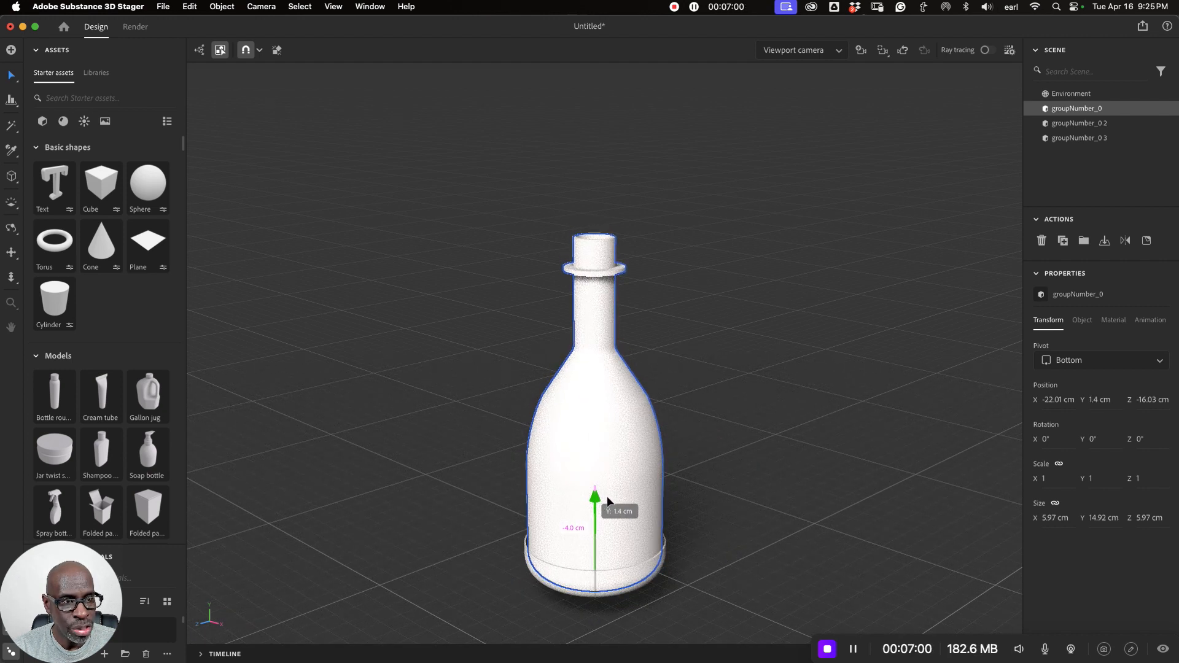
Lower the cap group onto the bottle neck, then select all three bottle parts together
left_click(1071, 93)
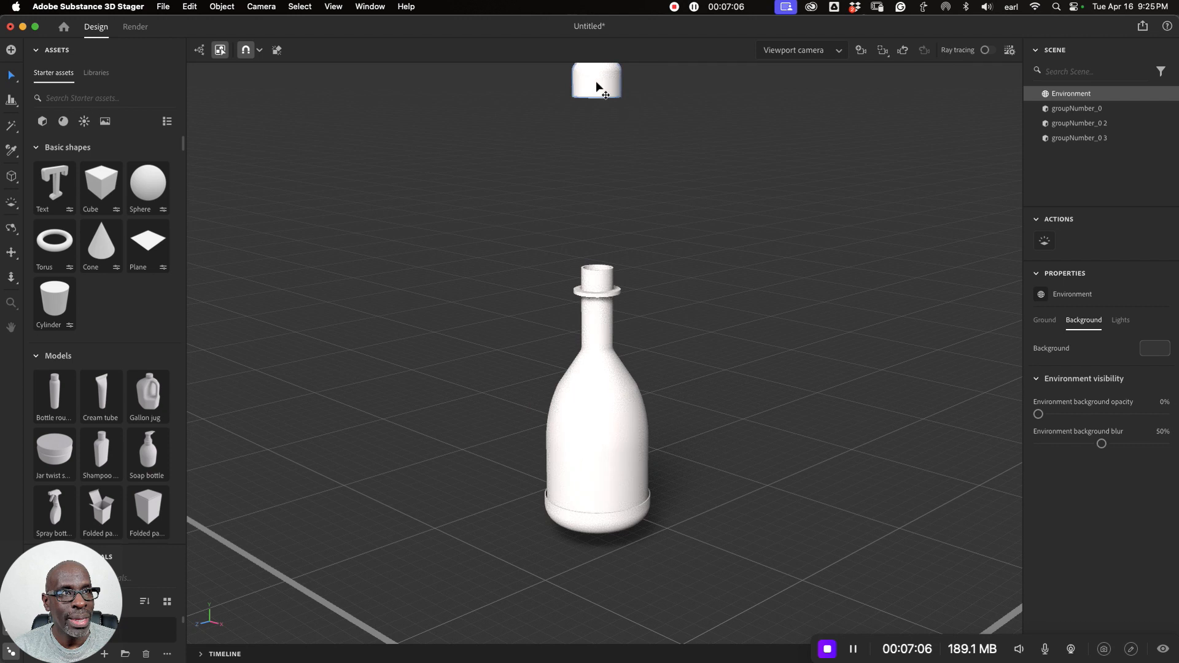
left_click(1080, 123)
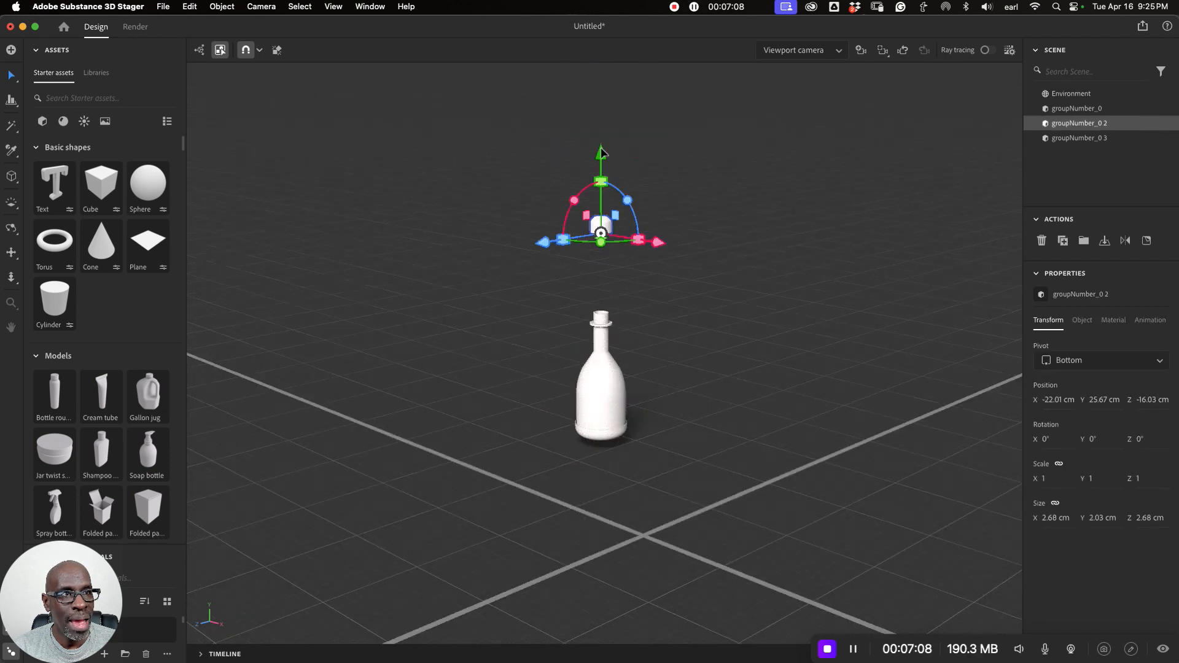
left_click_drag(600, 155, 600, 240)
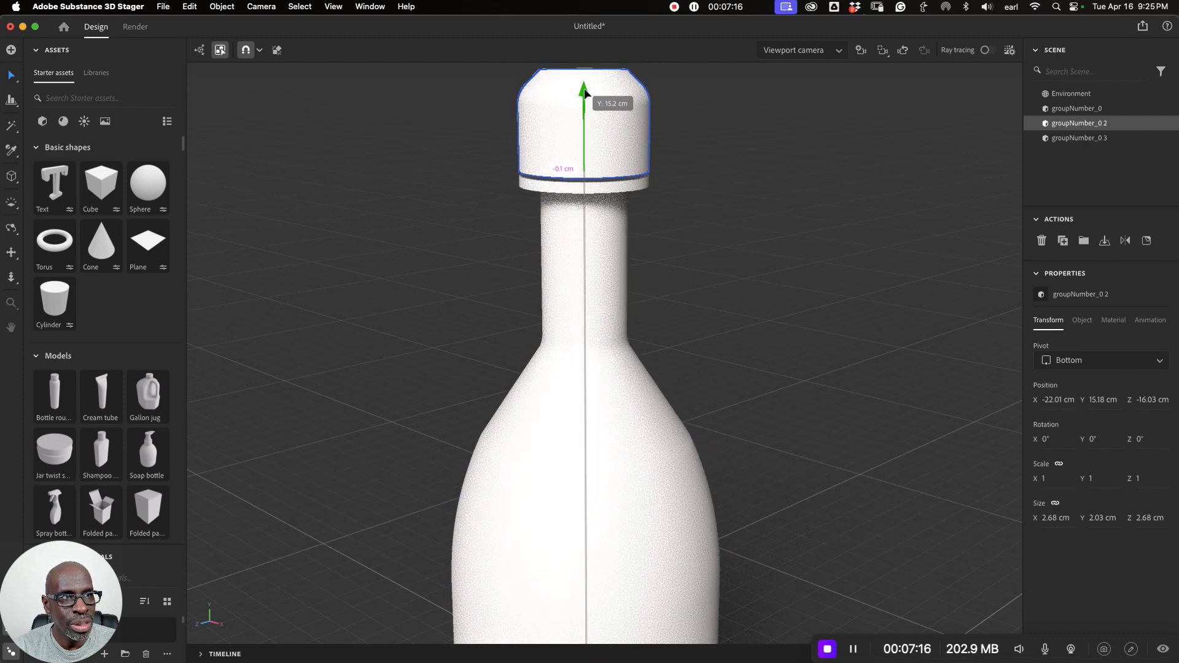
left_click(1071, 94)
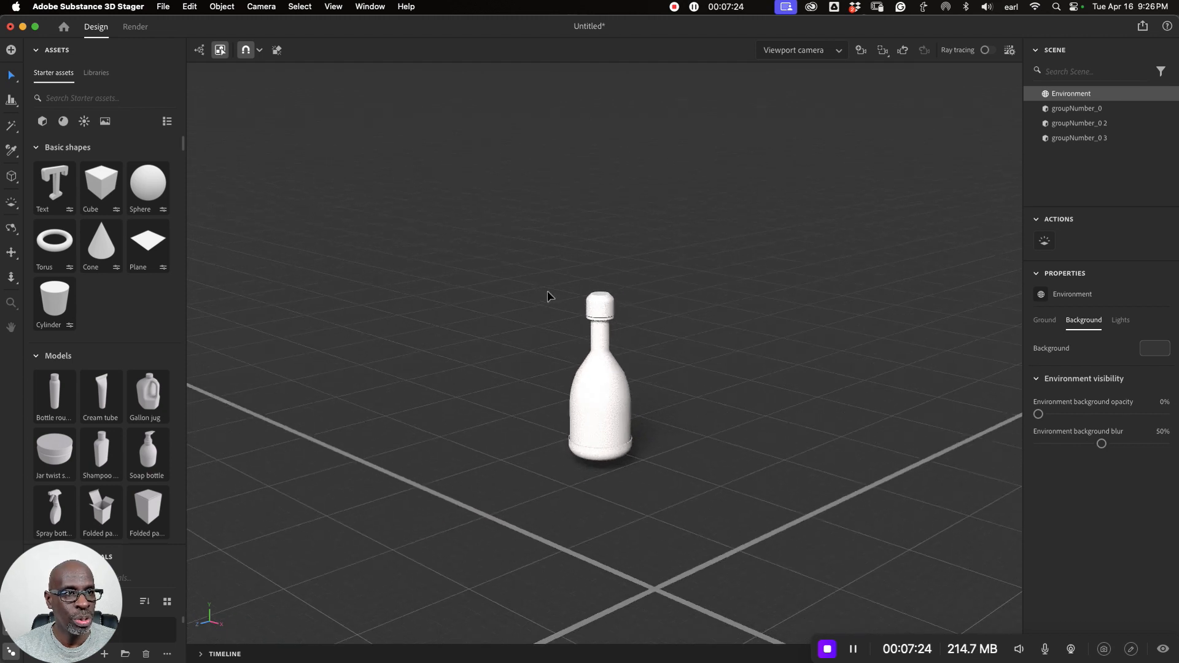
left_click(598, 395)
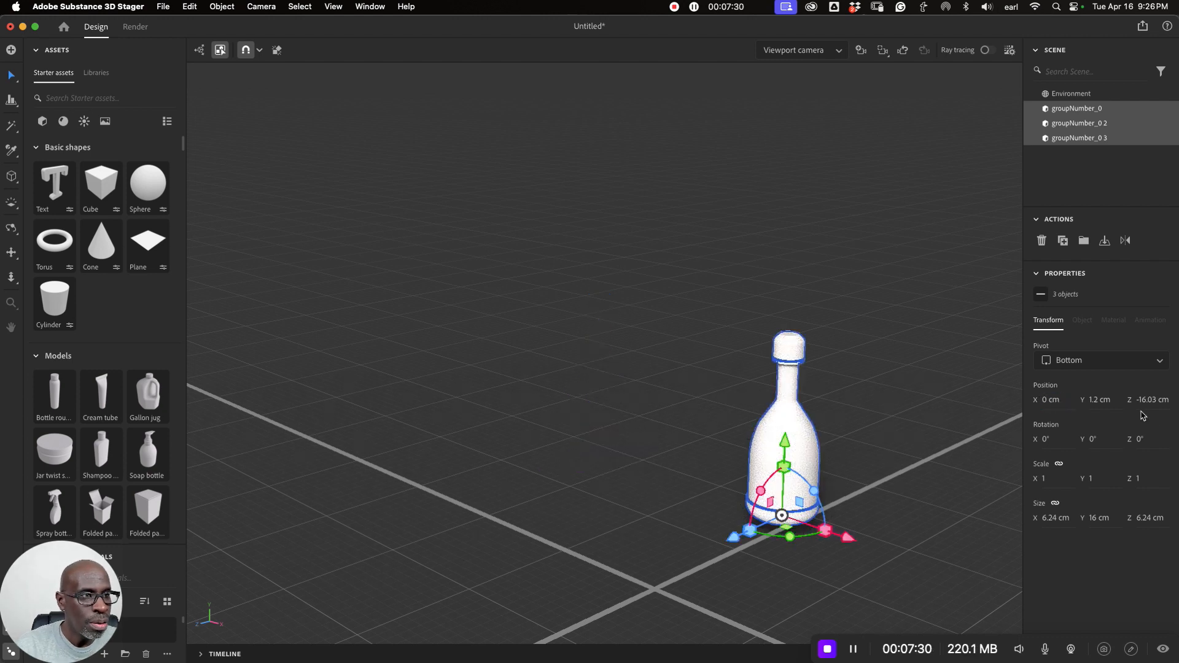
Move the three-part bottle assembly onto the grid origin
left_click_drag(783, 515, 656, 573)
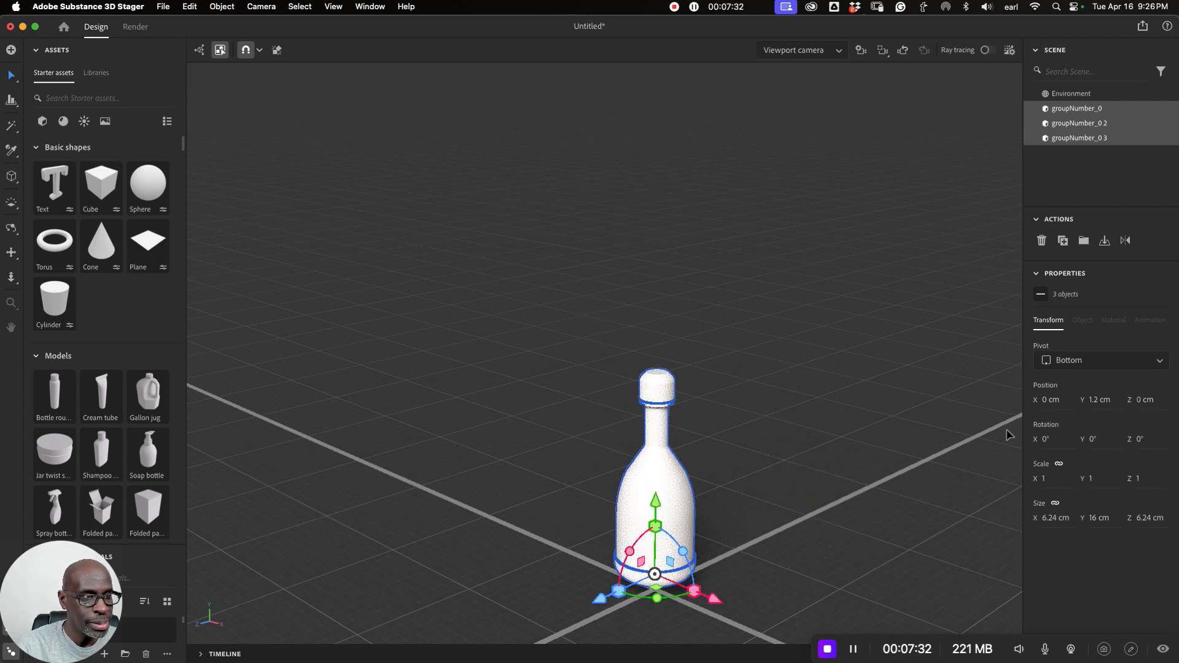
mouse_move(21, 215)
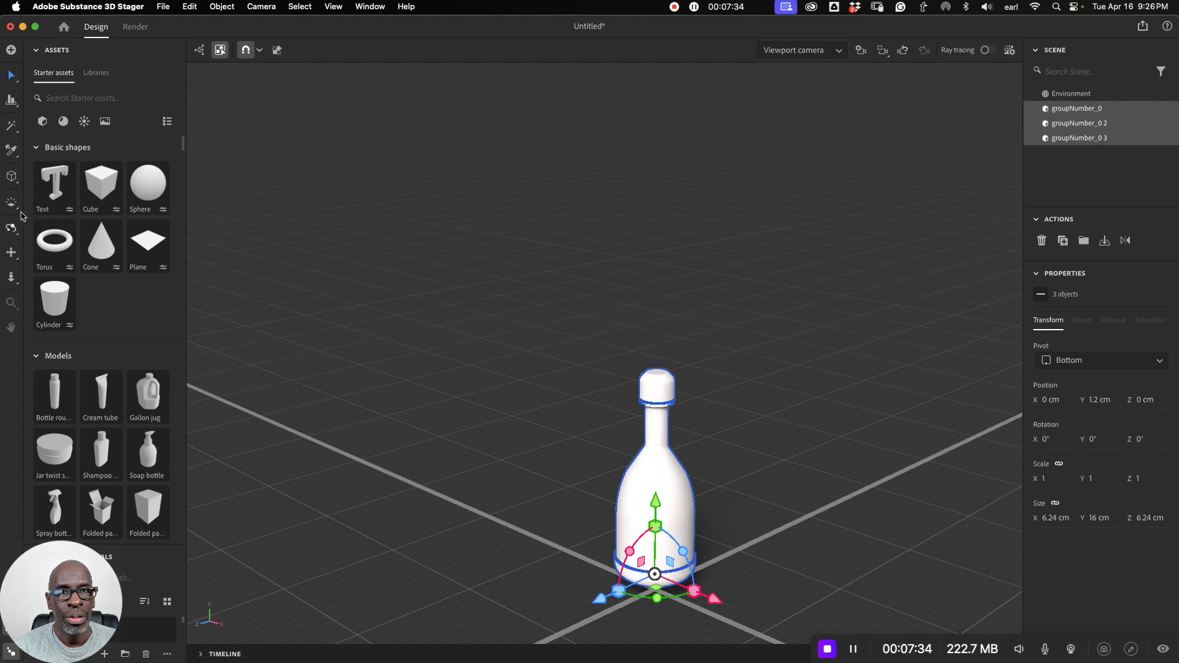
mouse_move(49, 219)
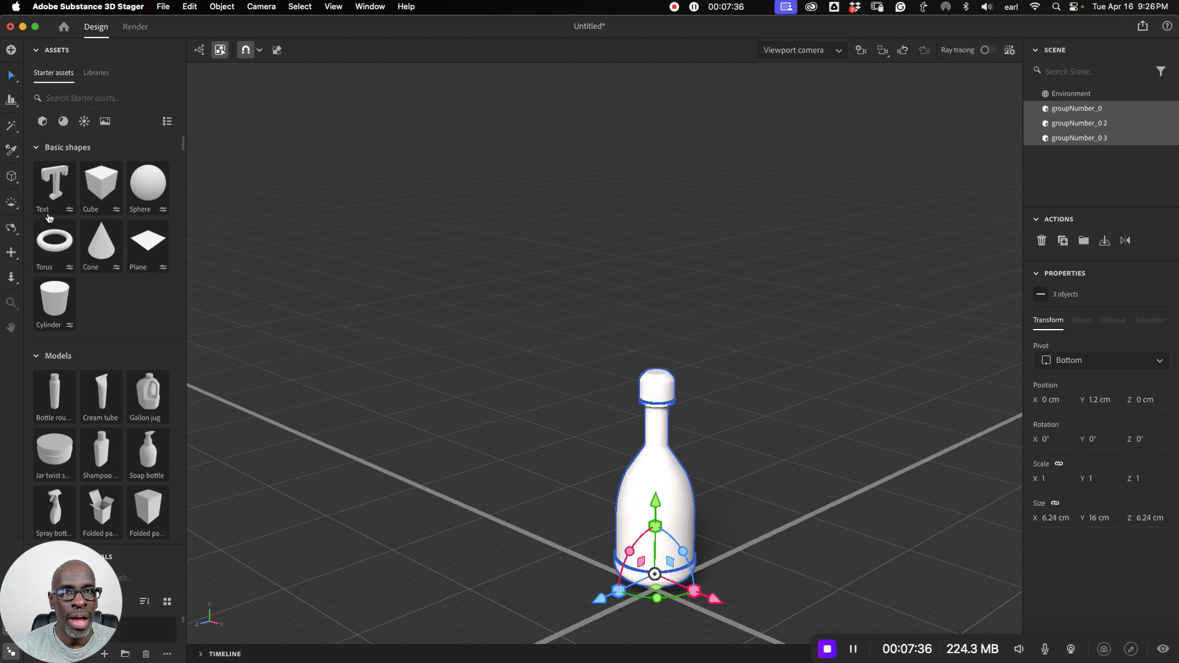
mouse_move(147, 244)
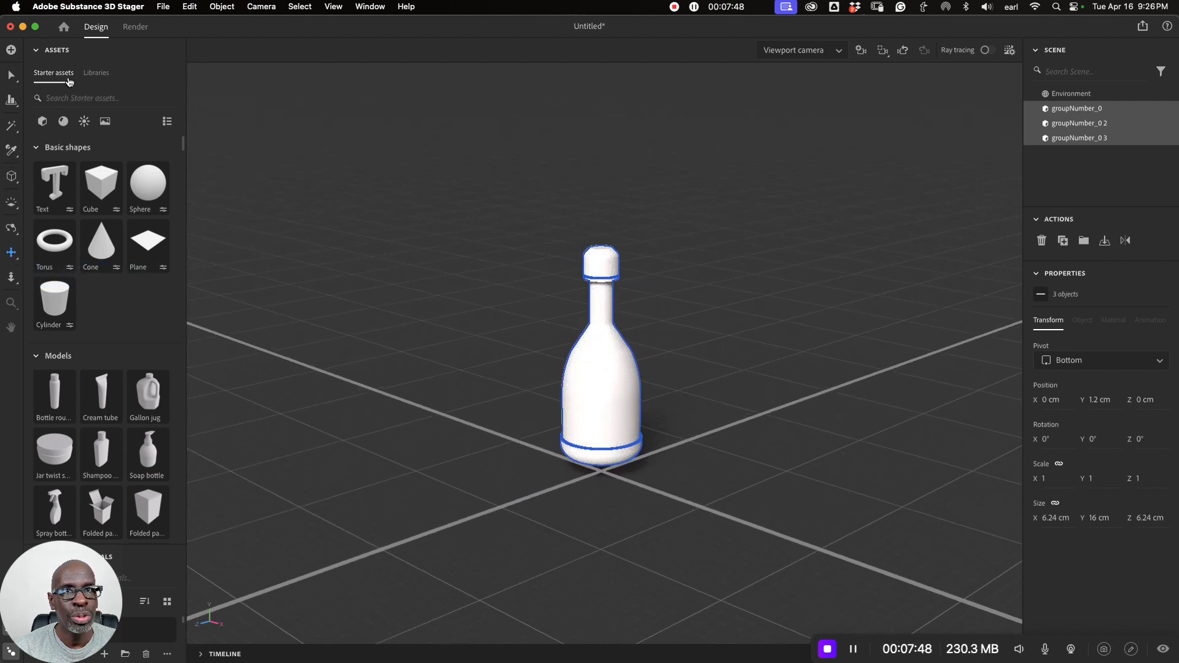
mouse_move(862, 51)
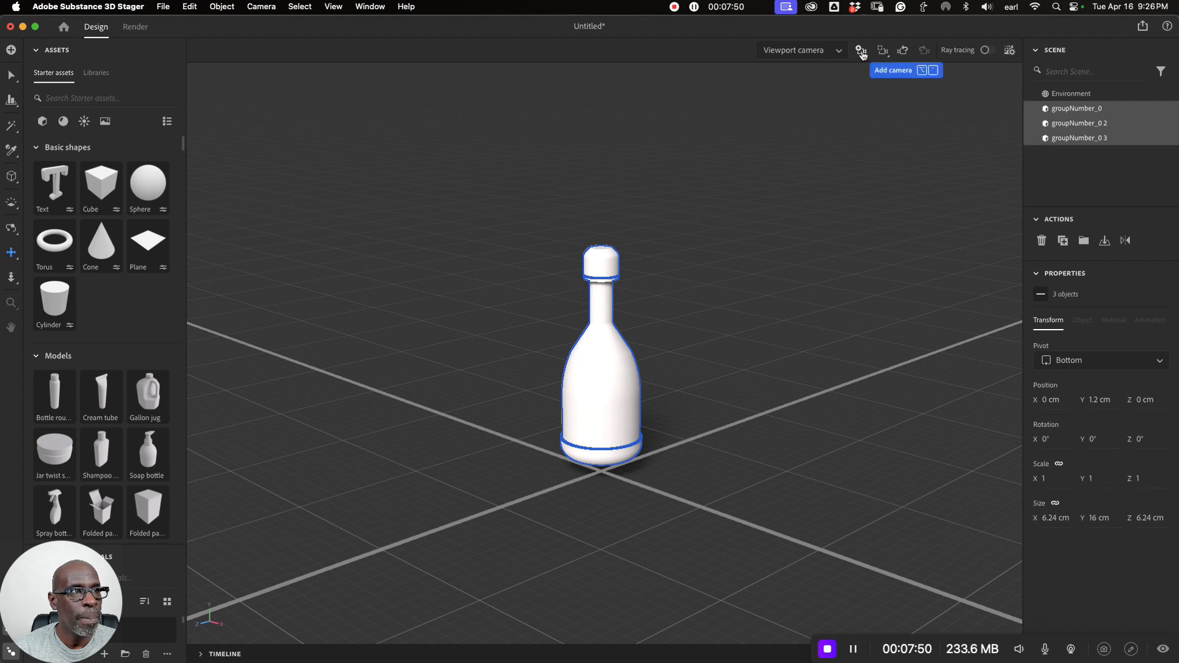
Add a camera from the current view, then return to the free viewport view
left_click(860, 50)
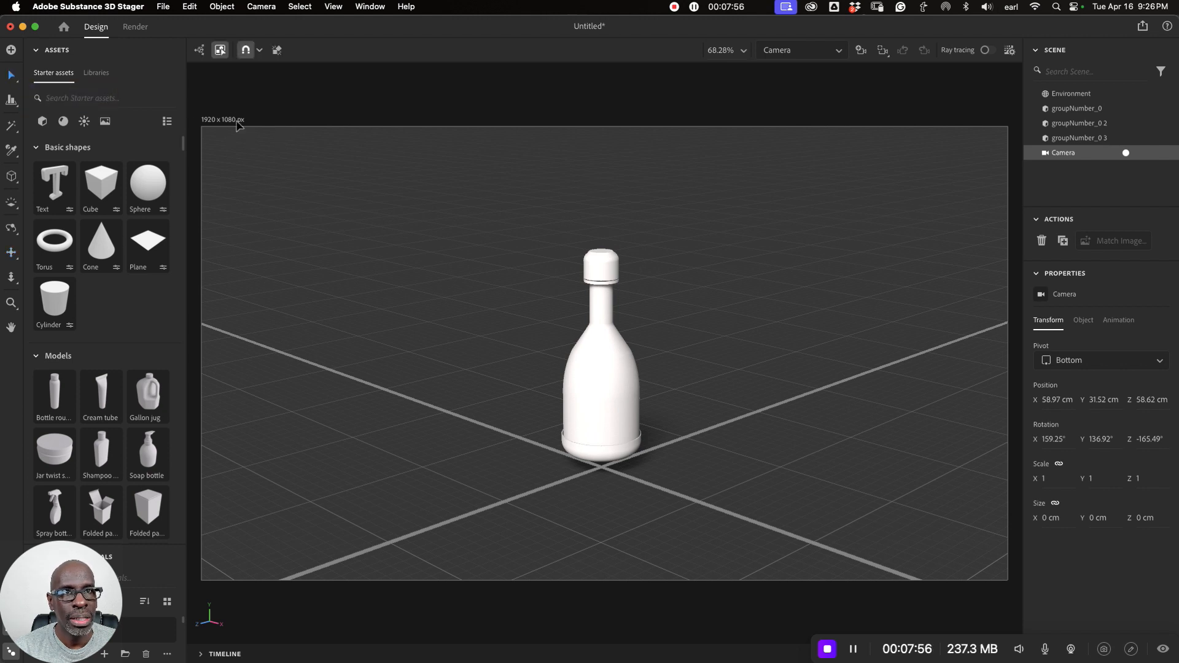
left_click(1084, 319)
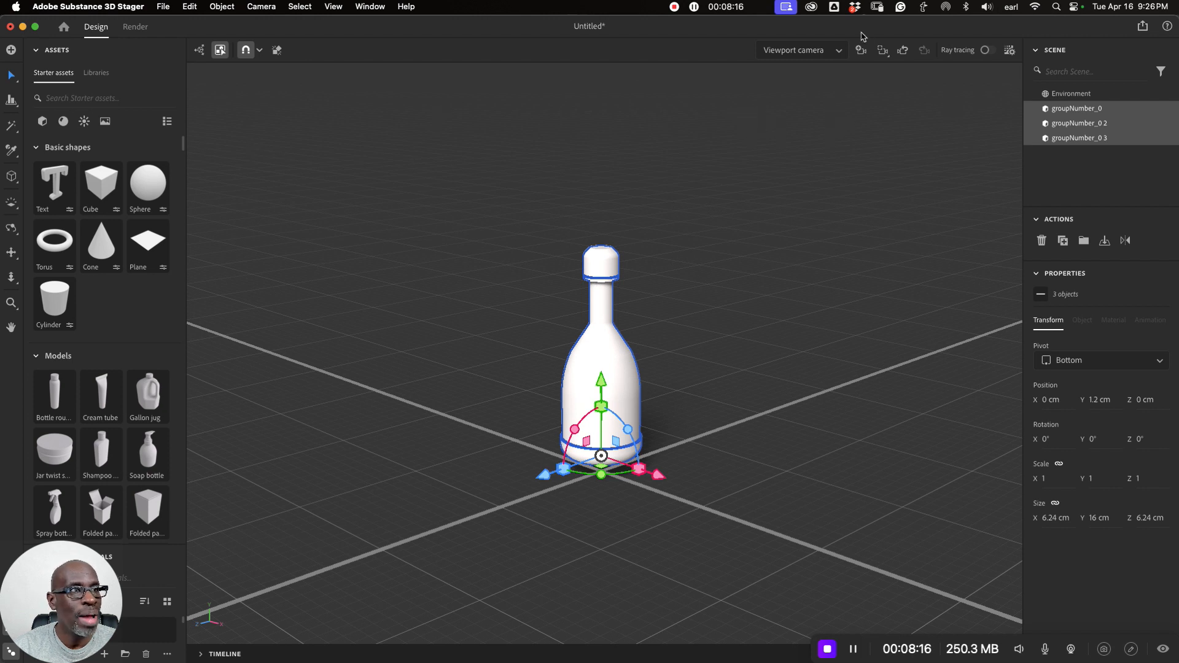
mouse_move(862, 50)
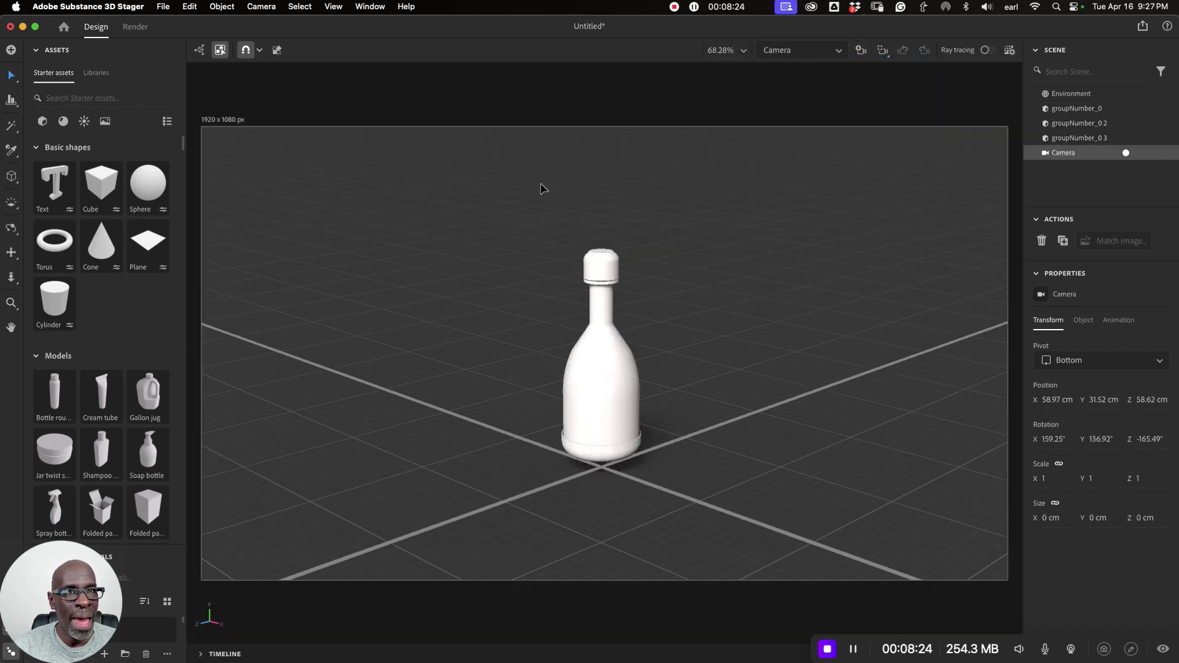
Set the camera's output size to a square 1080 × 1080
left_click(1083, 320)
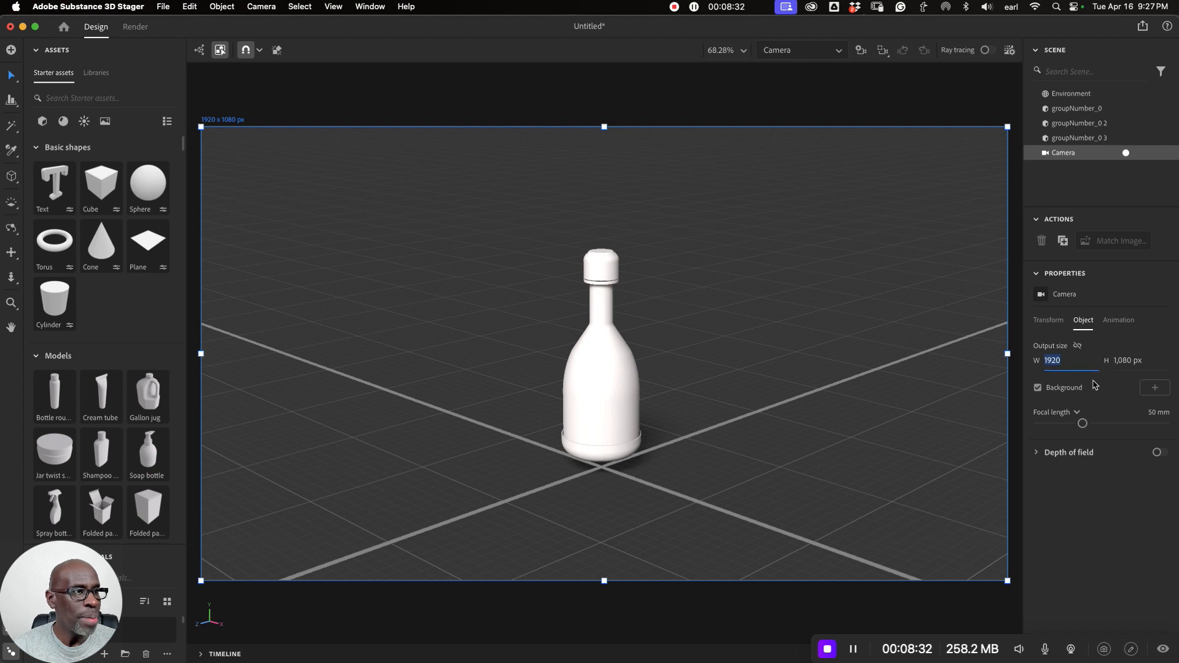
type("108")
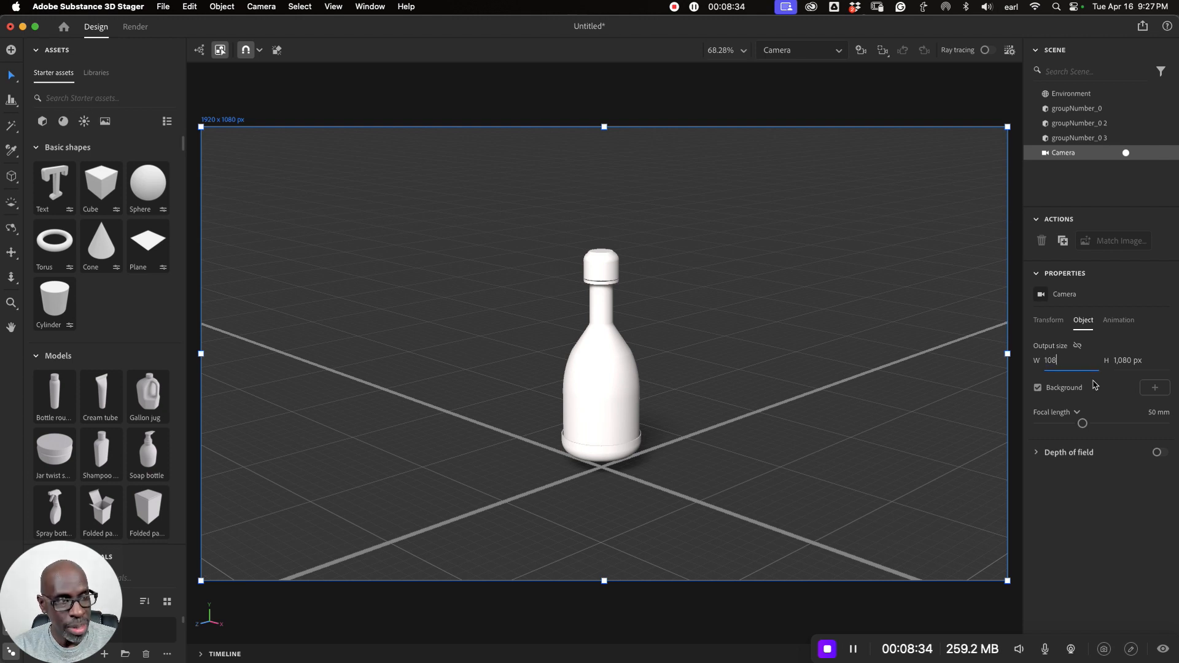
type("1080")
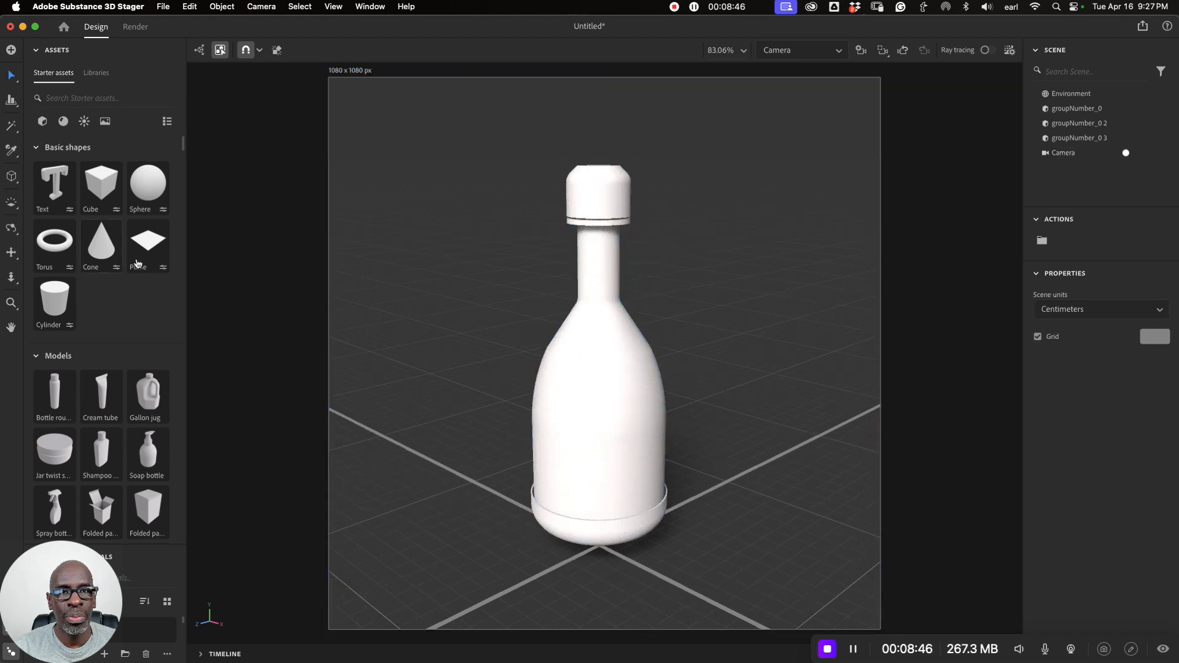
Add a ground plane and settle the three bottle parts down onto it
left_click(147, 241)
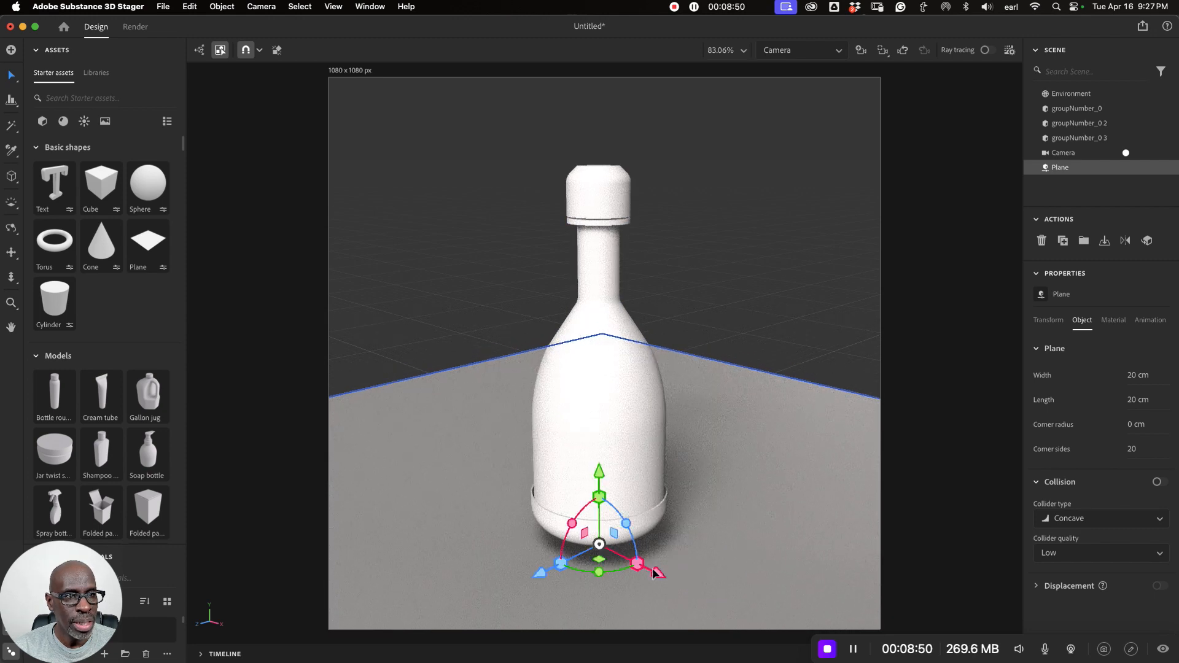
left_click(1071, 93)
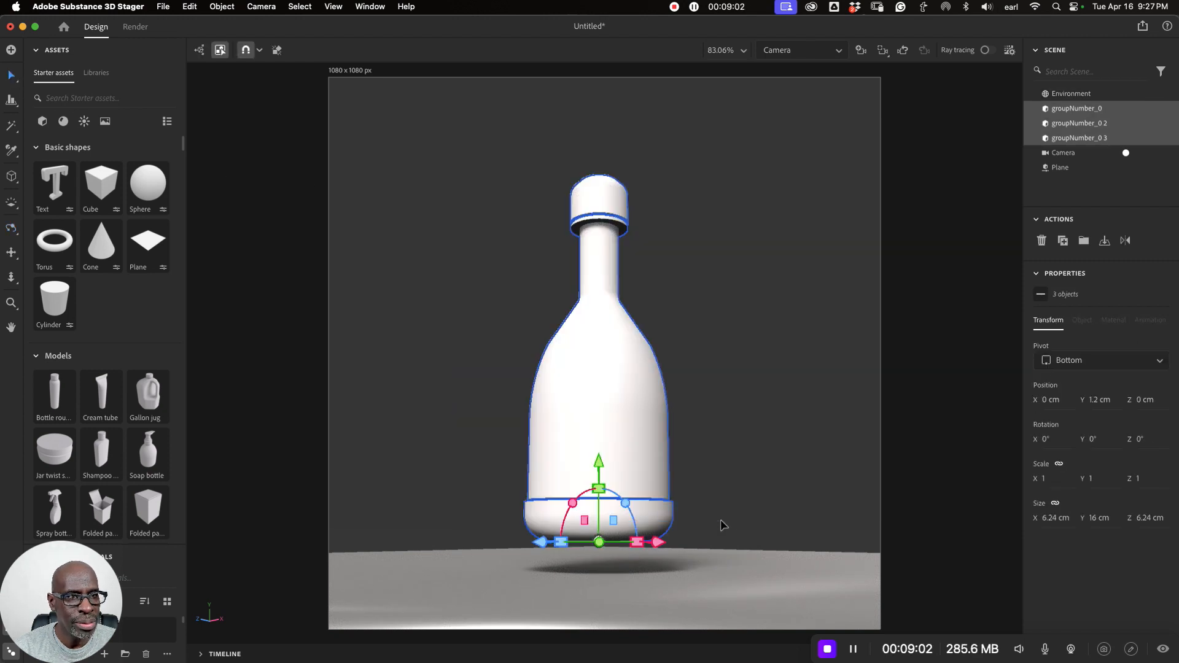
left_click_drag(598, 468, 599, 482)
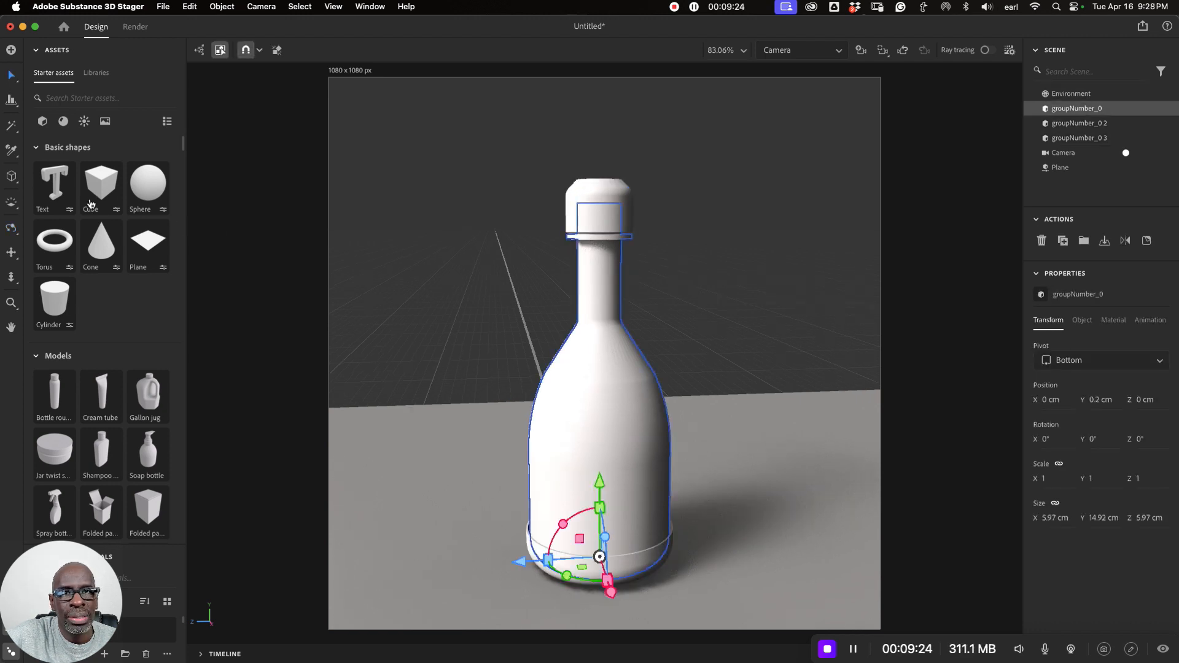
Browse the materials library and search for glass materials for the body
left_click(62, 121)
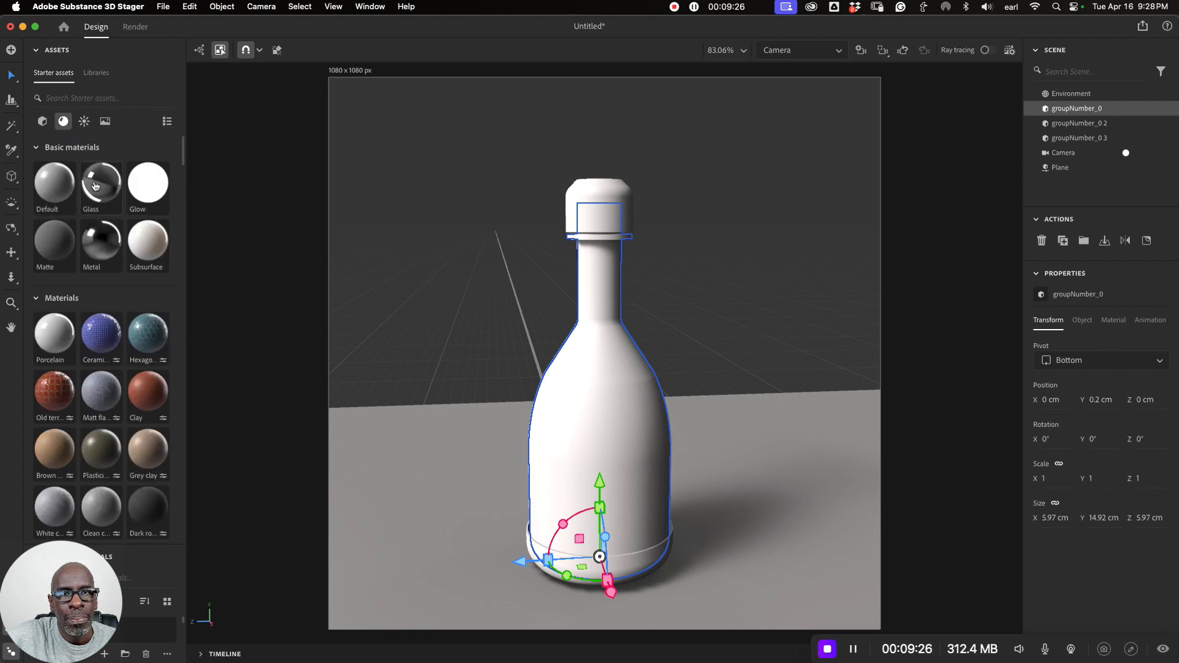
mouse_move(95, 177)
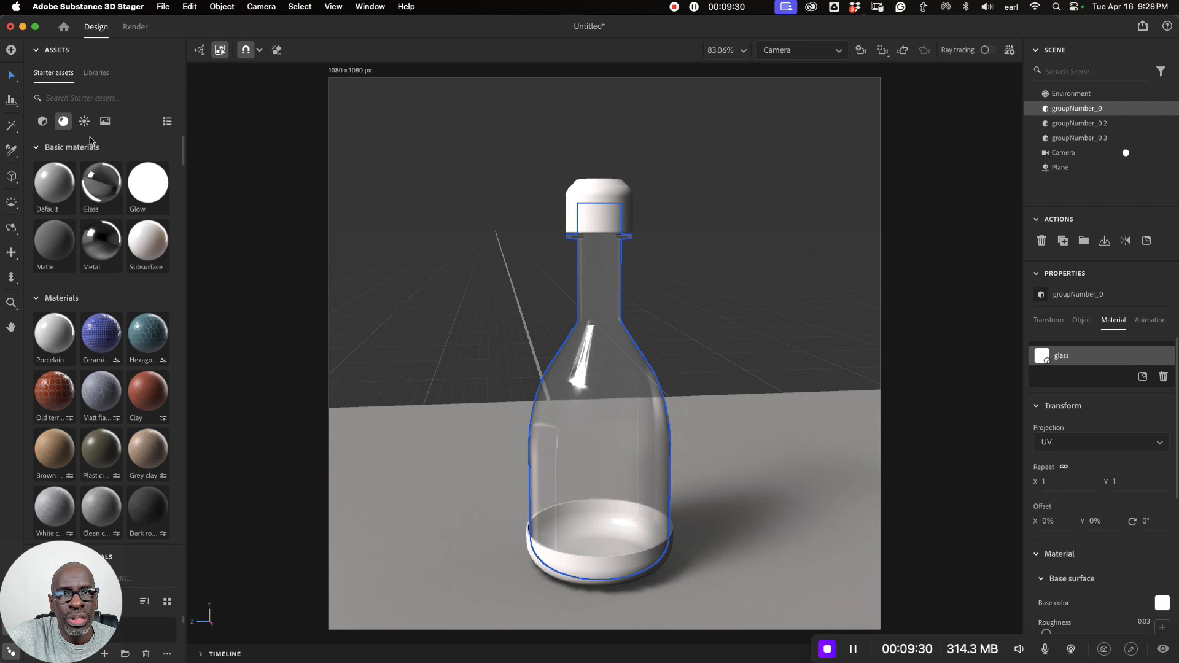
type("glass")
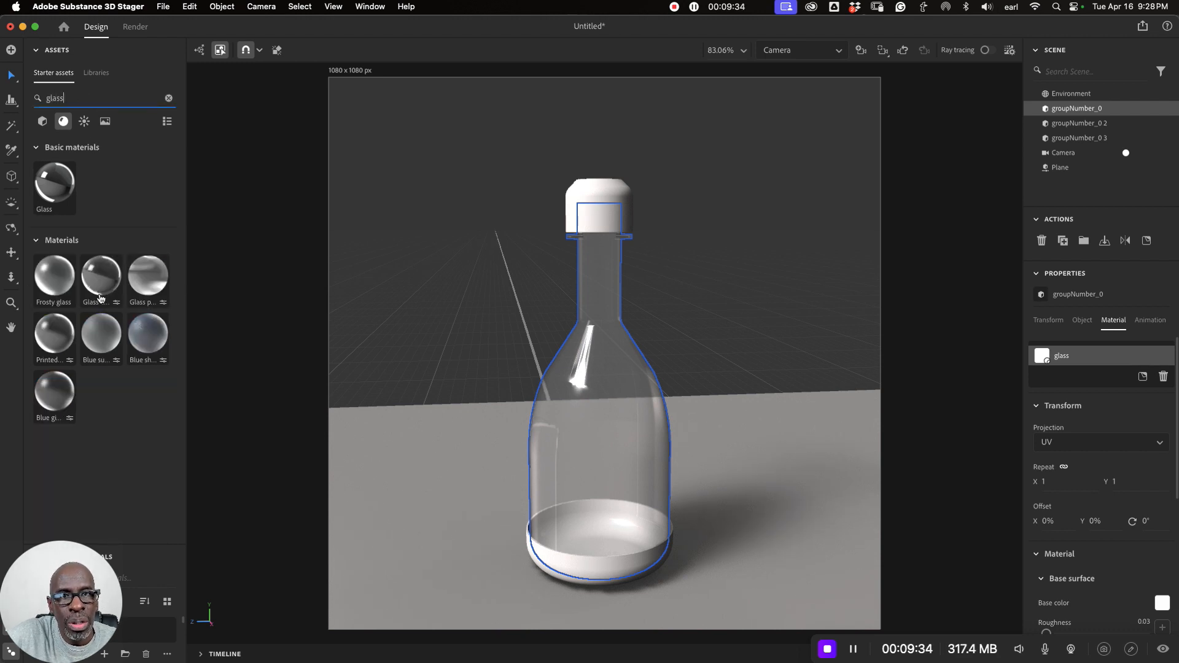
mouse_move(101, 282)
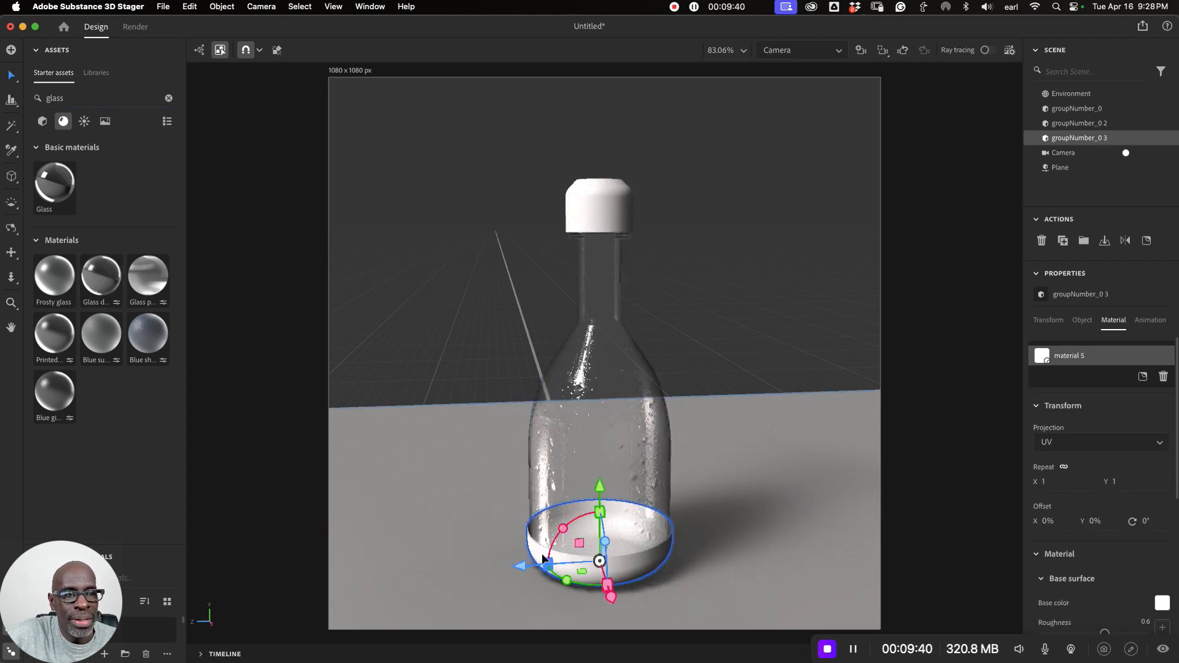
mouse_move(43, 120)
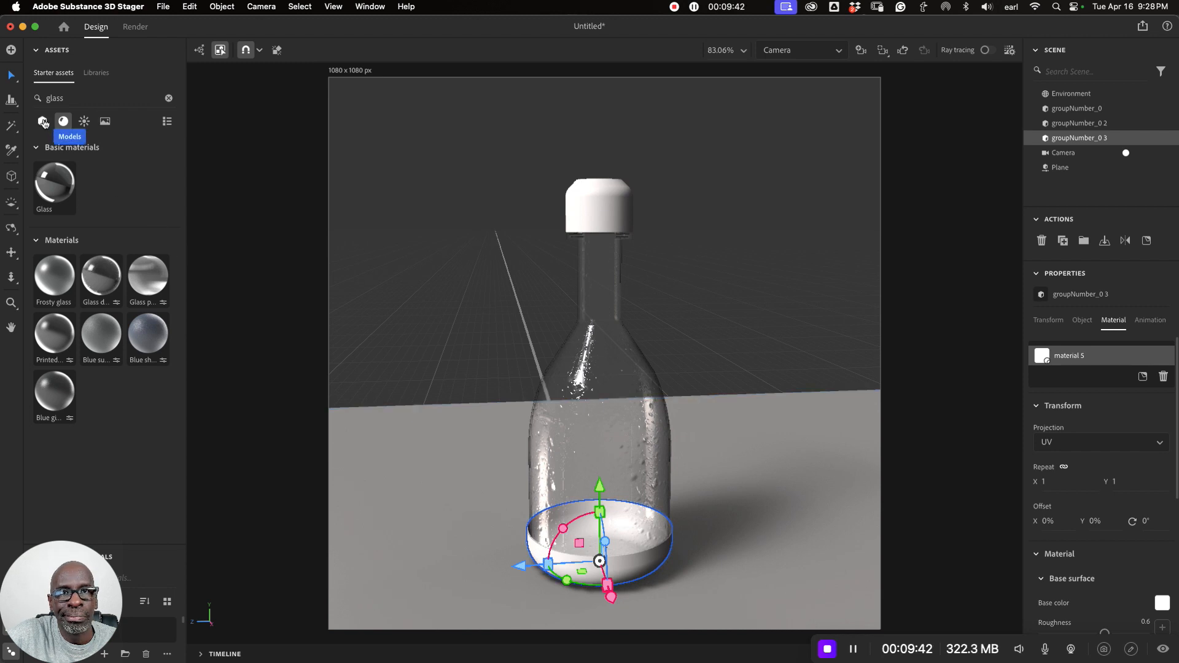
Show all materials again, select the ground plane for its matte finish, then select Environment
left_click(41, 120)
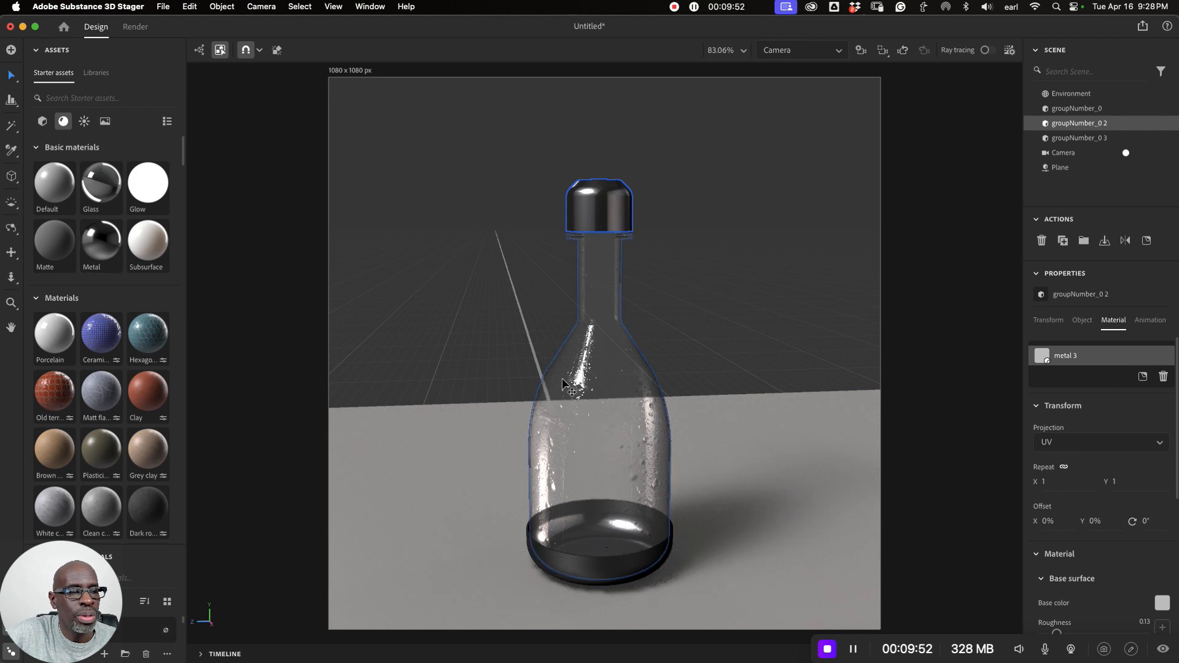
left_click(1059, 167)
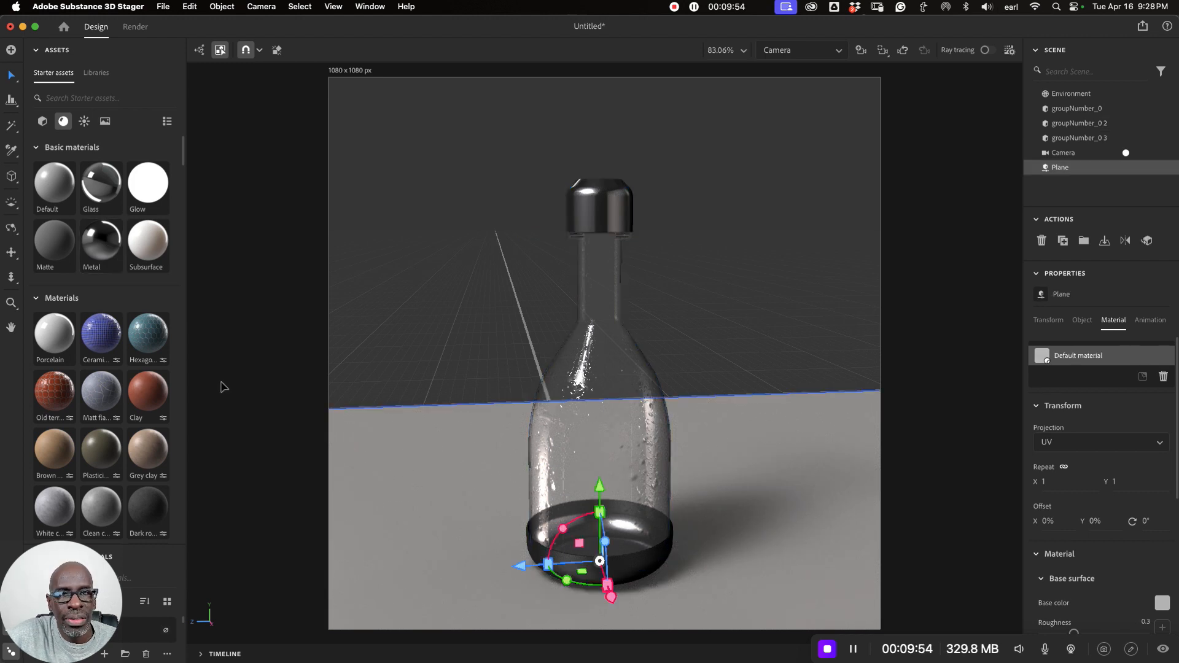
mouse_move(57, 341)
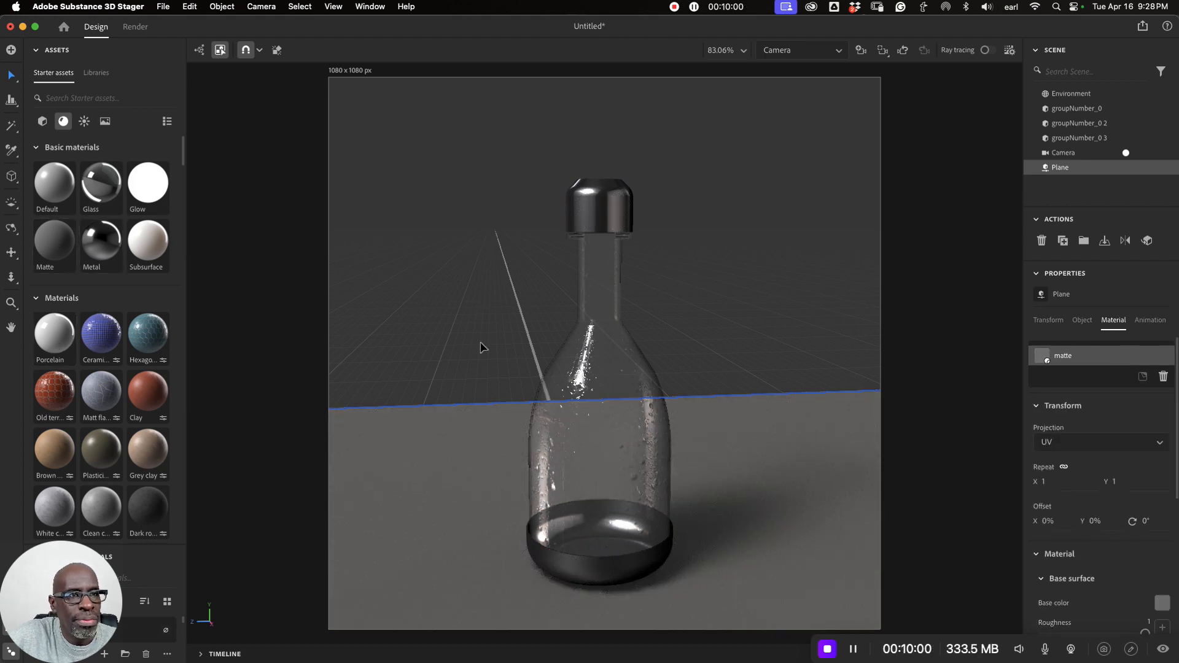
left_click(1071, 93)
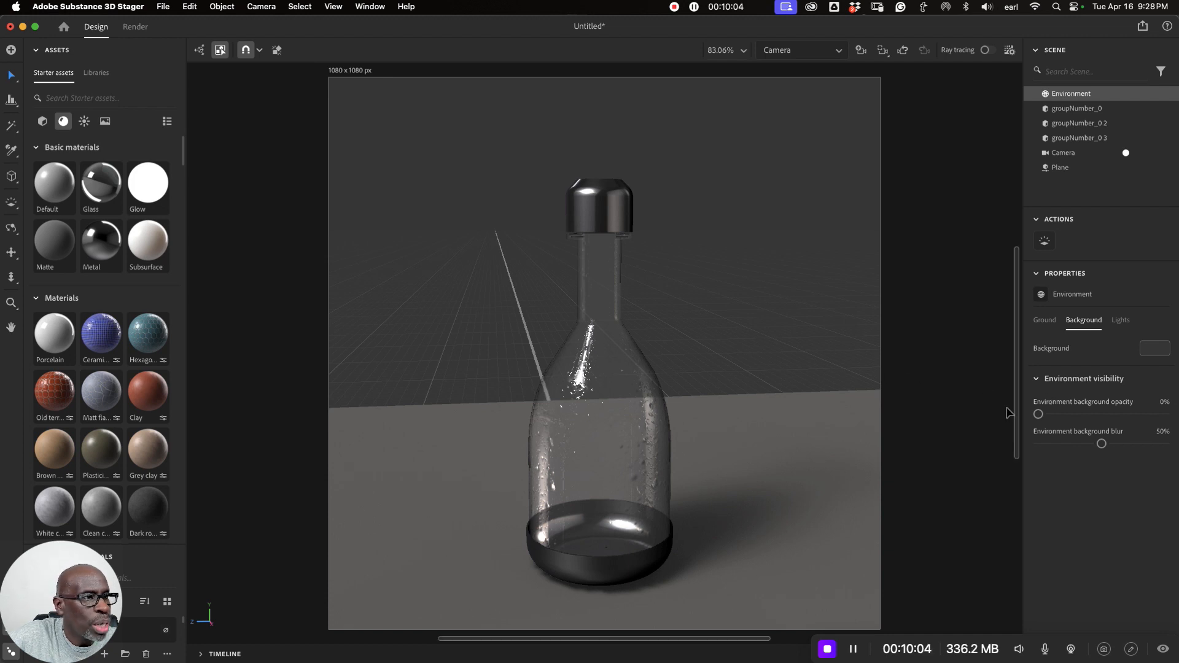
Darken the background colour to a deep grey and switch to the Render workspace
left_click(1155, 348)
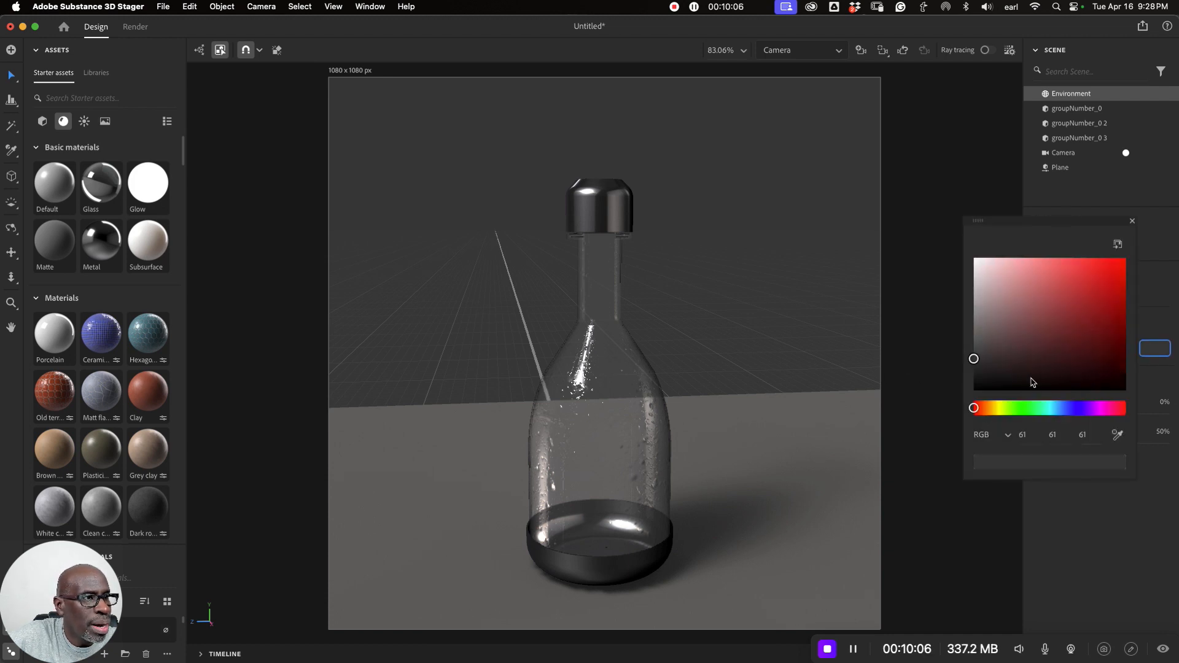
left_click_drag(973, 358, 970, 367)
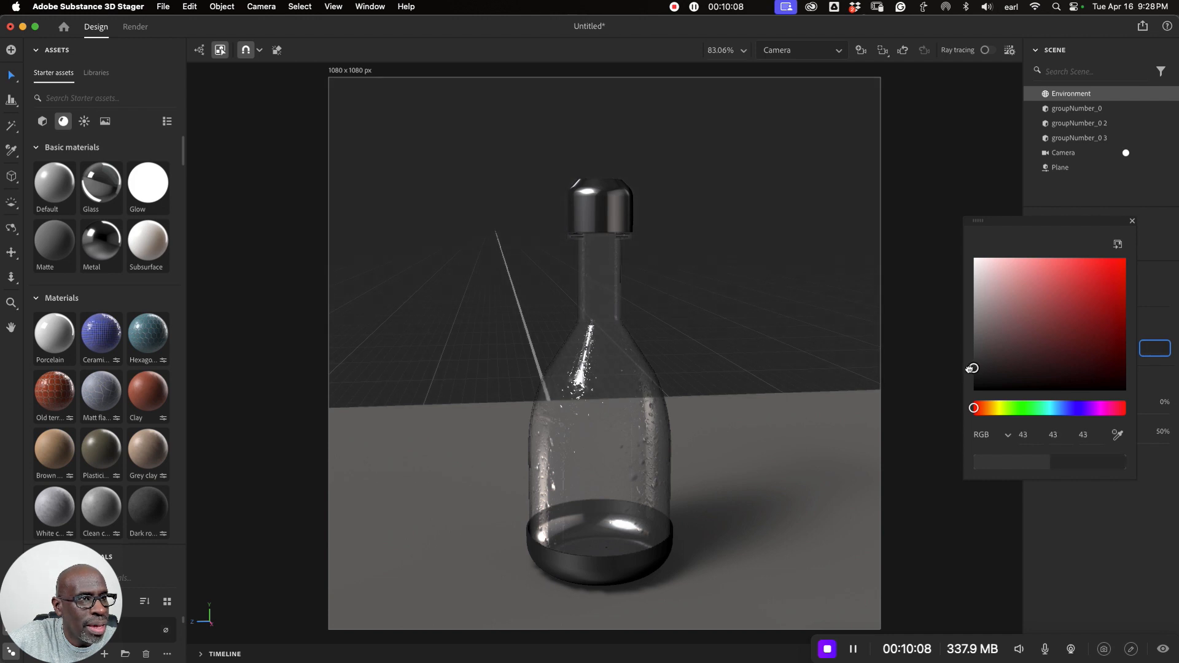
left_click_drag(973, 368, 973, 375)
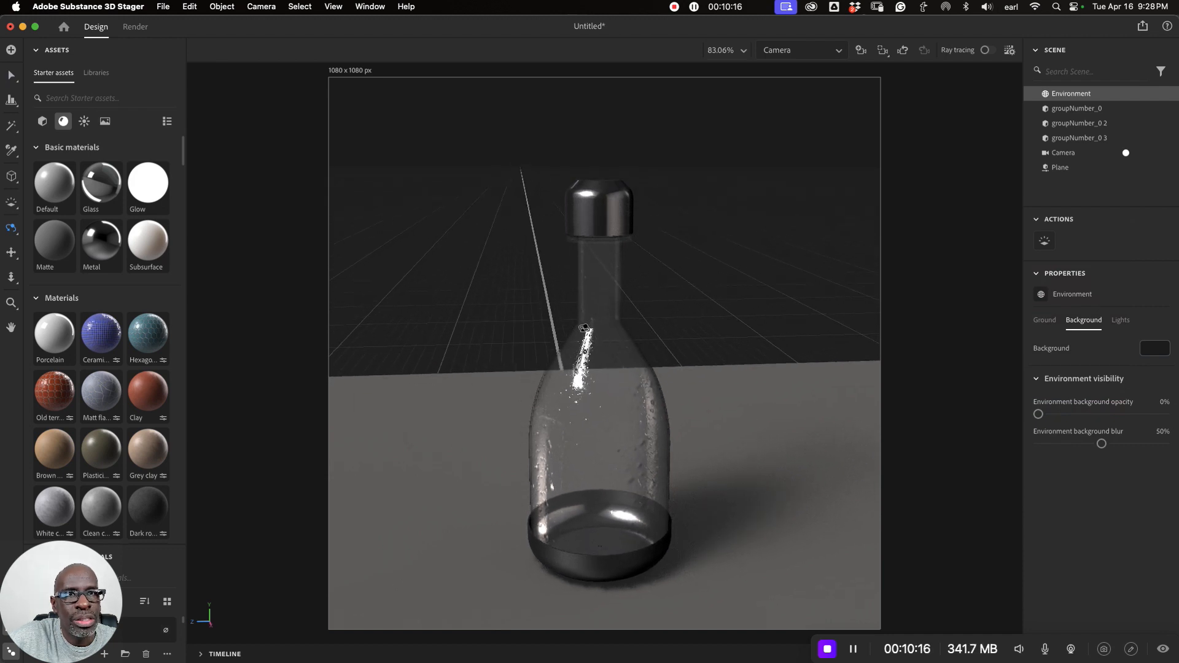
left_click(134, 27)
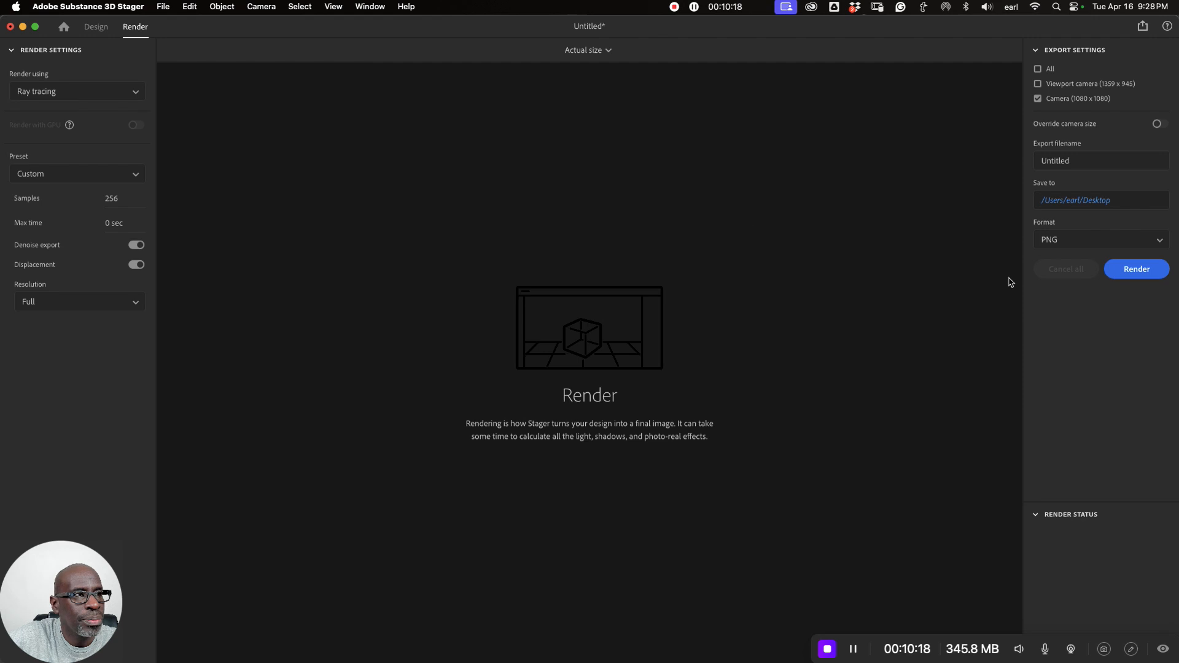
Start the ray-traced render and set the preview sizing to Fit to screen
left_click(1136, 269)
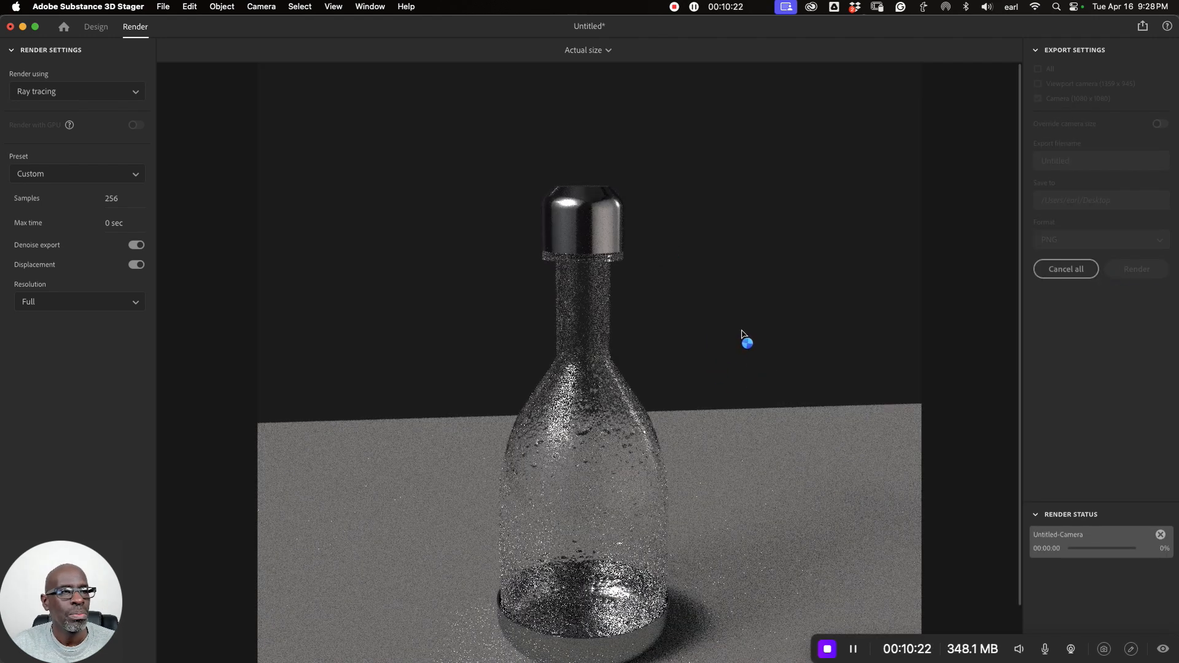
left_click(587, 49)
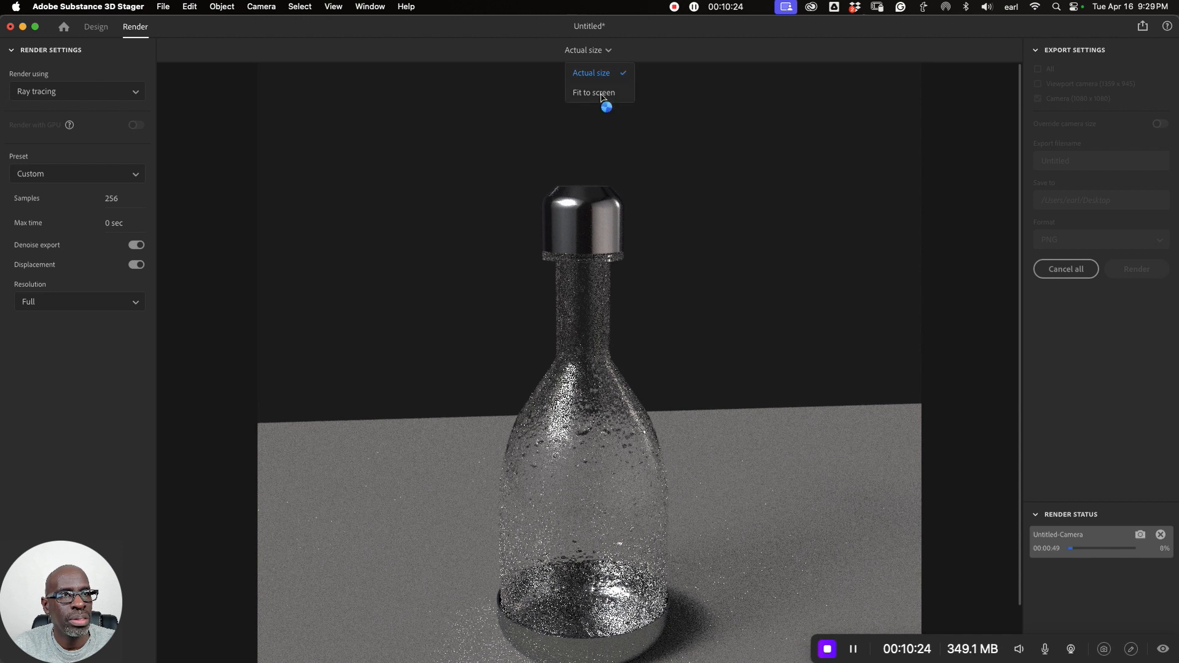
left_click(593, 93)
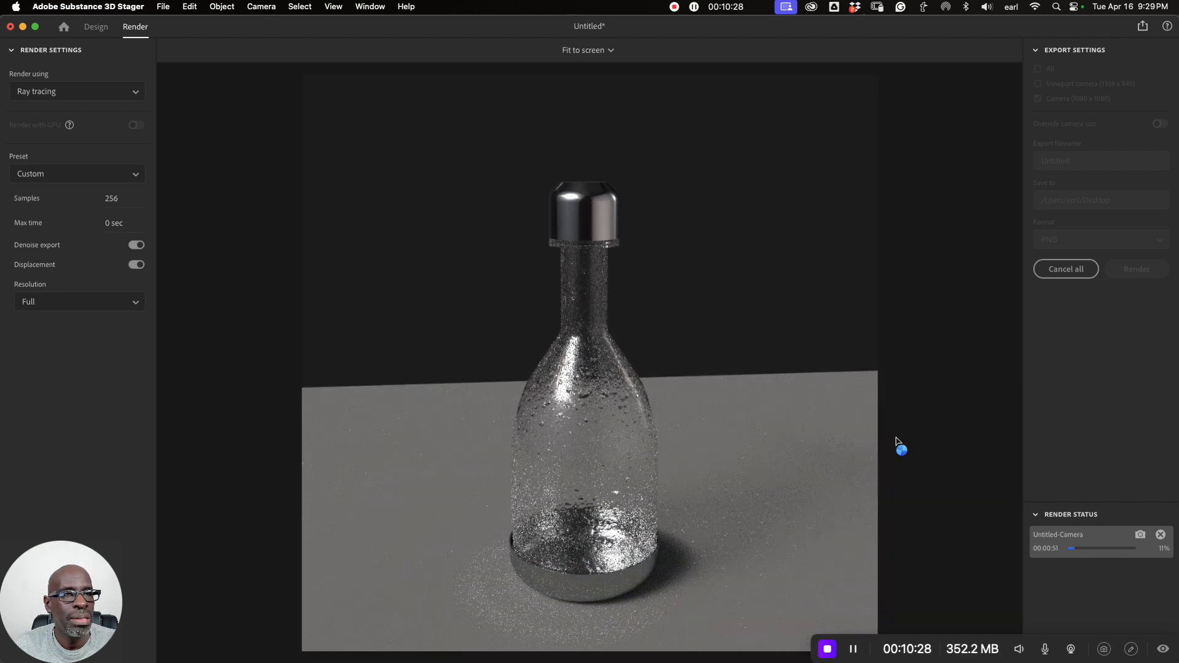
mouse_move(725, 457)
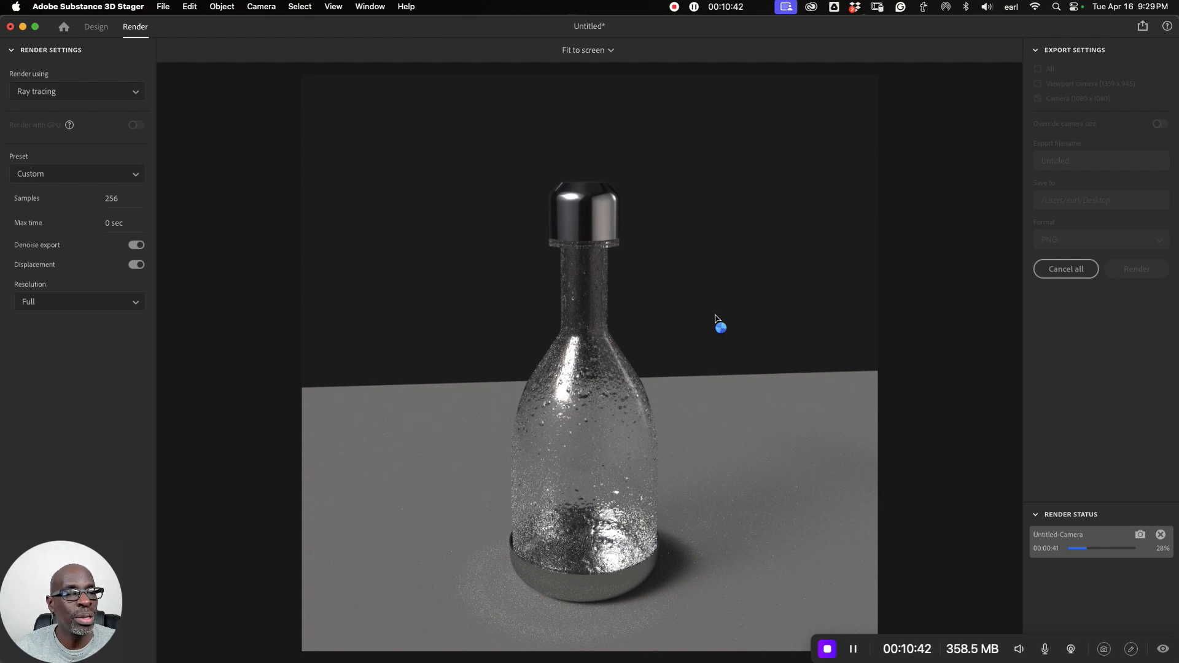
mouse_move(661, 297)
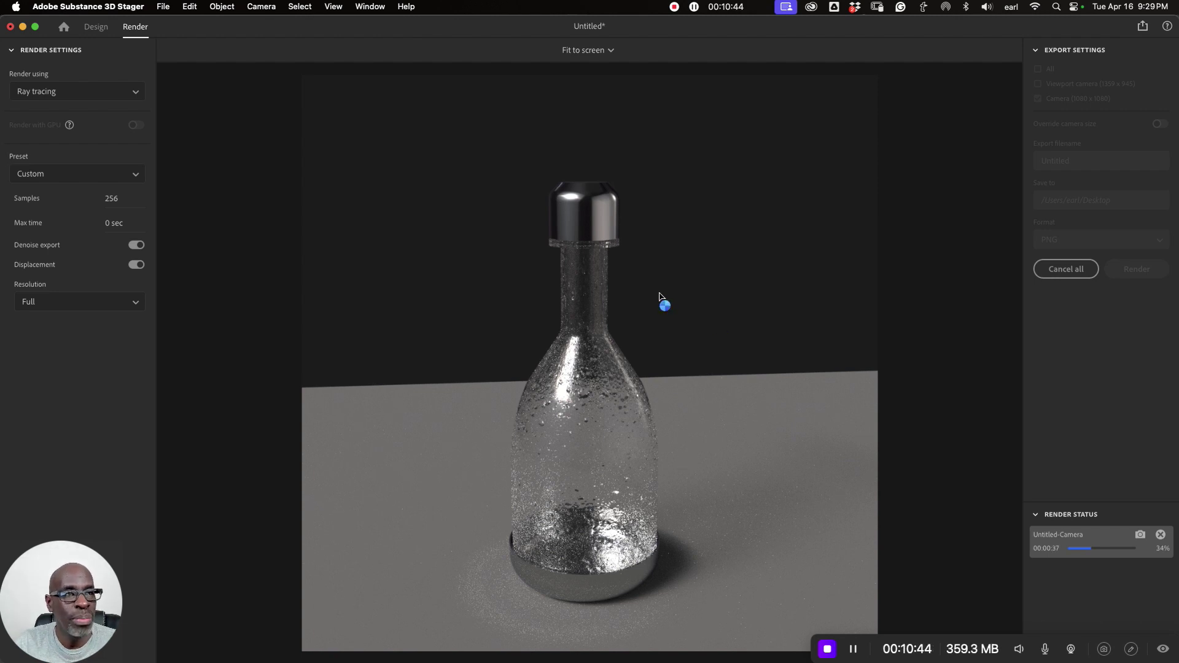
mouse_move(705, 322)
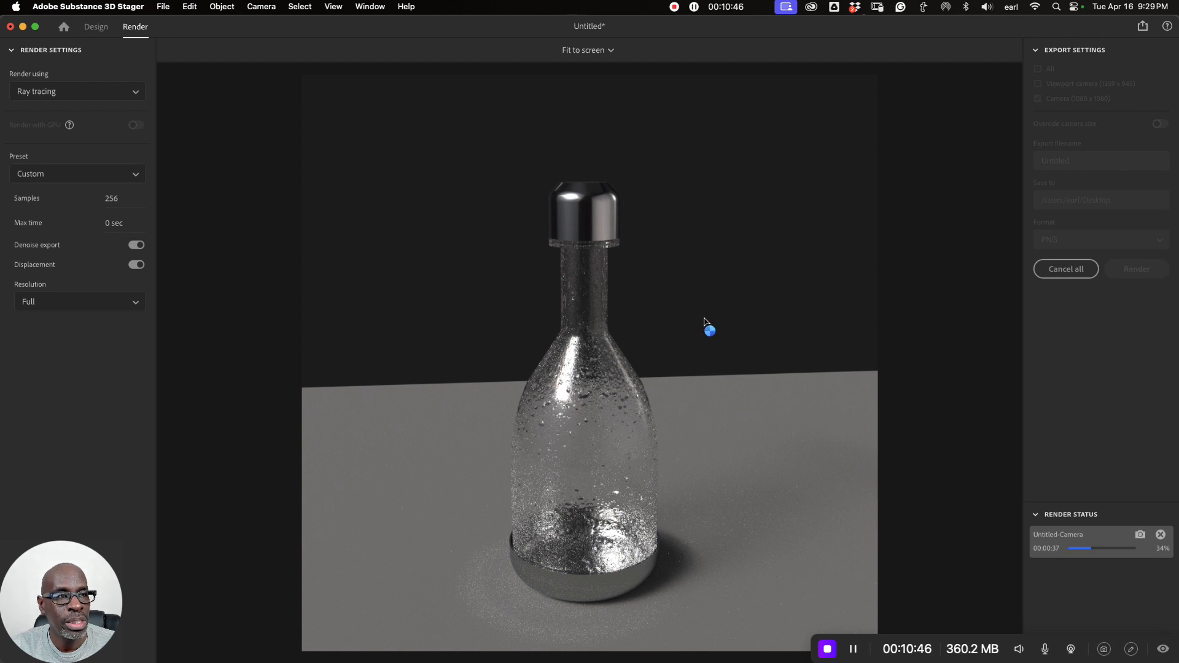